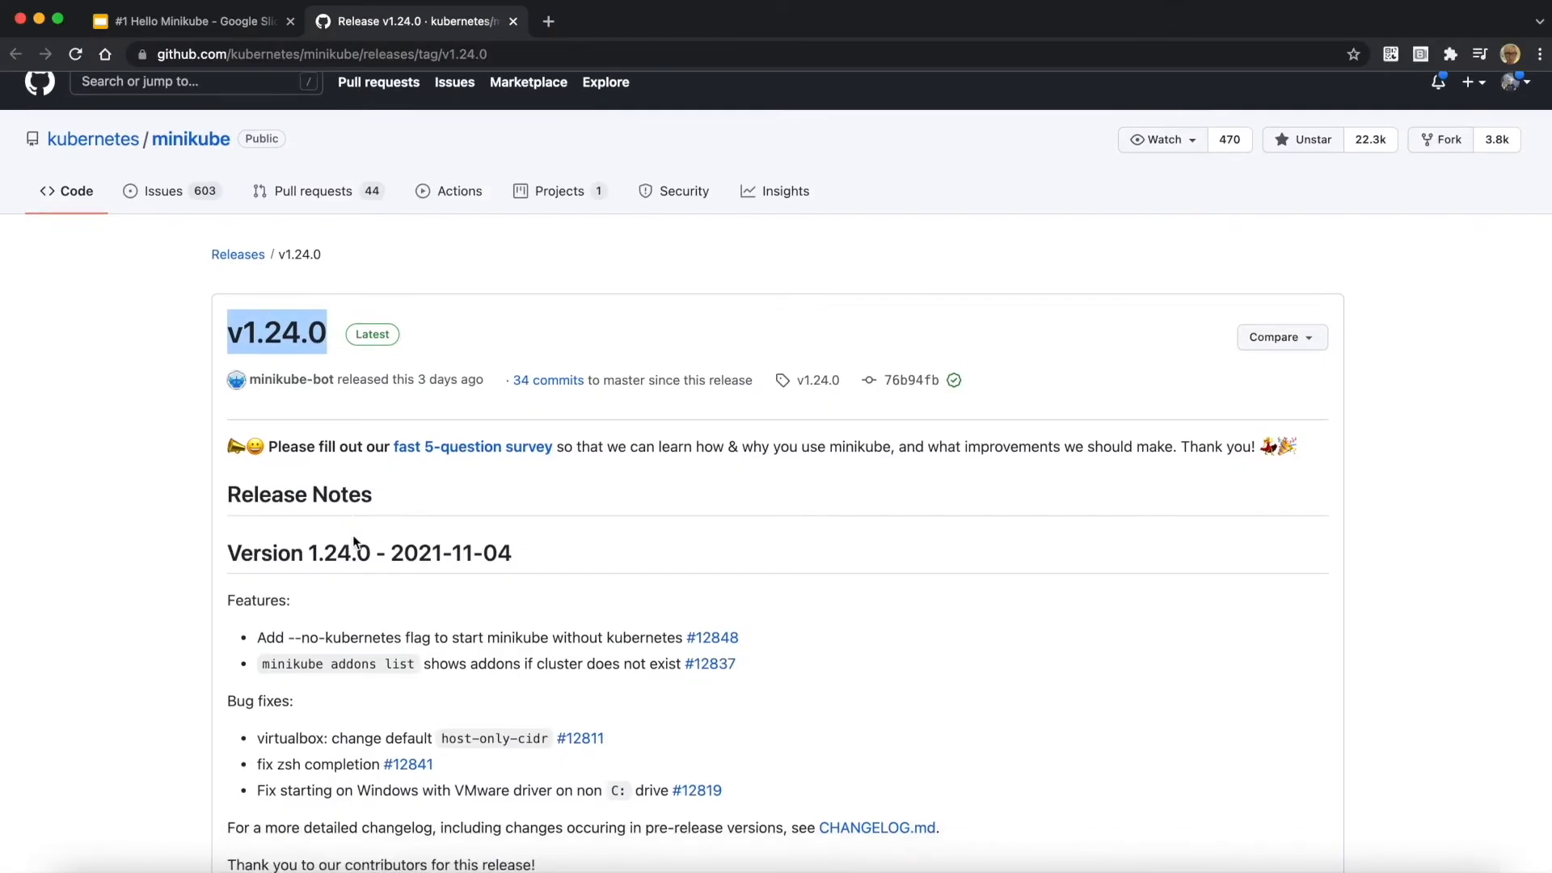
- Start the minikube cluster with 'minikube start' and begin launching the minikube dashboard
scroll("down", 3)
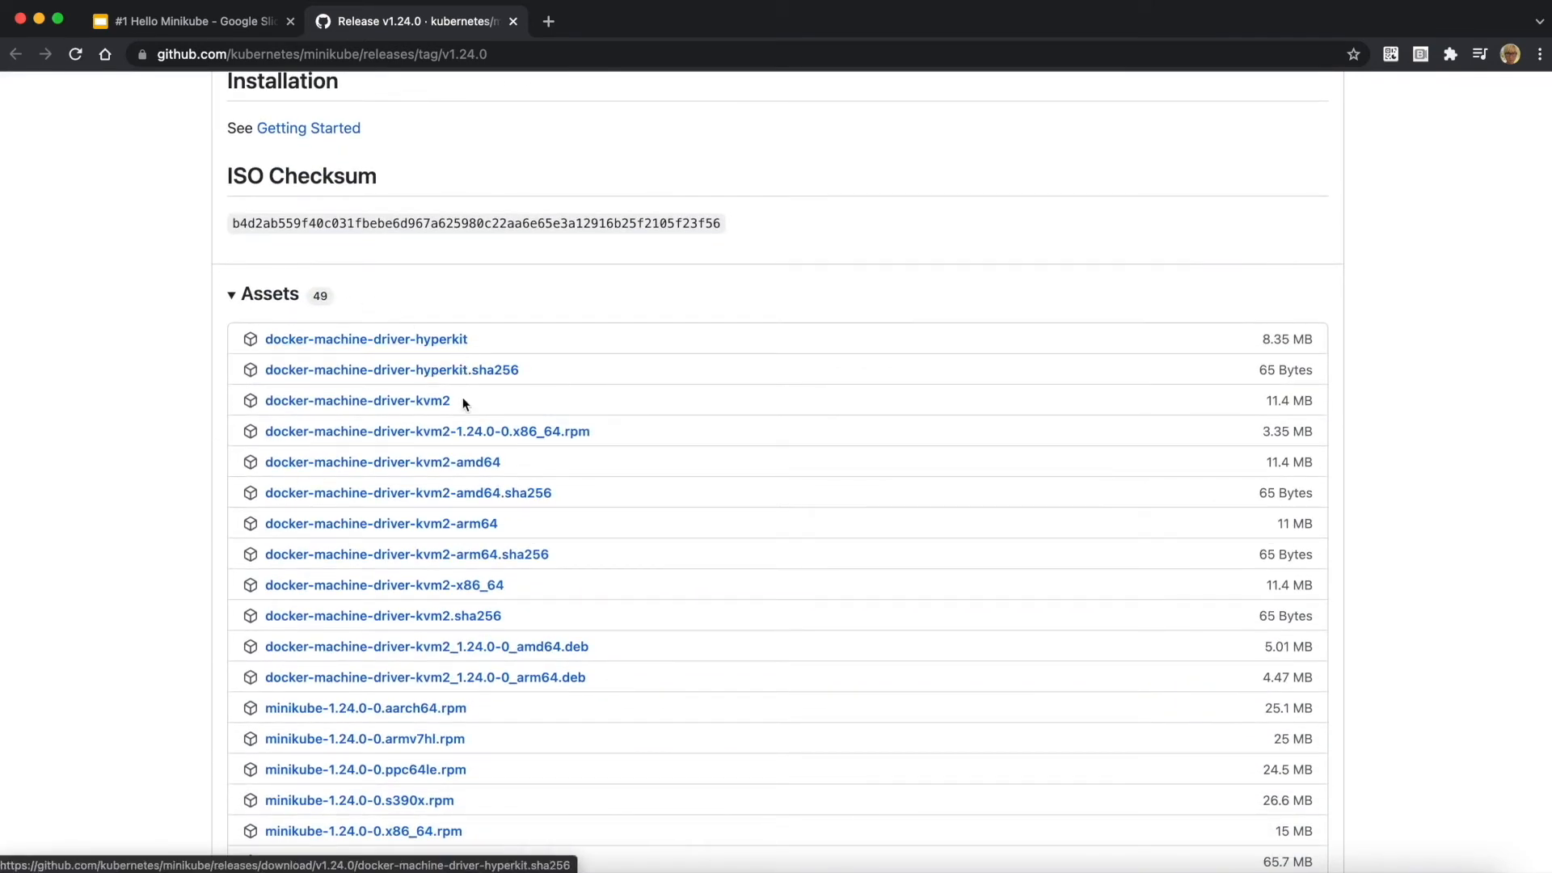
scroll("down", 3)
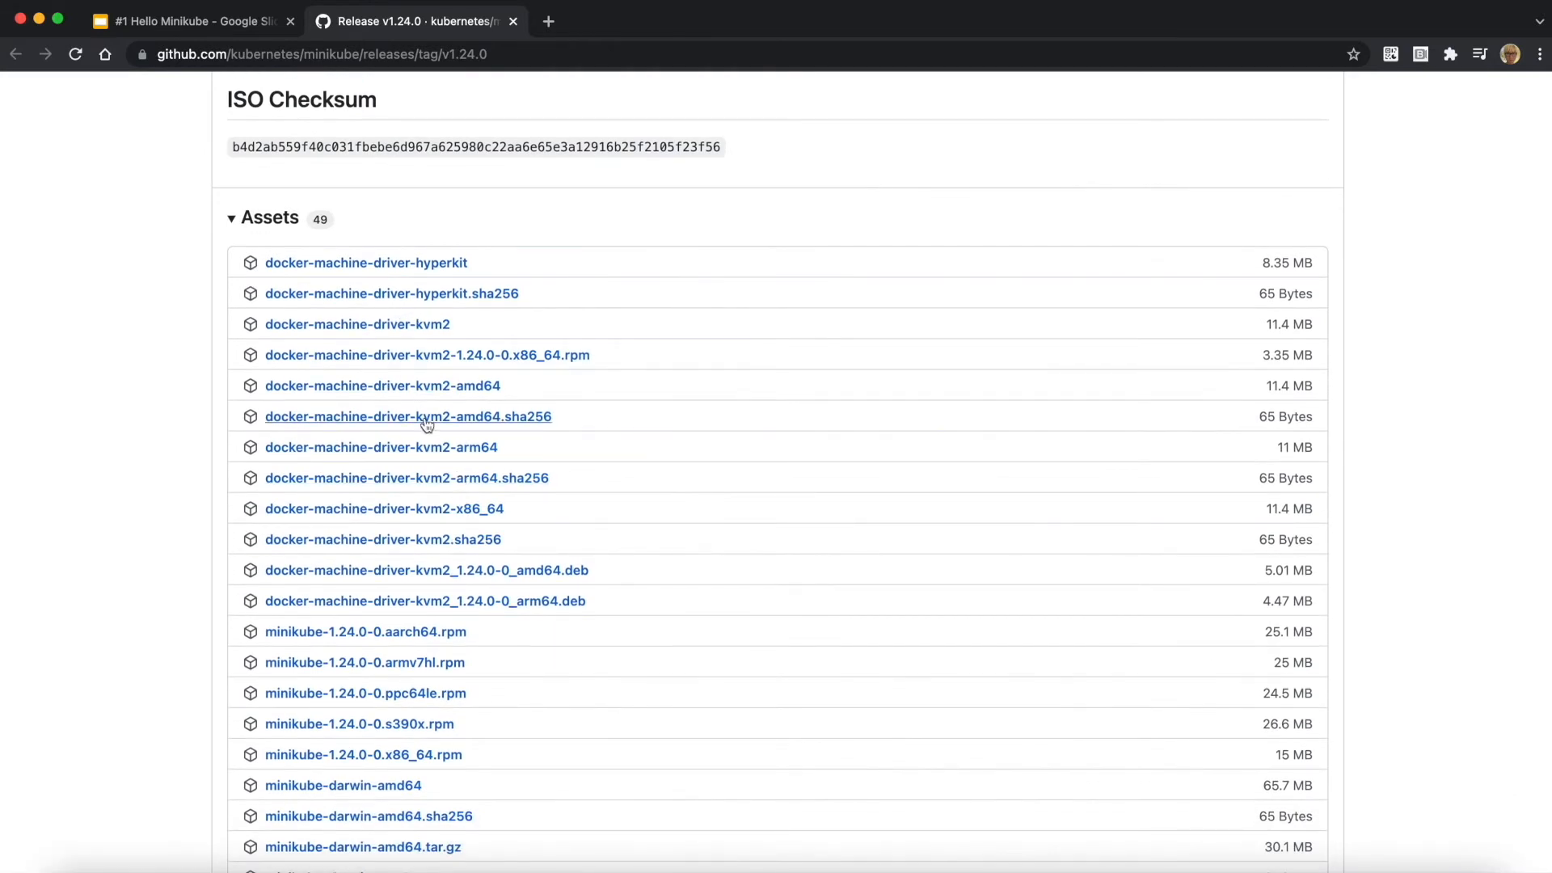
scroll("down", 3)
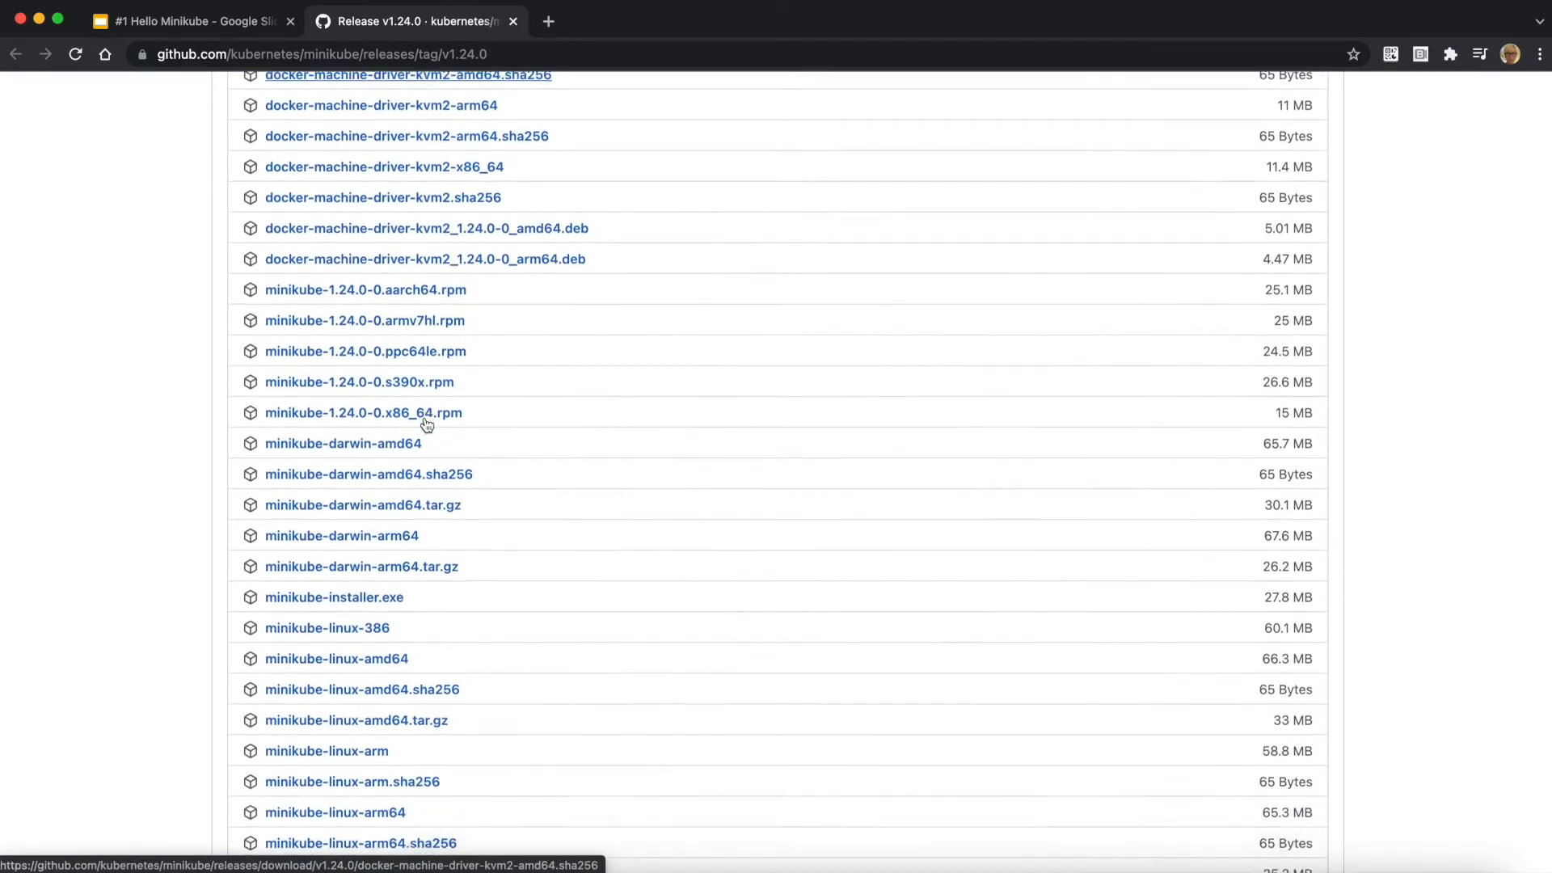
scroll("down", 3)
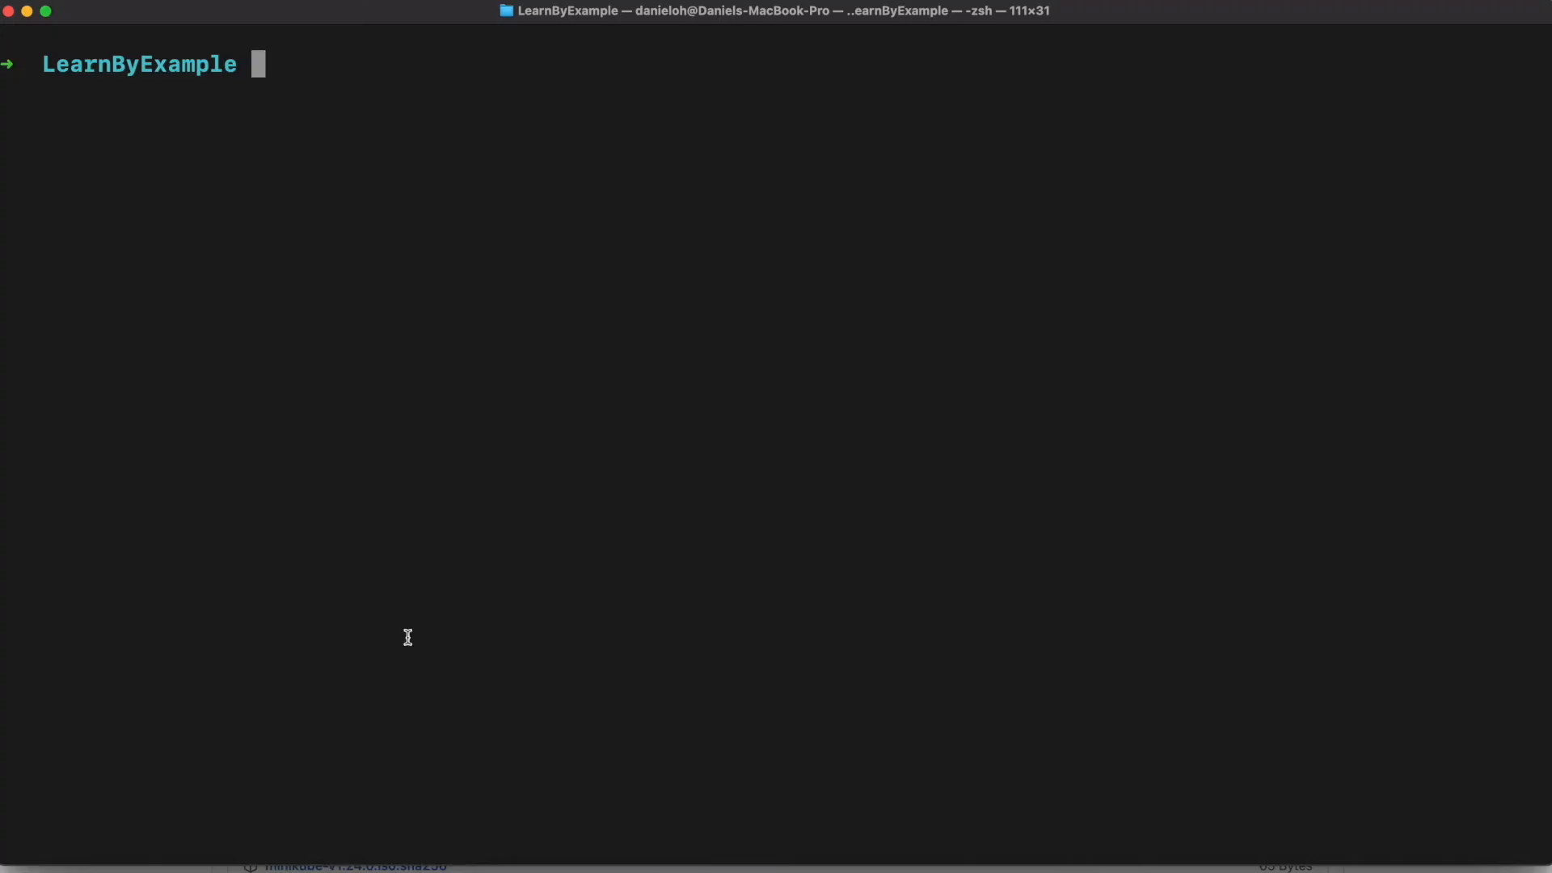
type("minikube start")
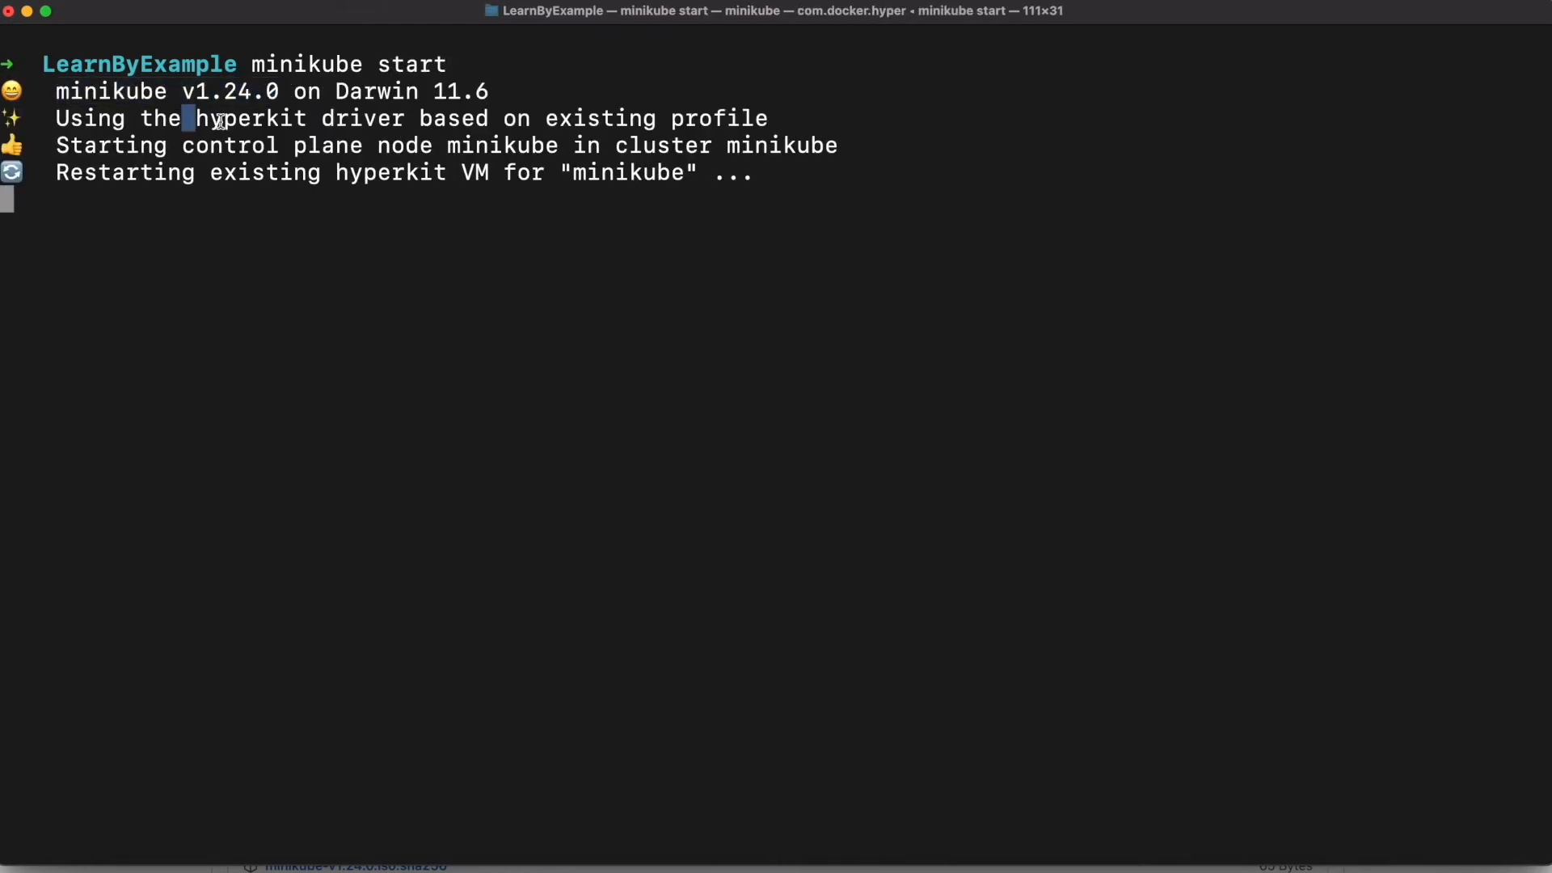
left_click_drag(186, 119, 490, 119)
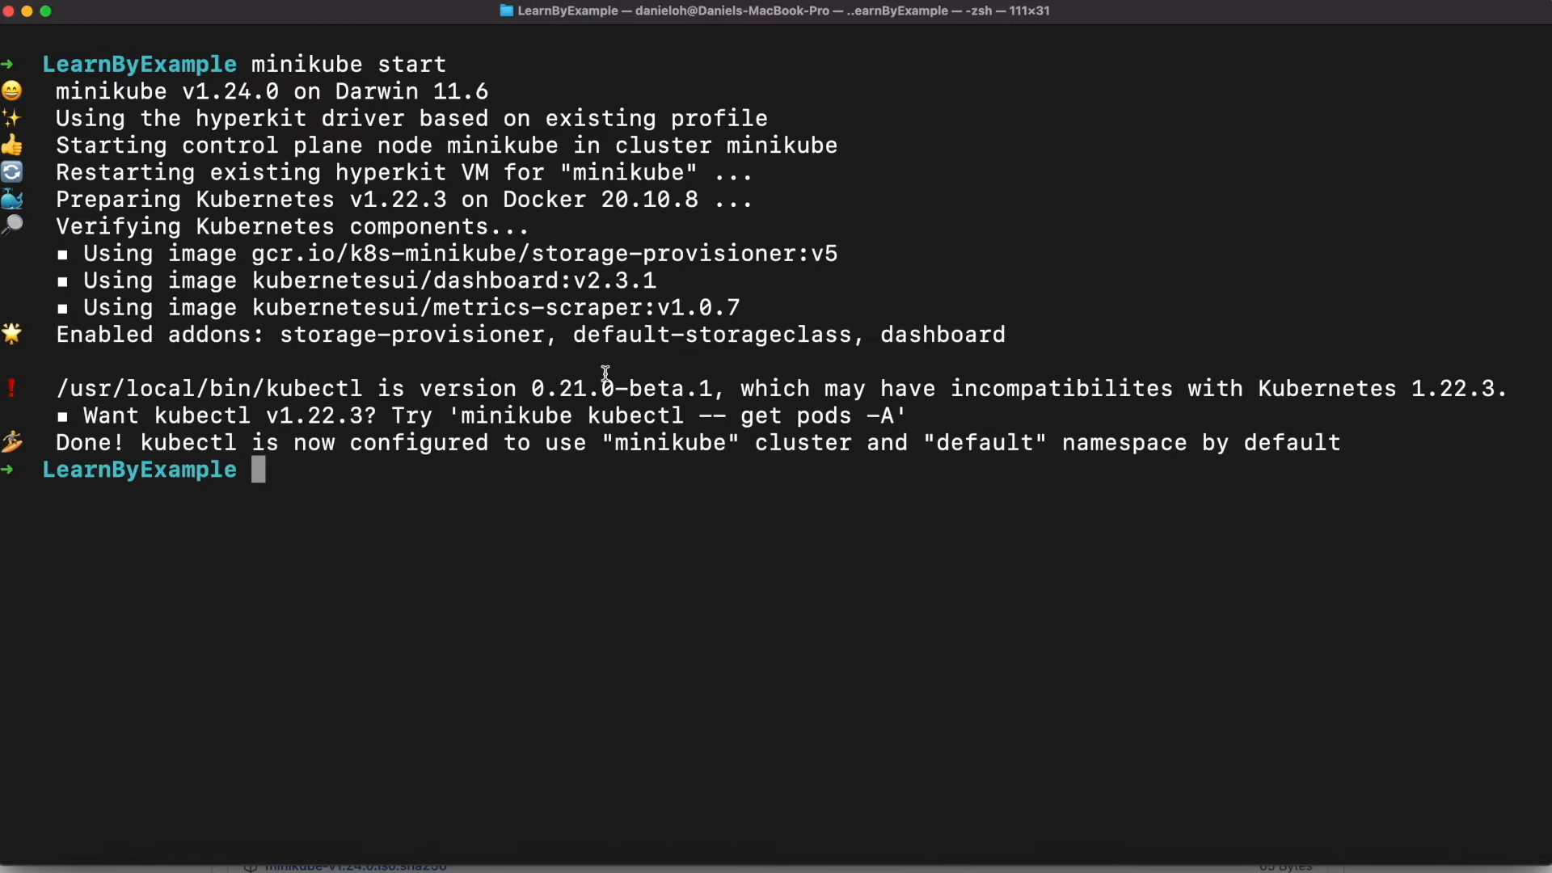
mouse_move(610, 431)
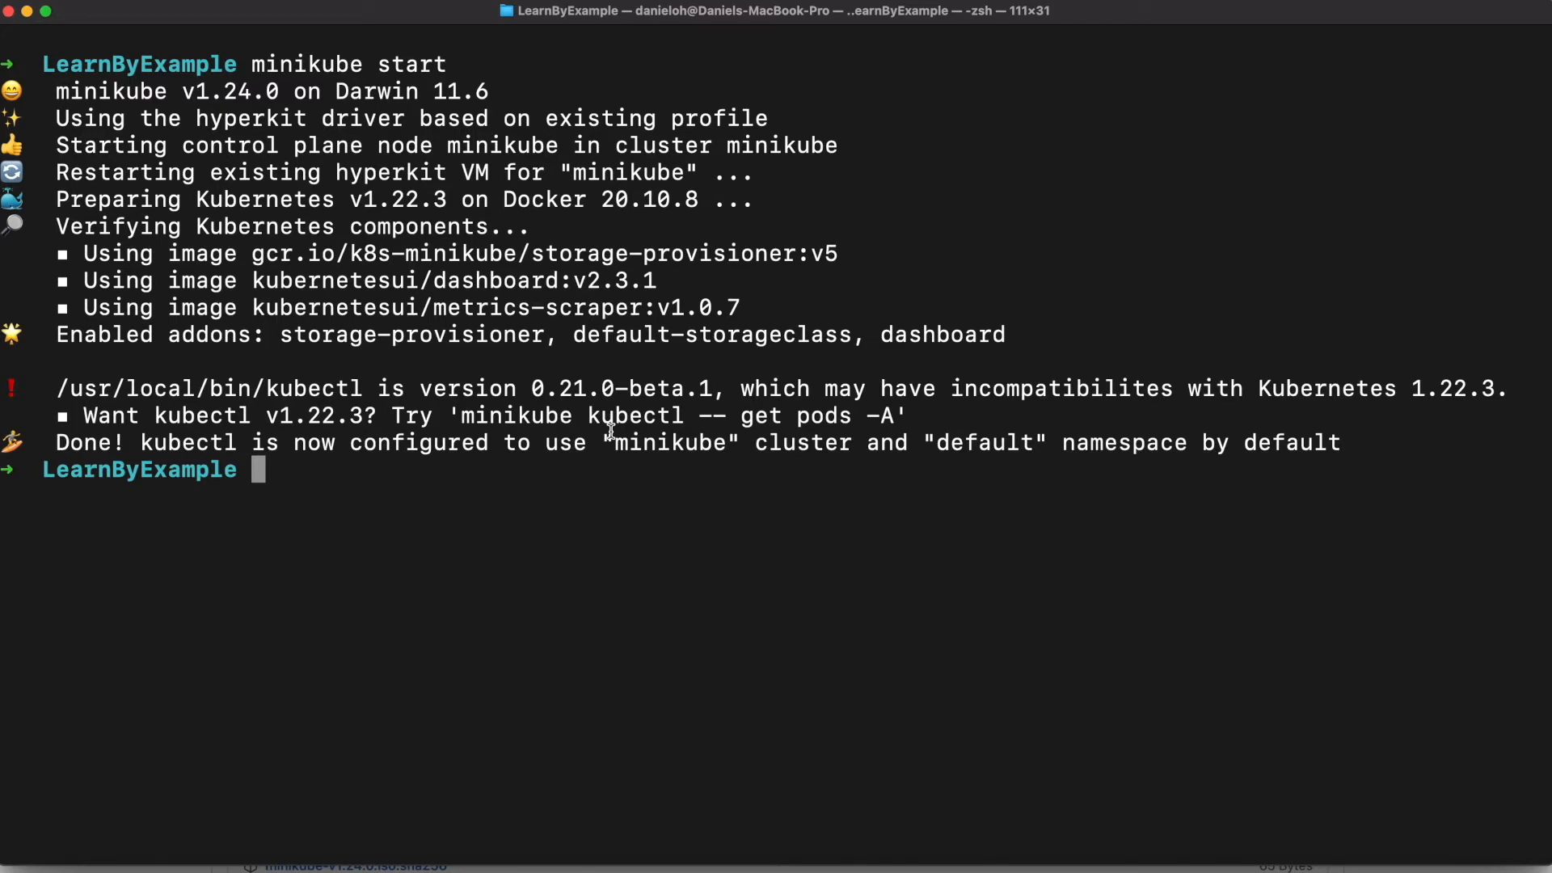
left_click_drag(461, 414, 895, 415)
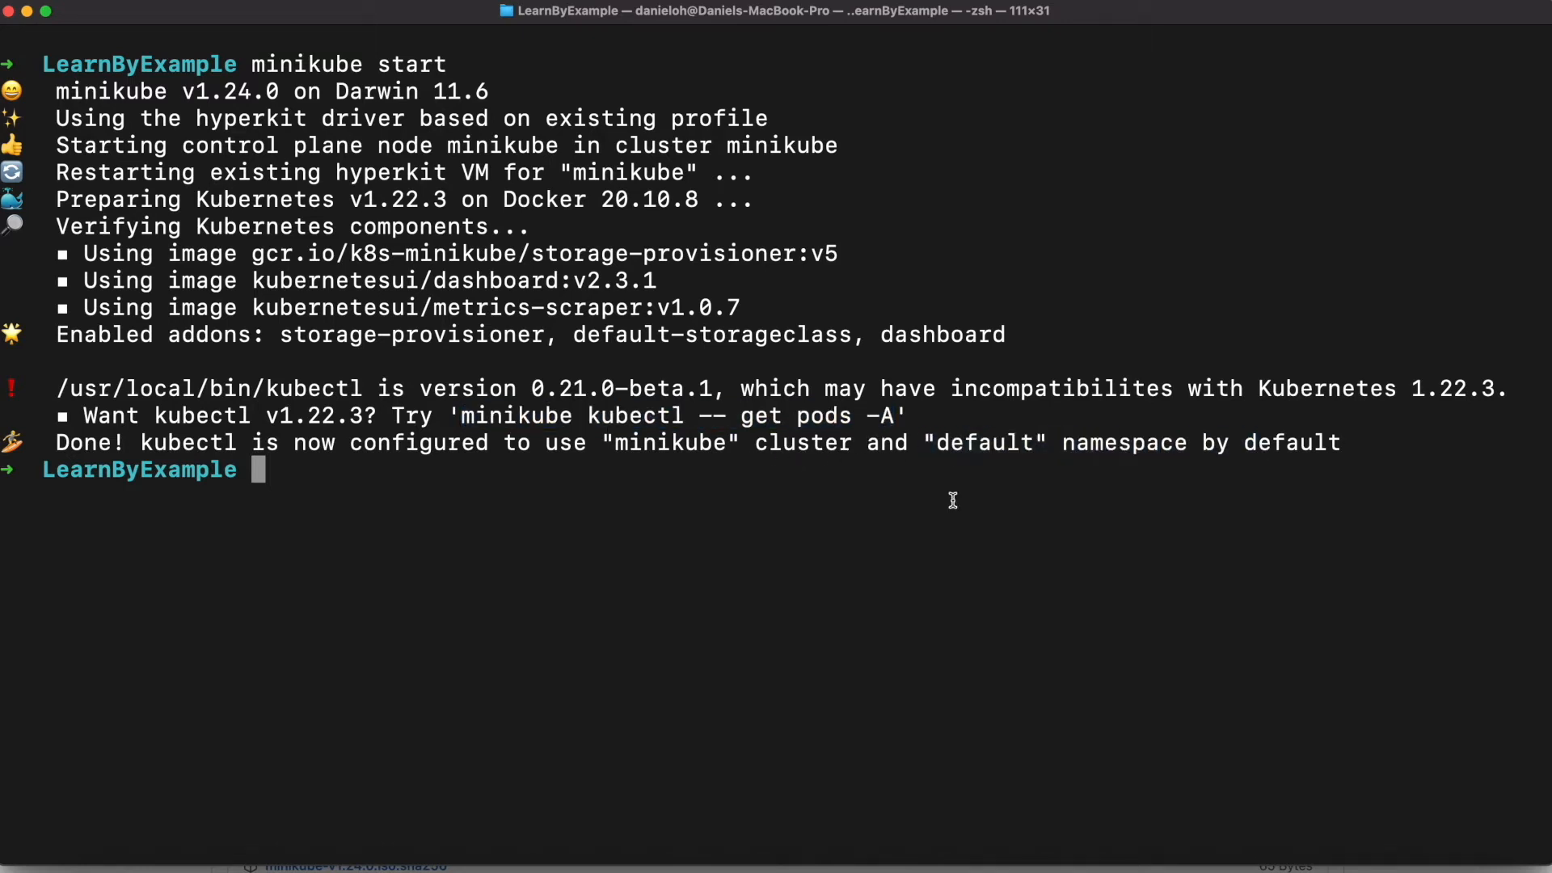
type("min")
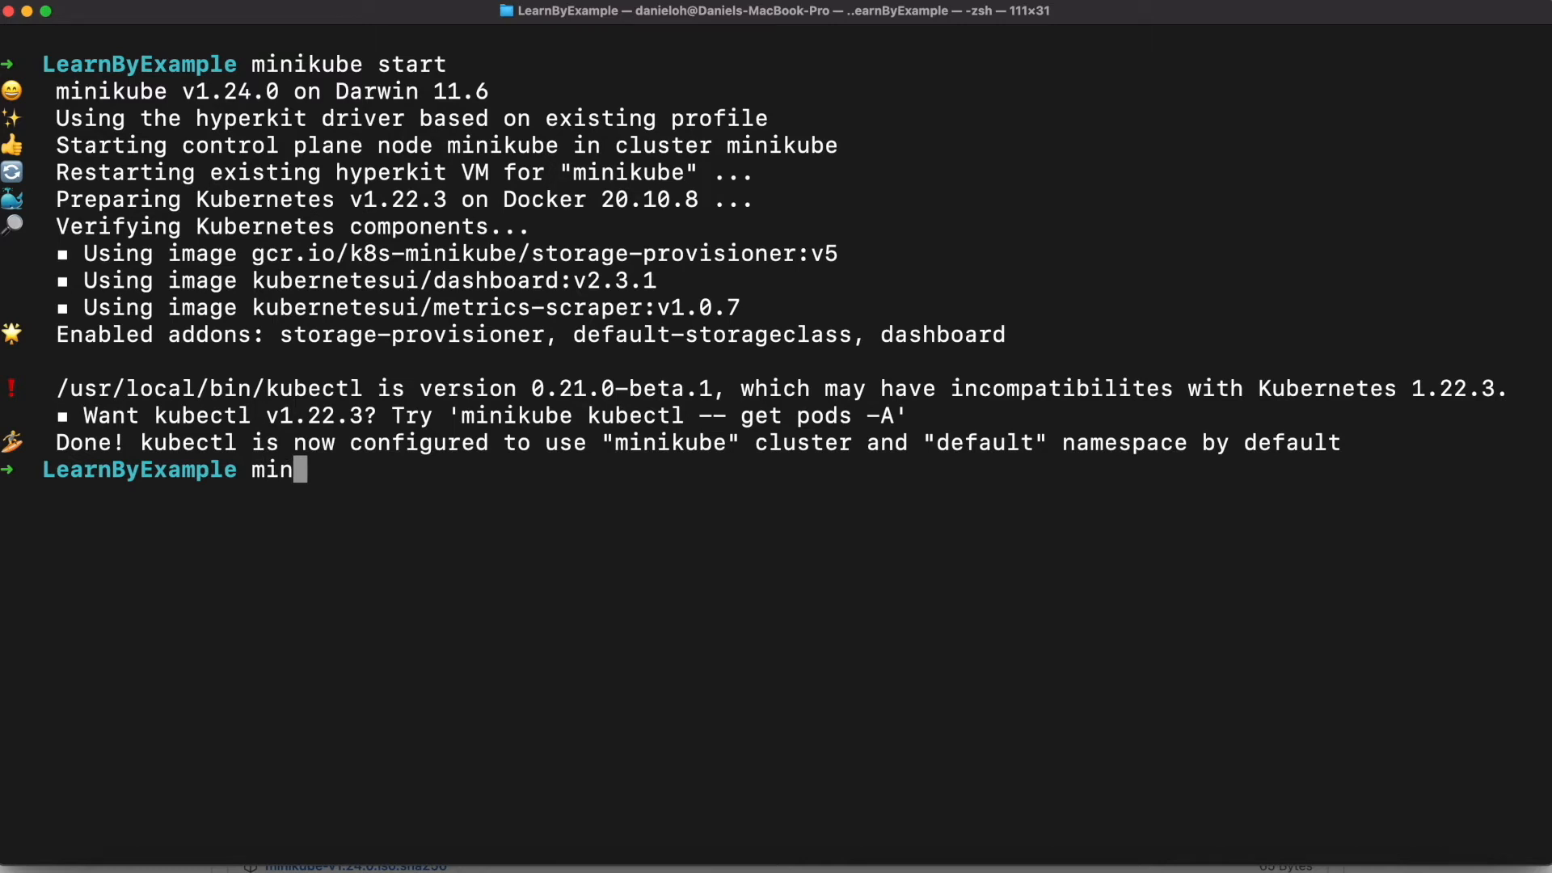
type("k")
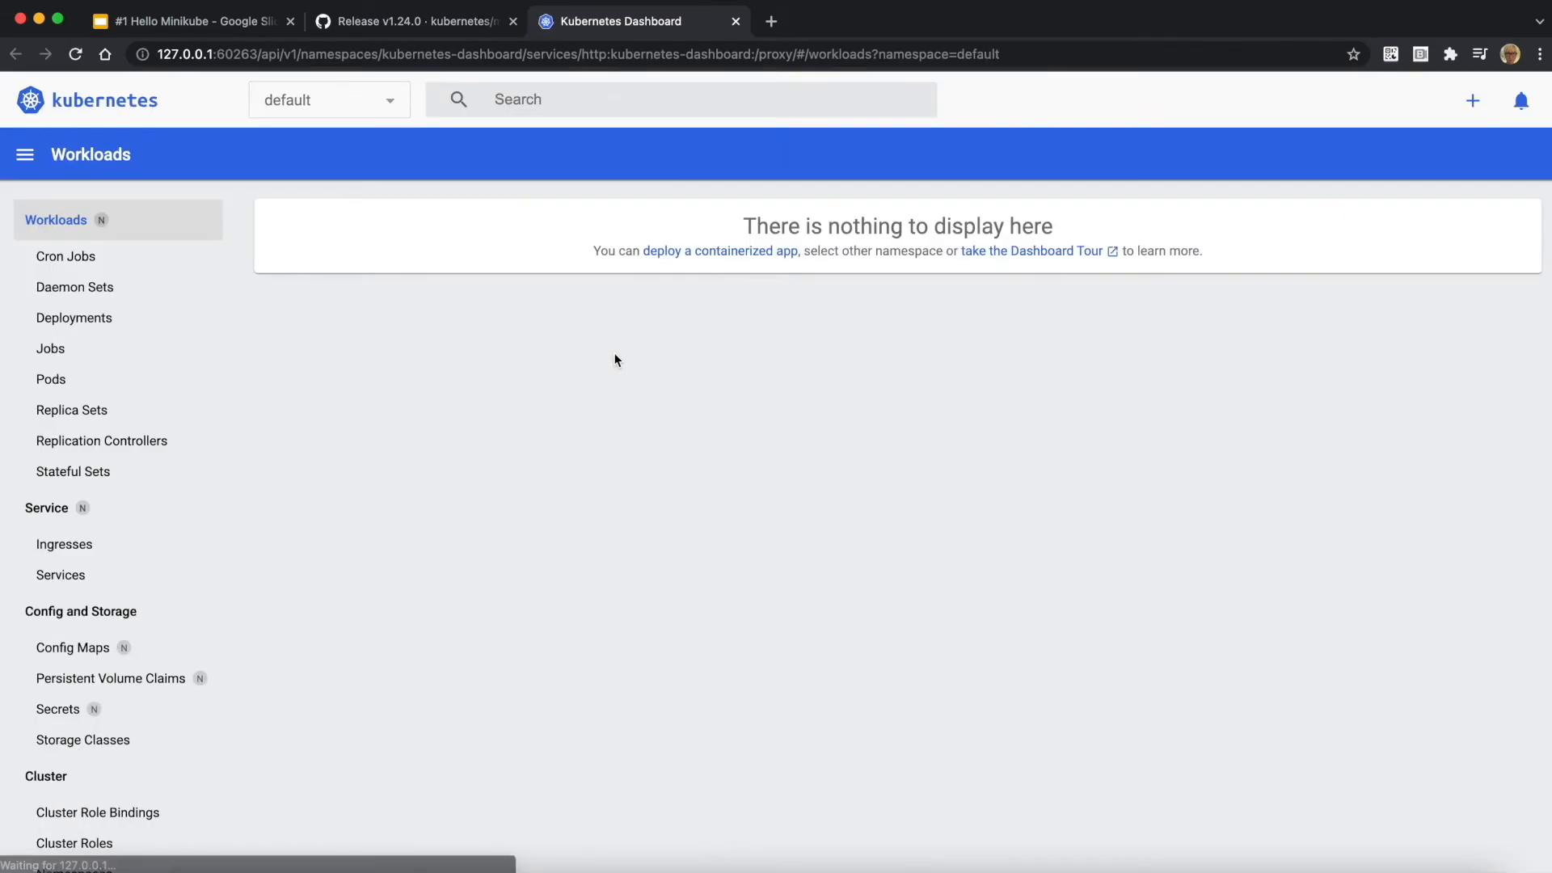
mouse_move(112, 225)
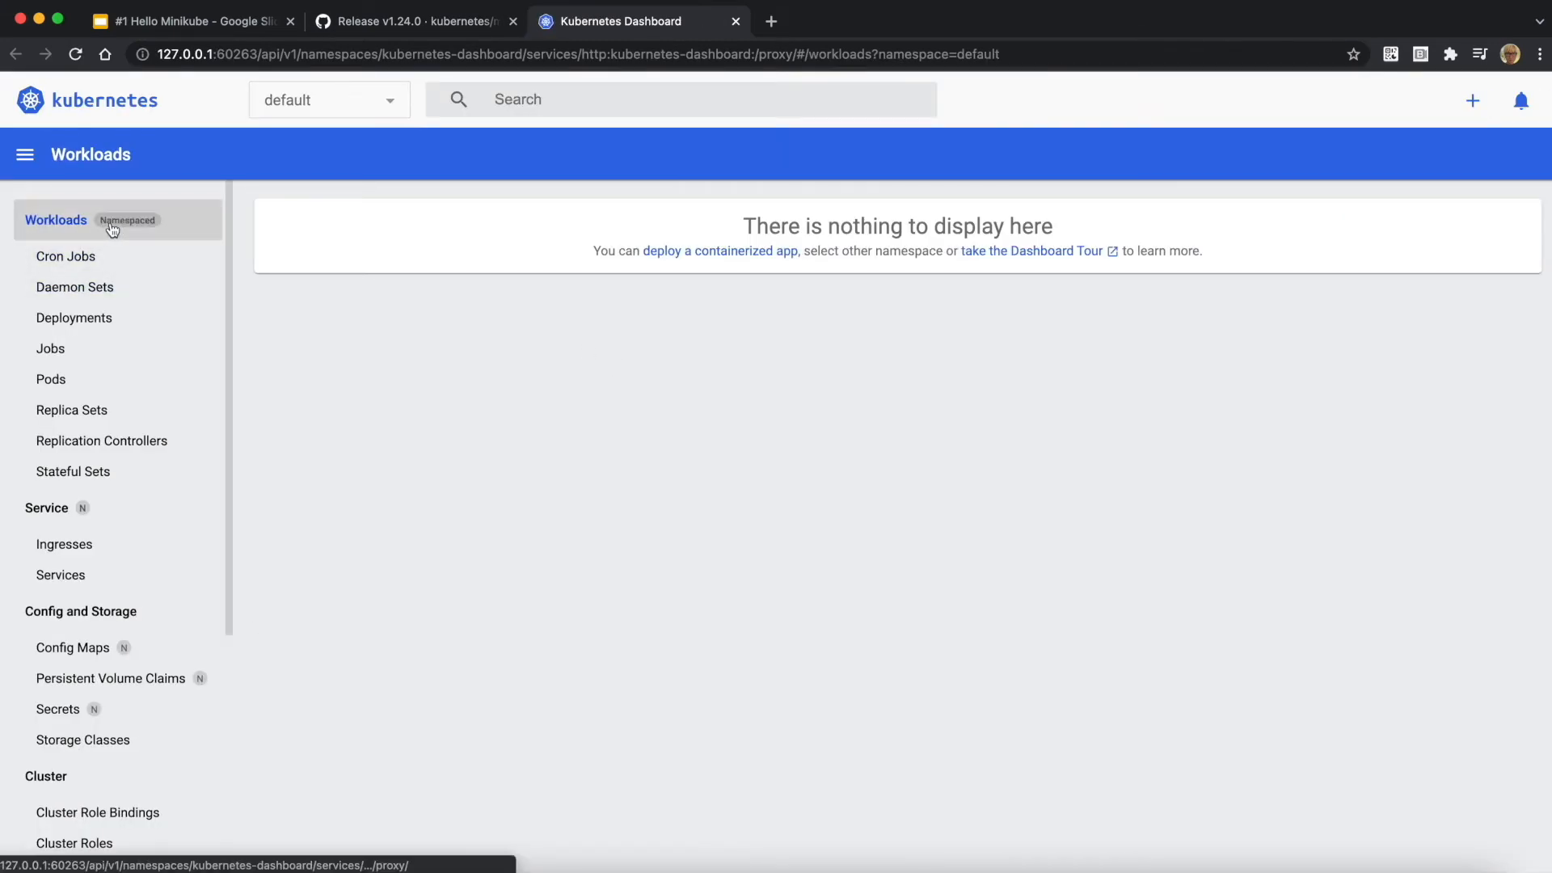
- Keep the default namespace selected and view its empty Pods list
left_click(330, 99)
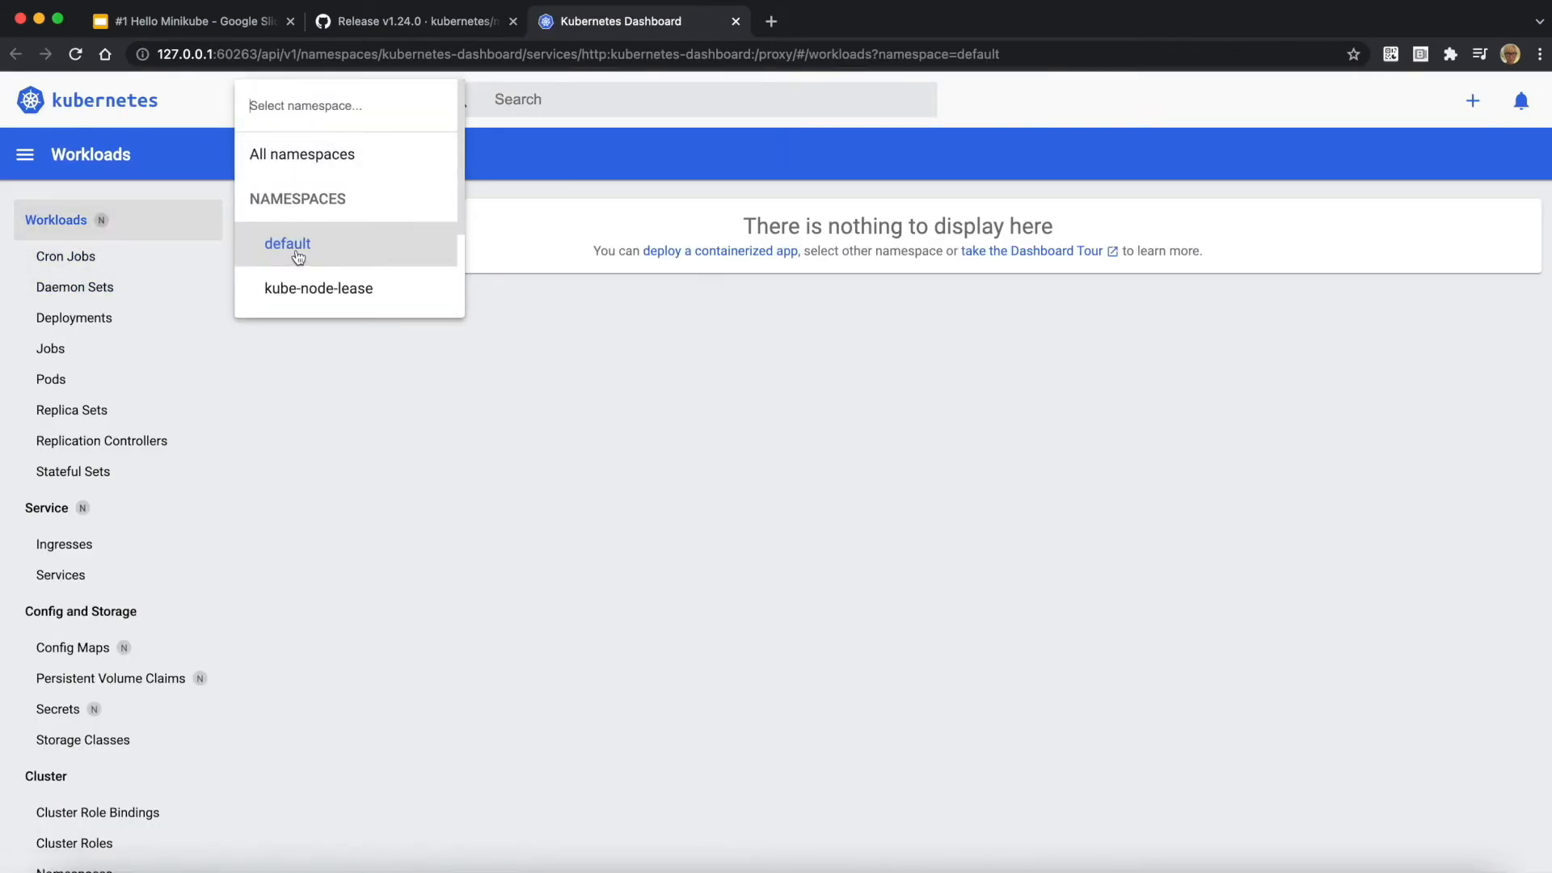
left_click(287, 243)
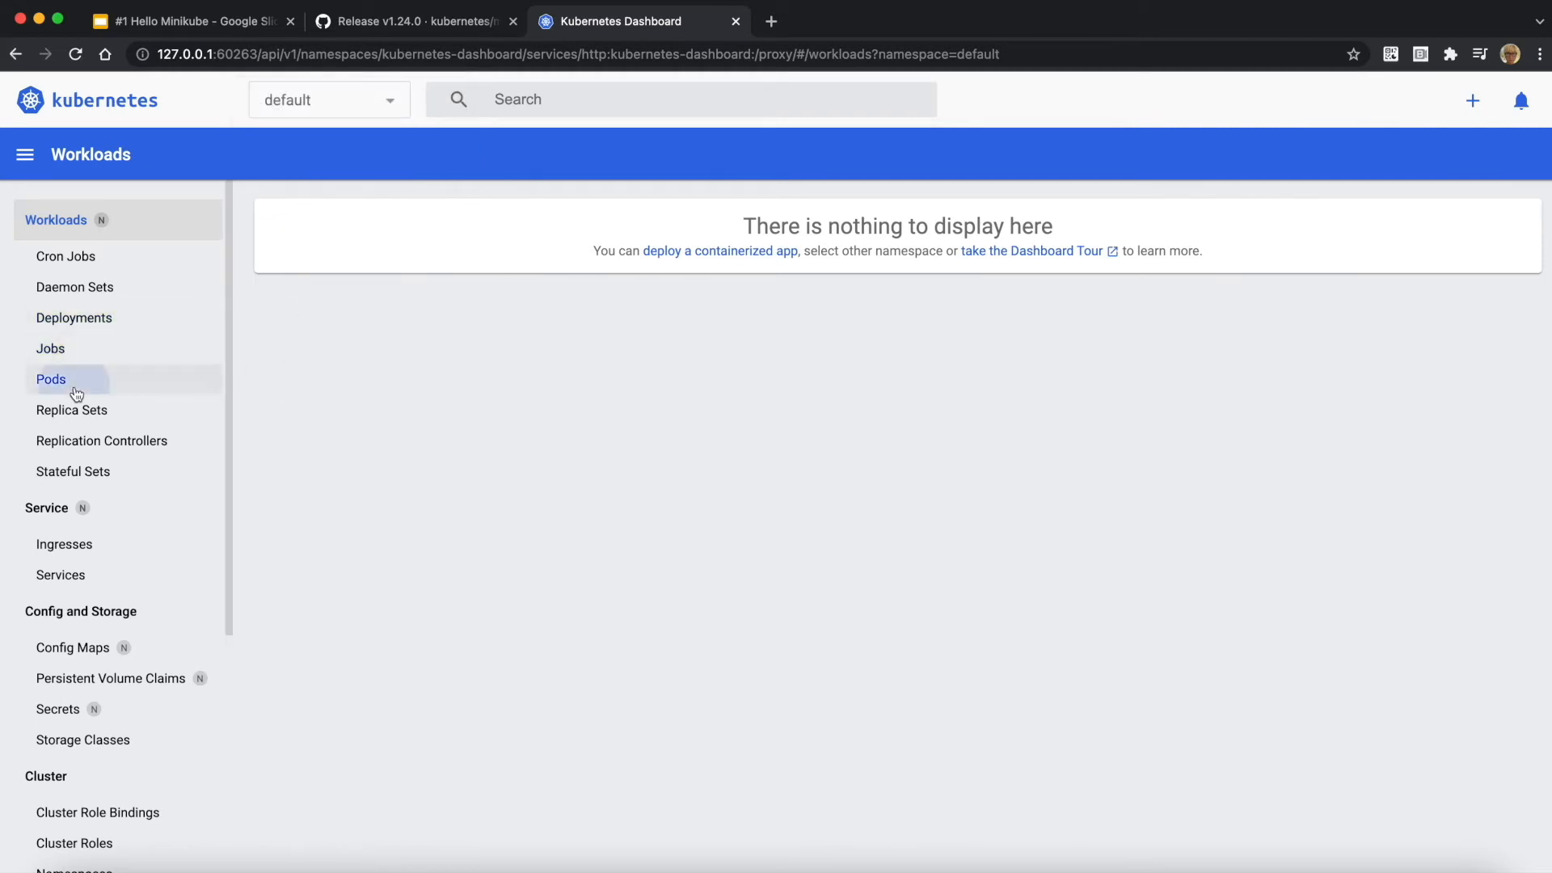
left_click(50, 379)
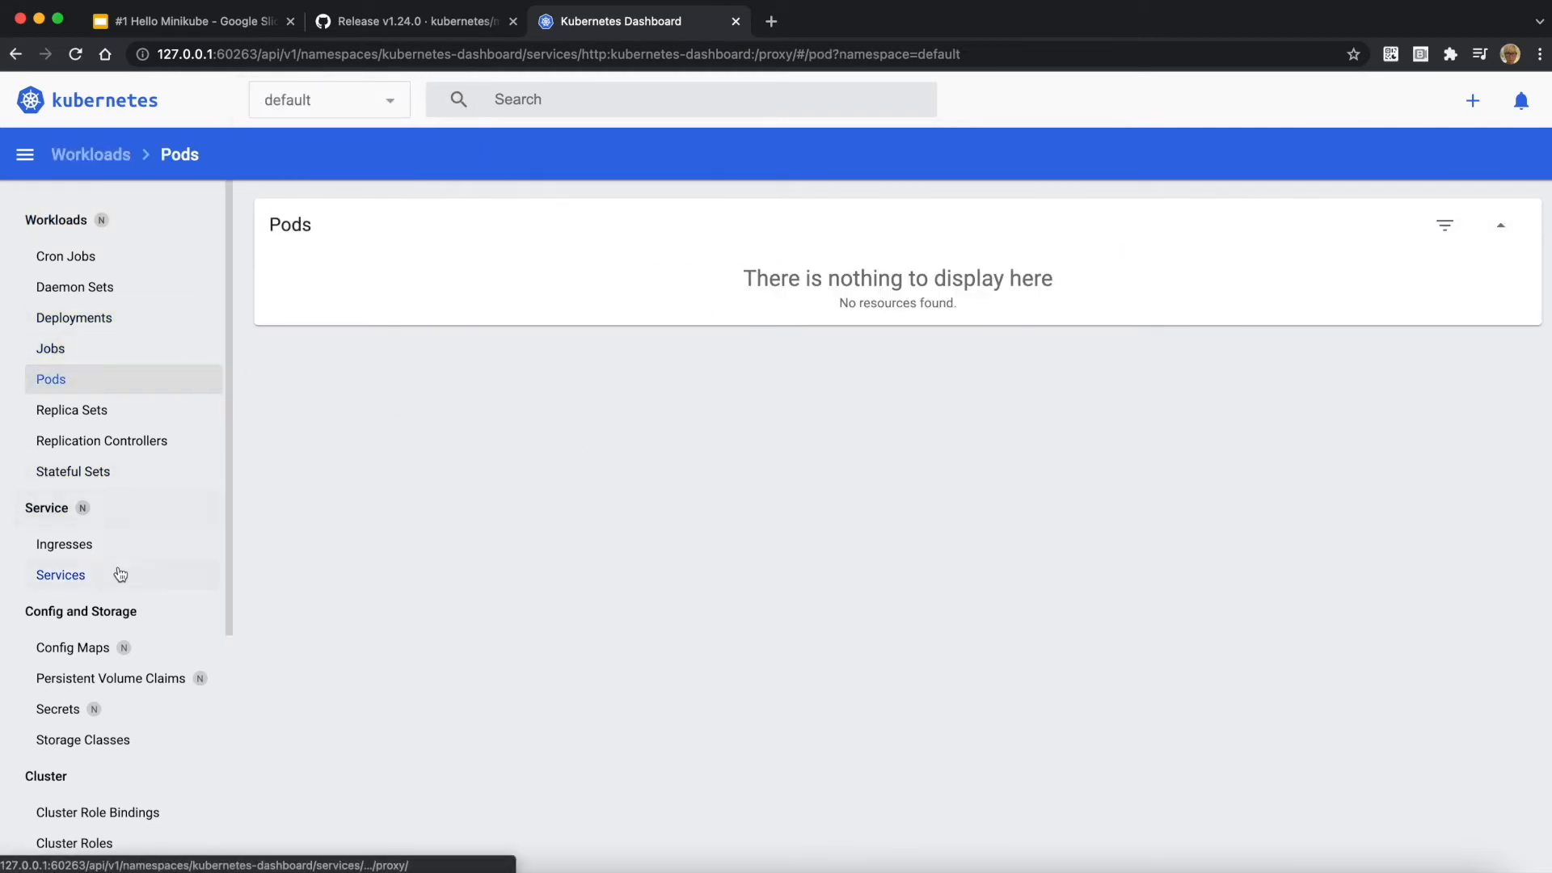
left_click(61, 575)
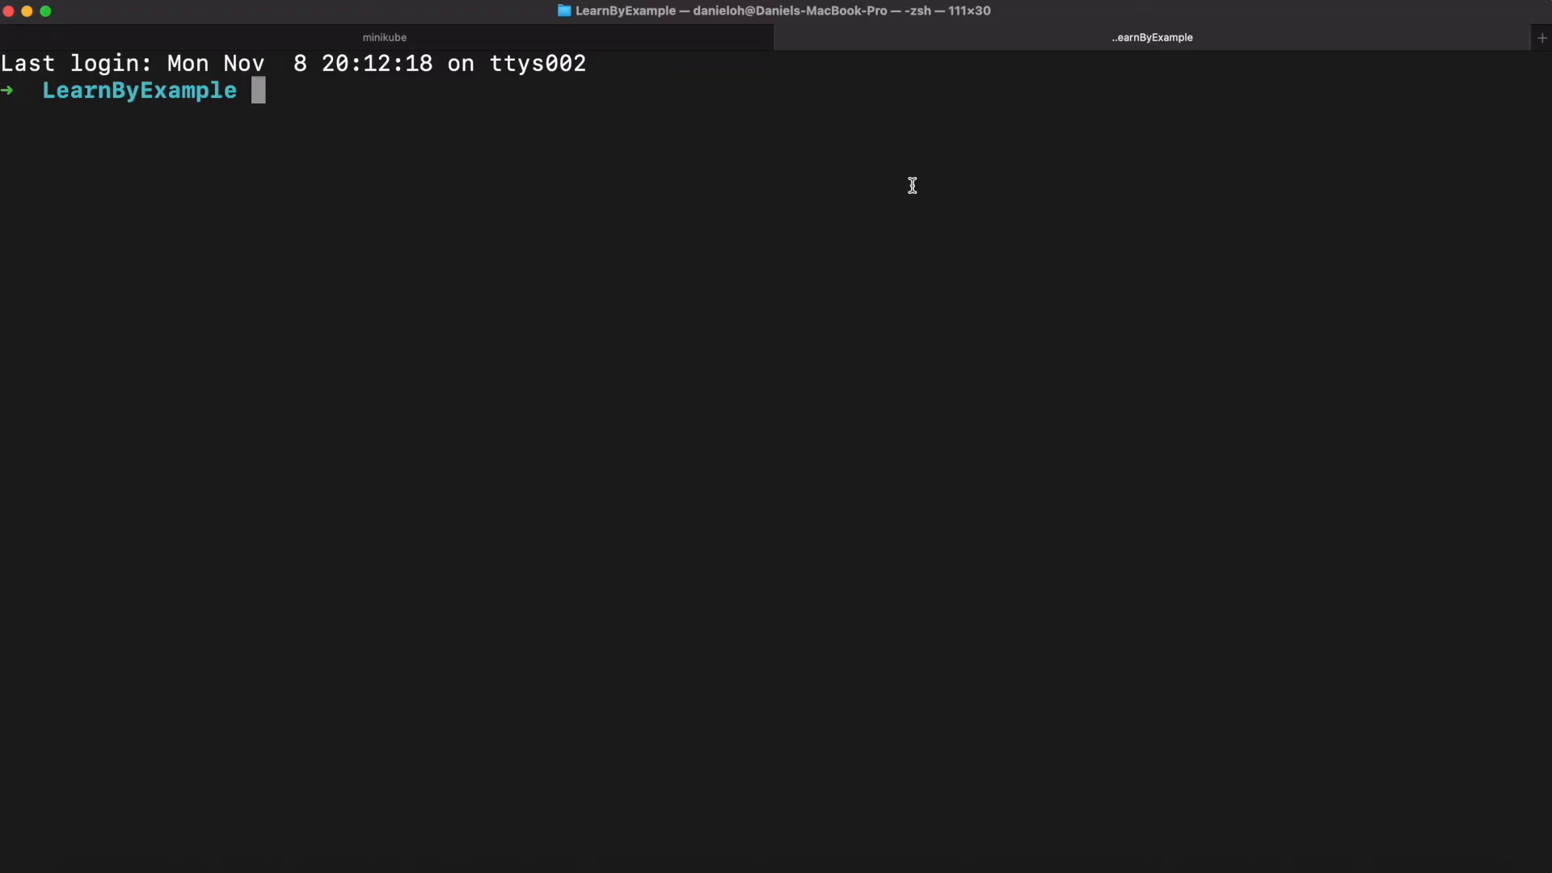
- Run 'minikube kubectl get pods' and 'minikube status', confirming no pods and apiserver Running
type("minikube kubec")
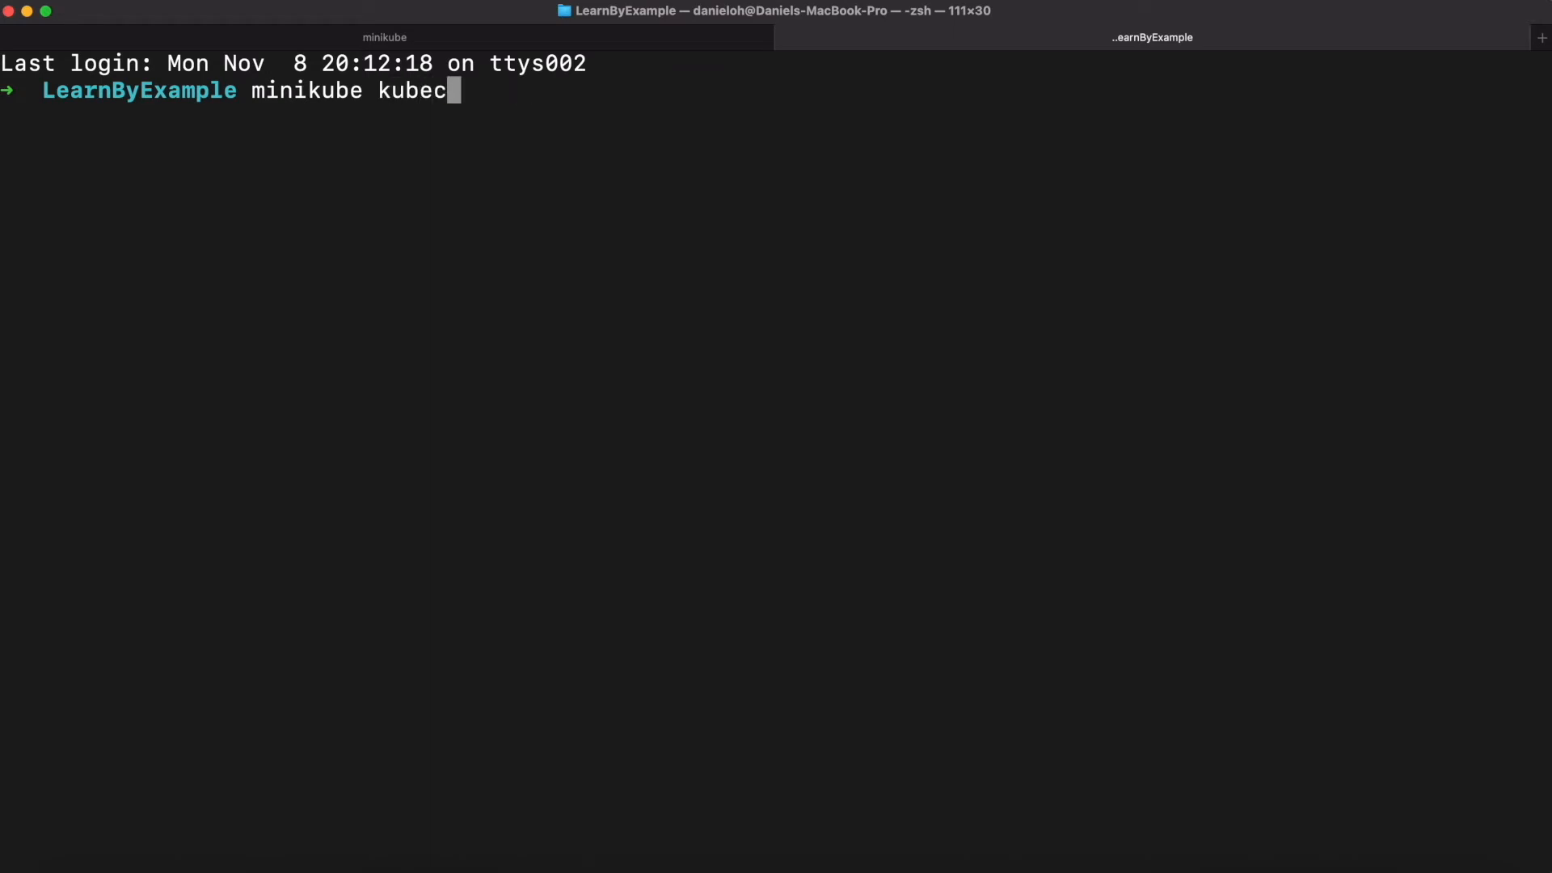
type("tl get pods")
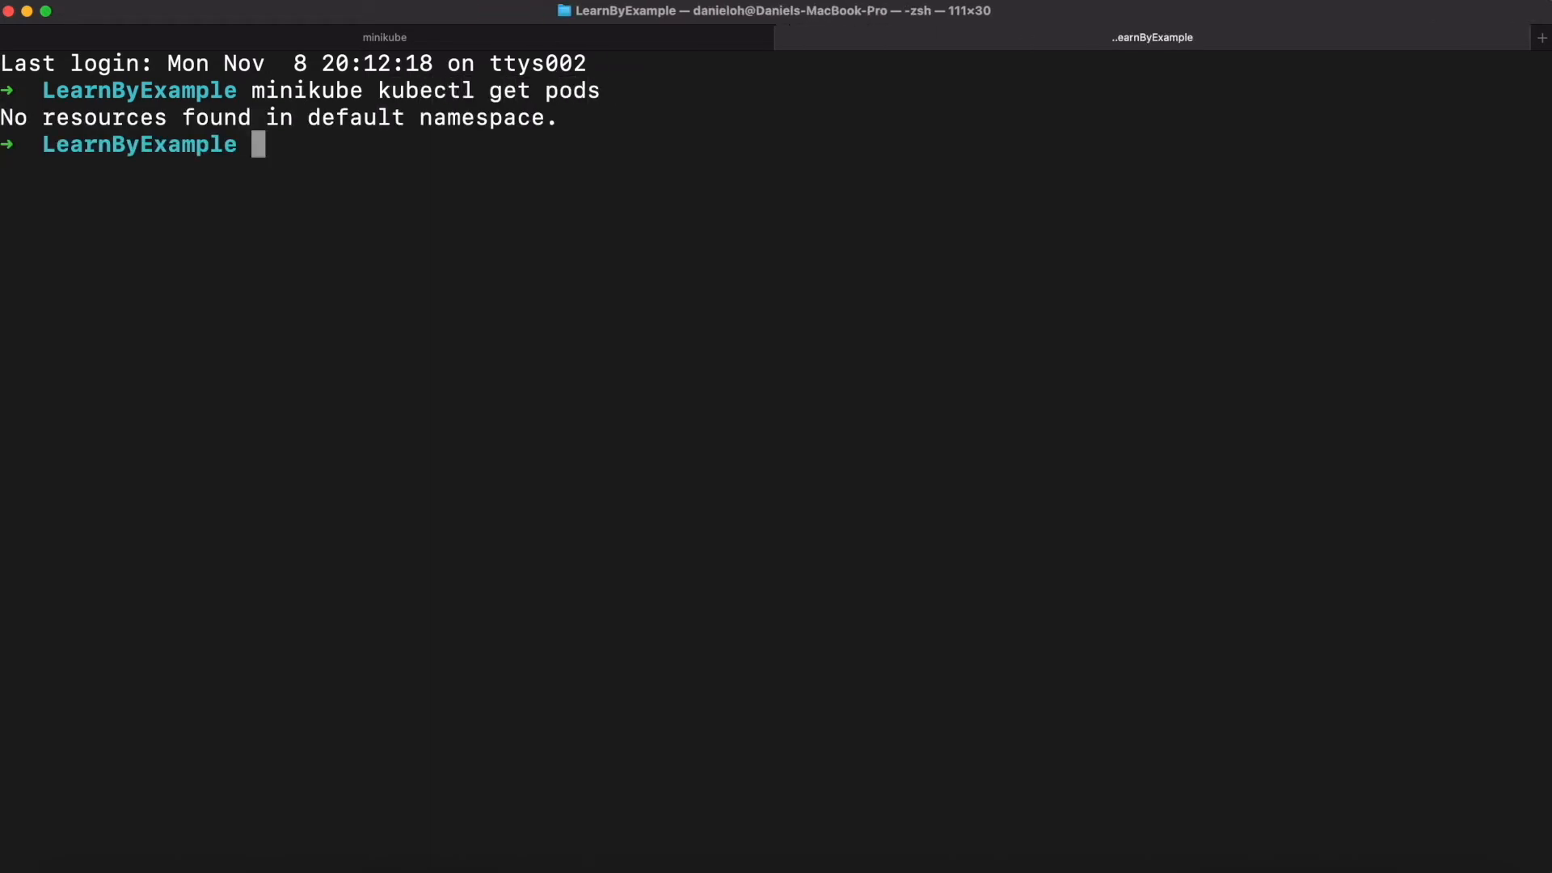
type("minikube")
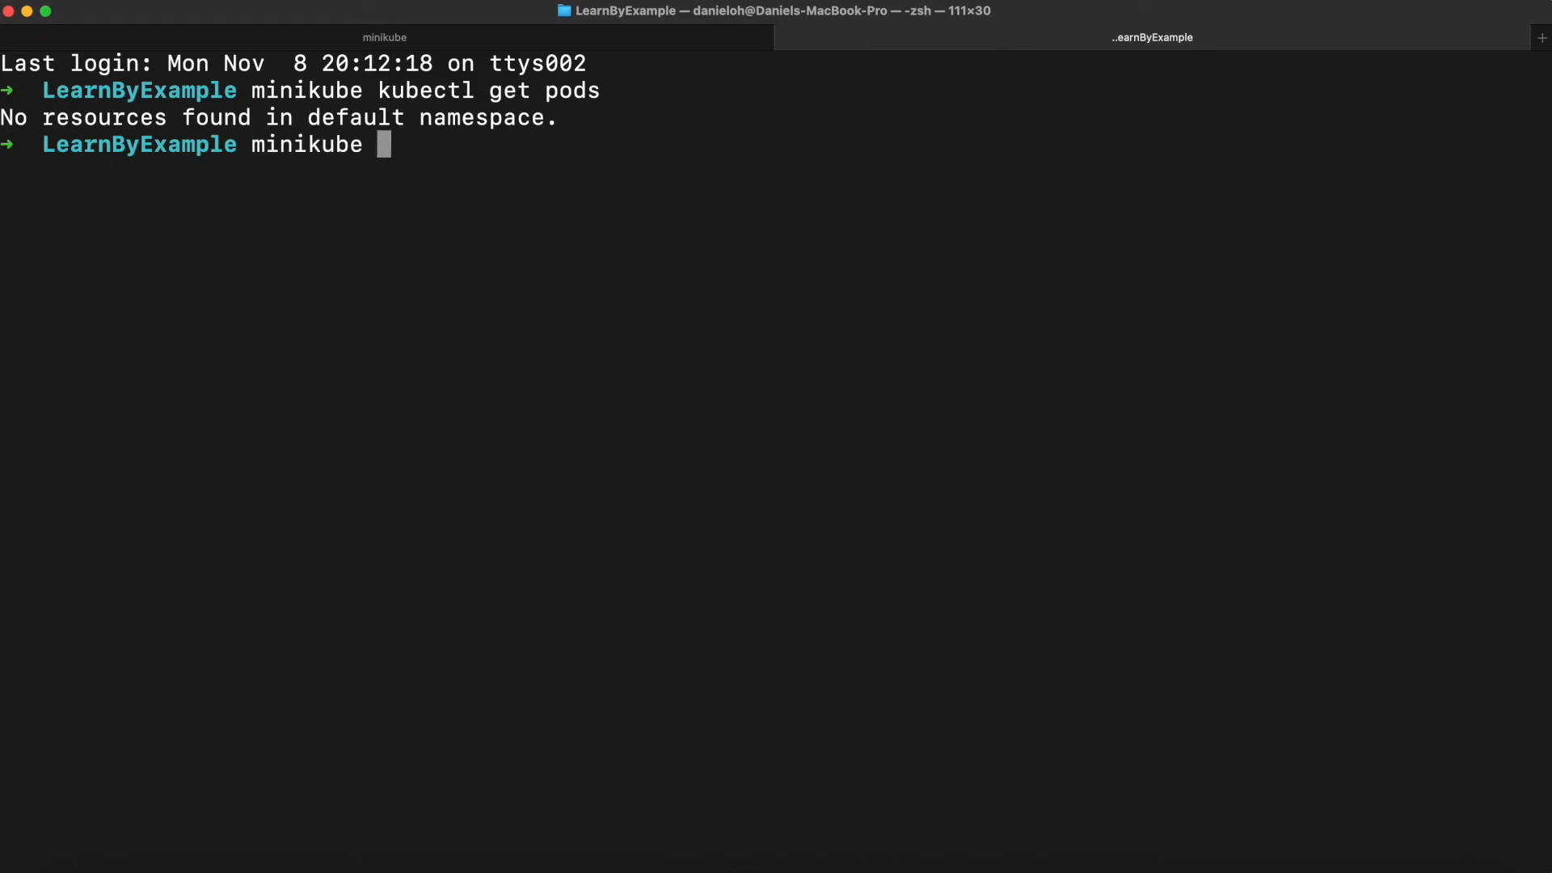
type("status")
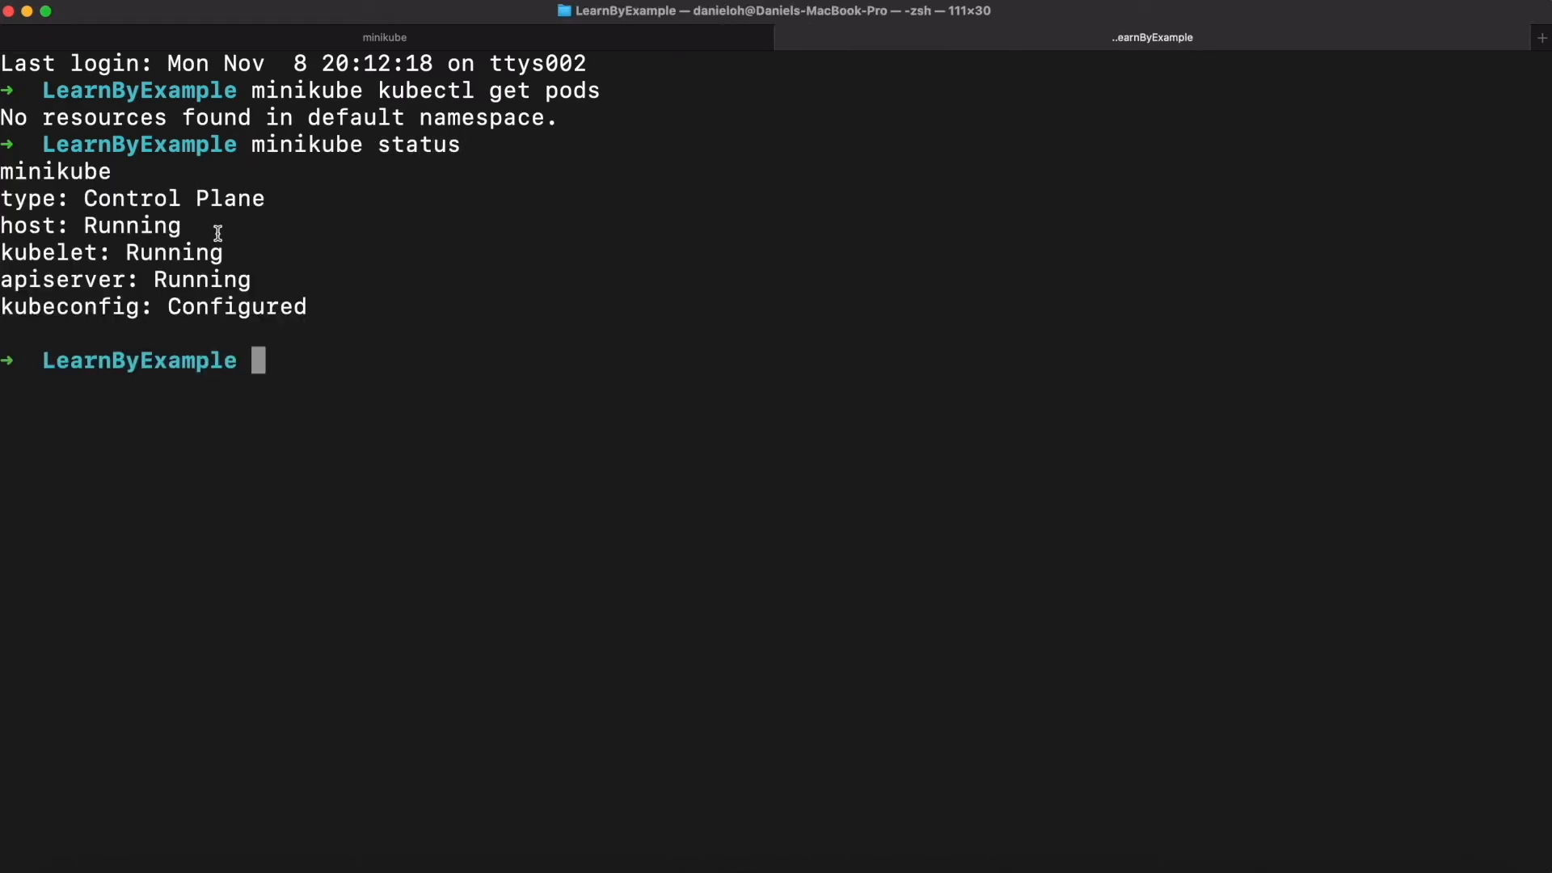
mouse_move(167, 246)
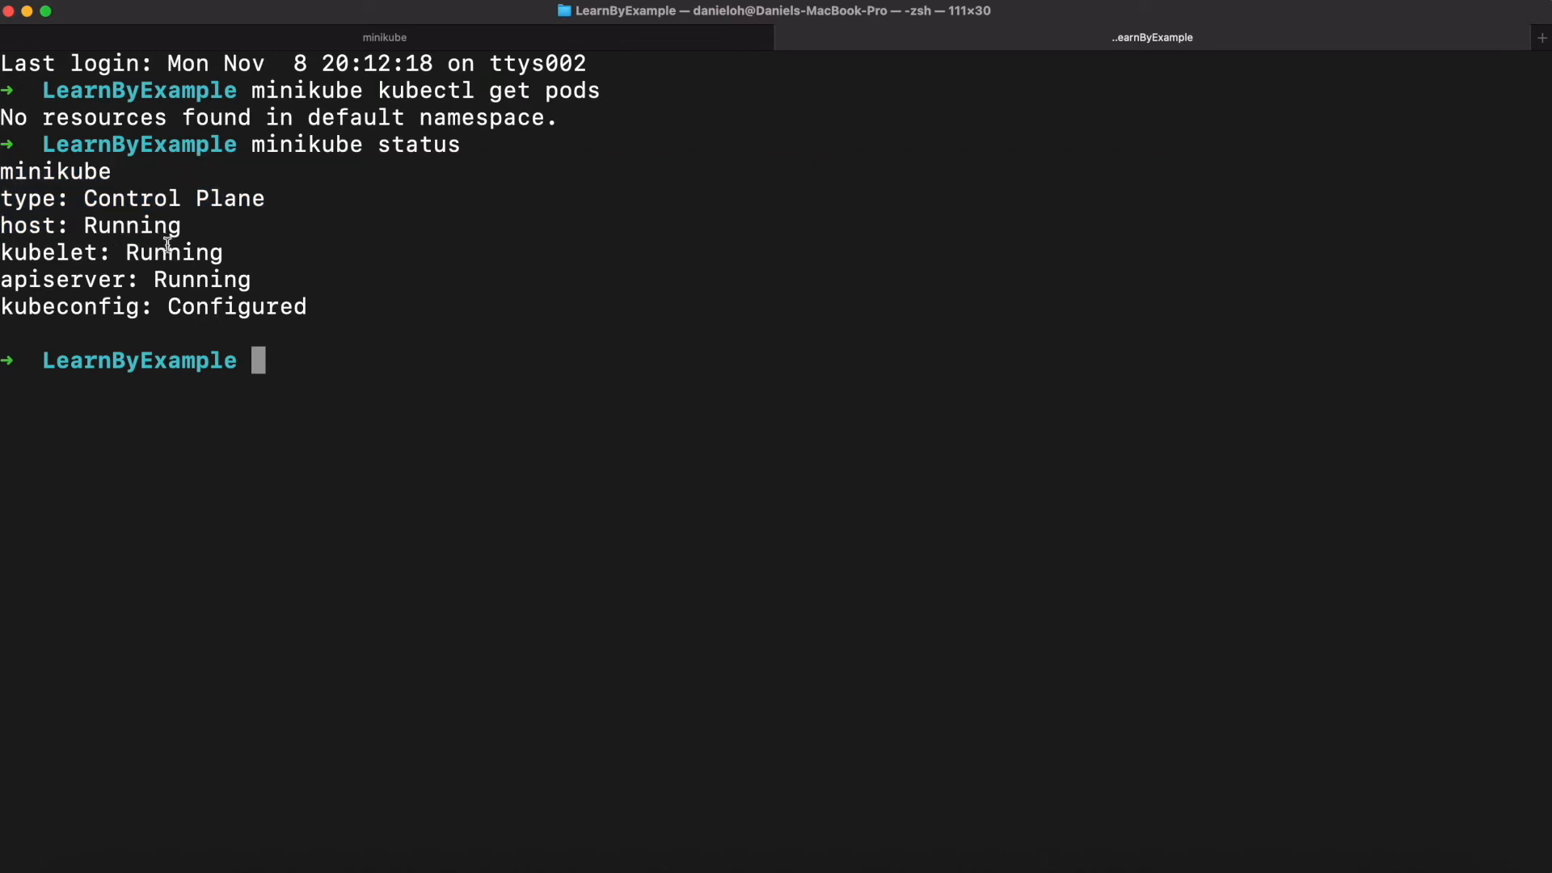
double_click(202, 279)
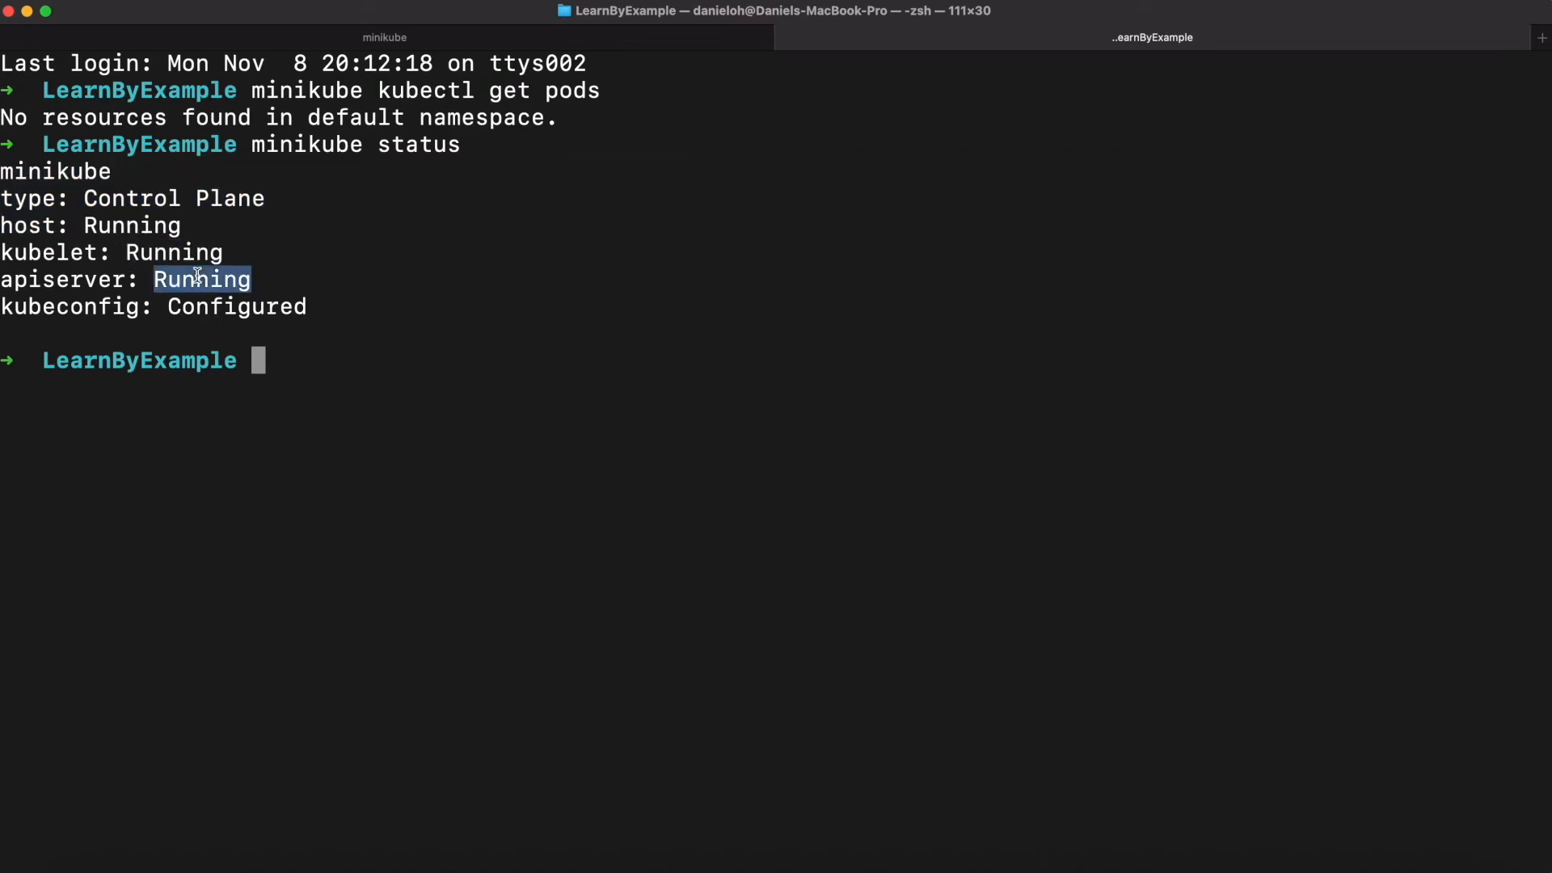
type("minikube kubectl -- create deploymen")
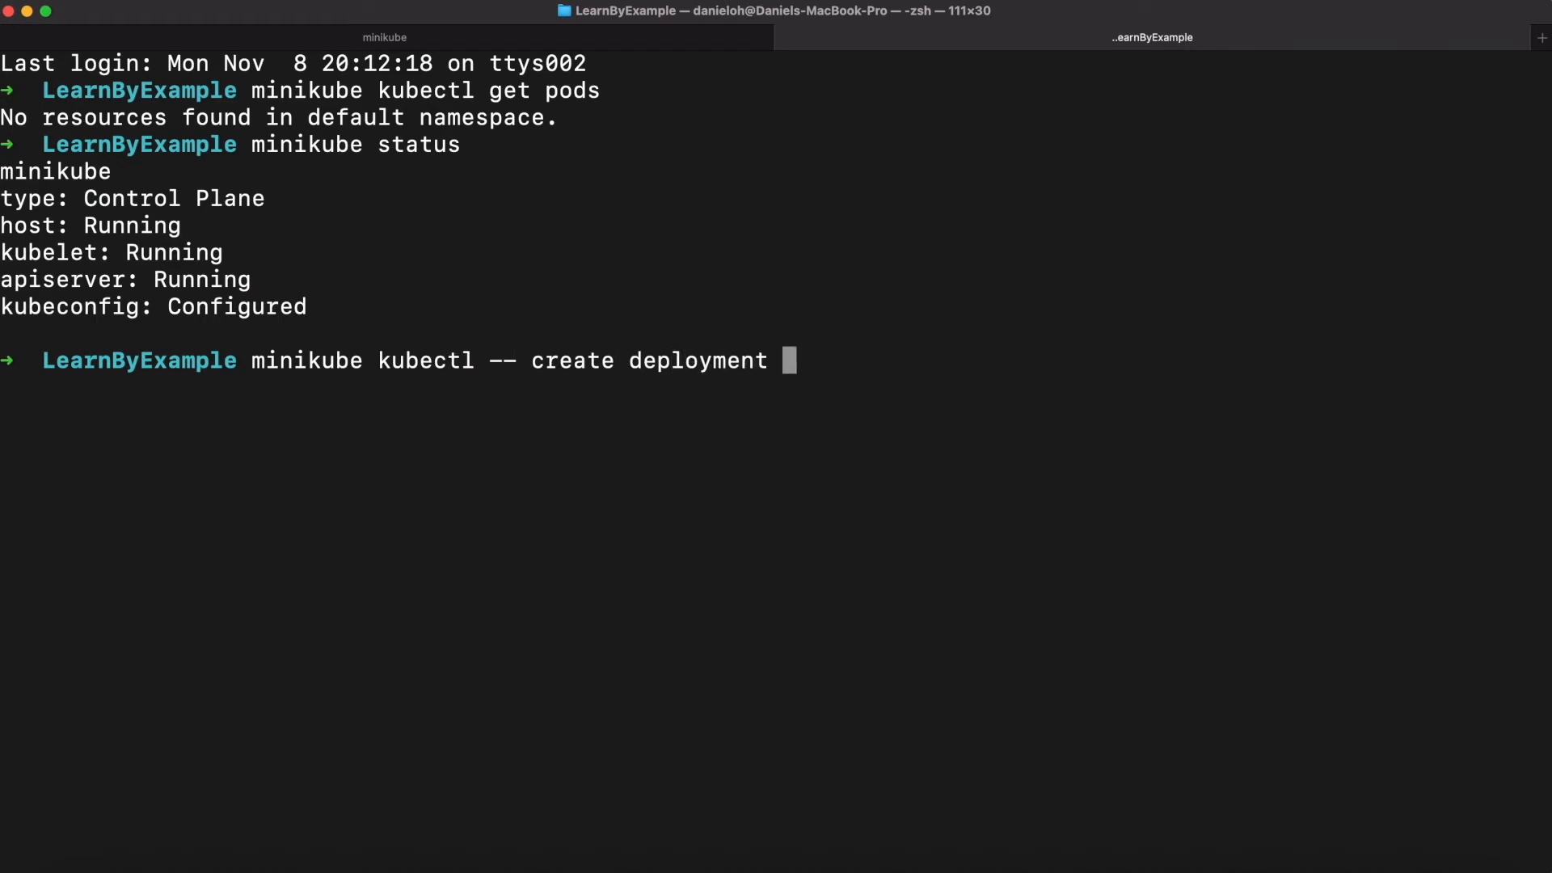
- Create deployment todo-app from quay.io/danieloh30/todo-app:1.0 and verify its pod is Running
type("todo-app --im")
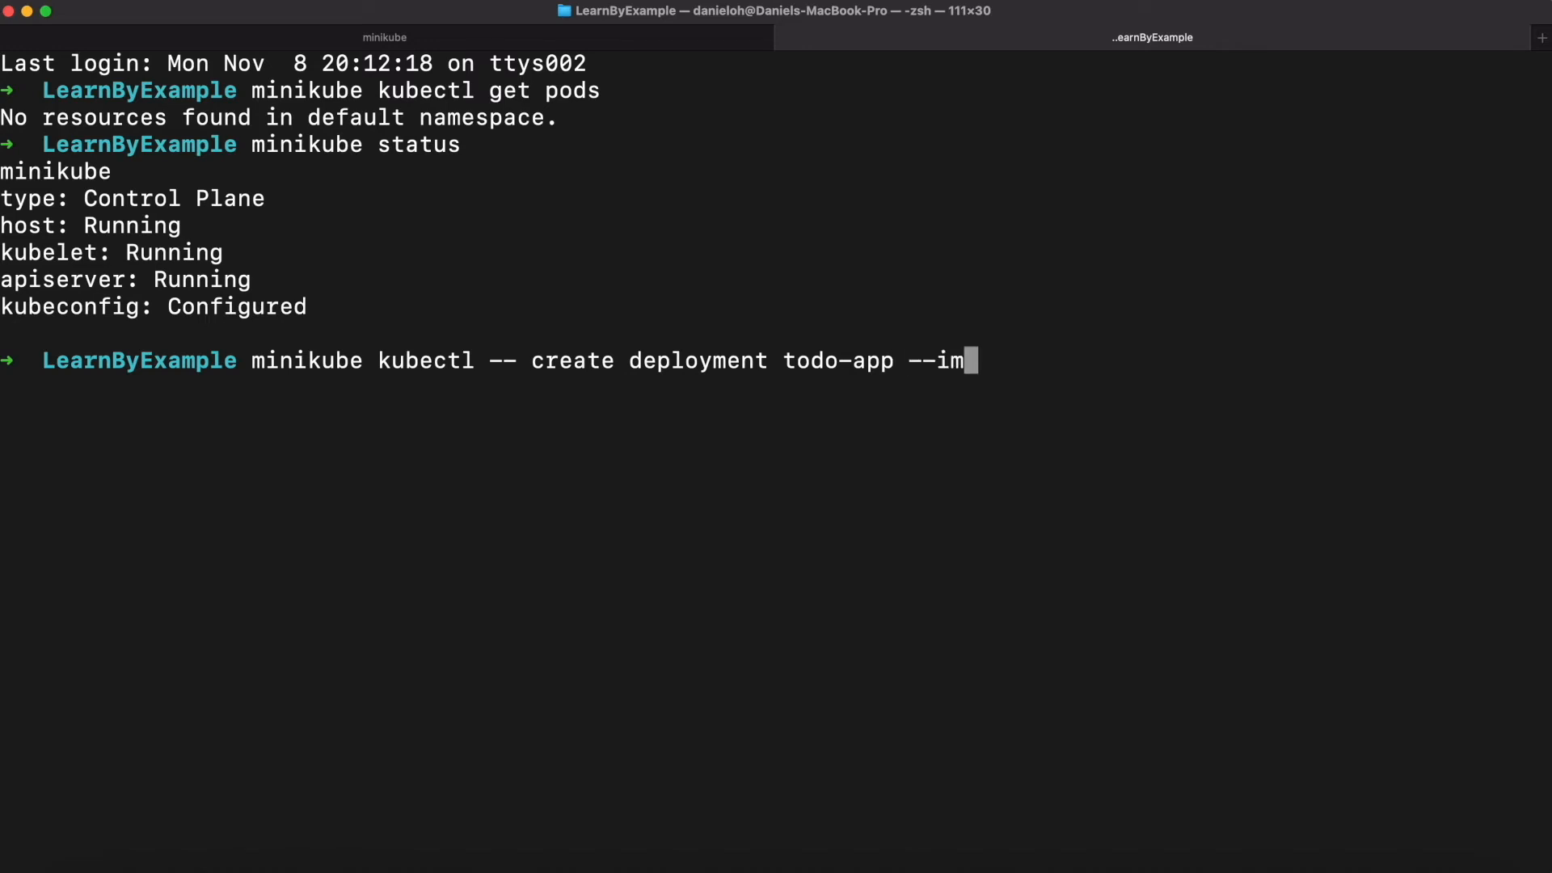
type("age=quay.io/danieloh30/to")
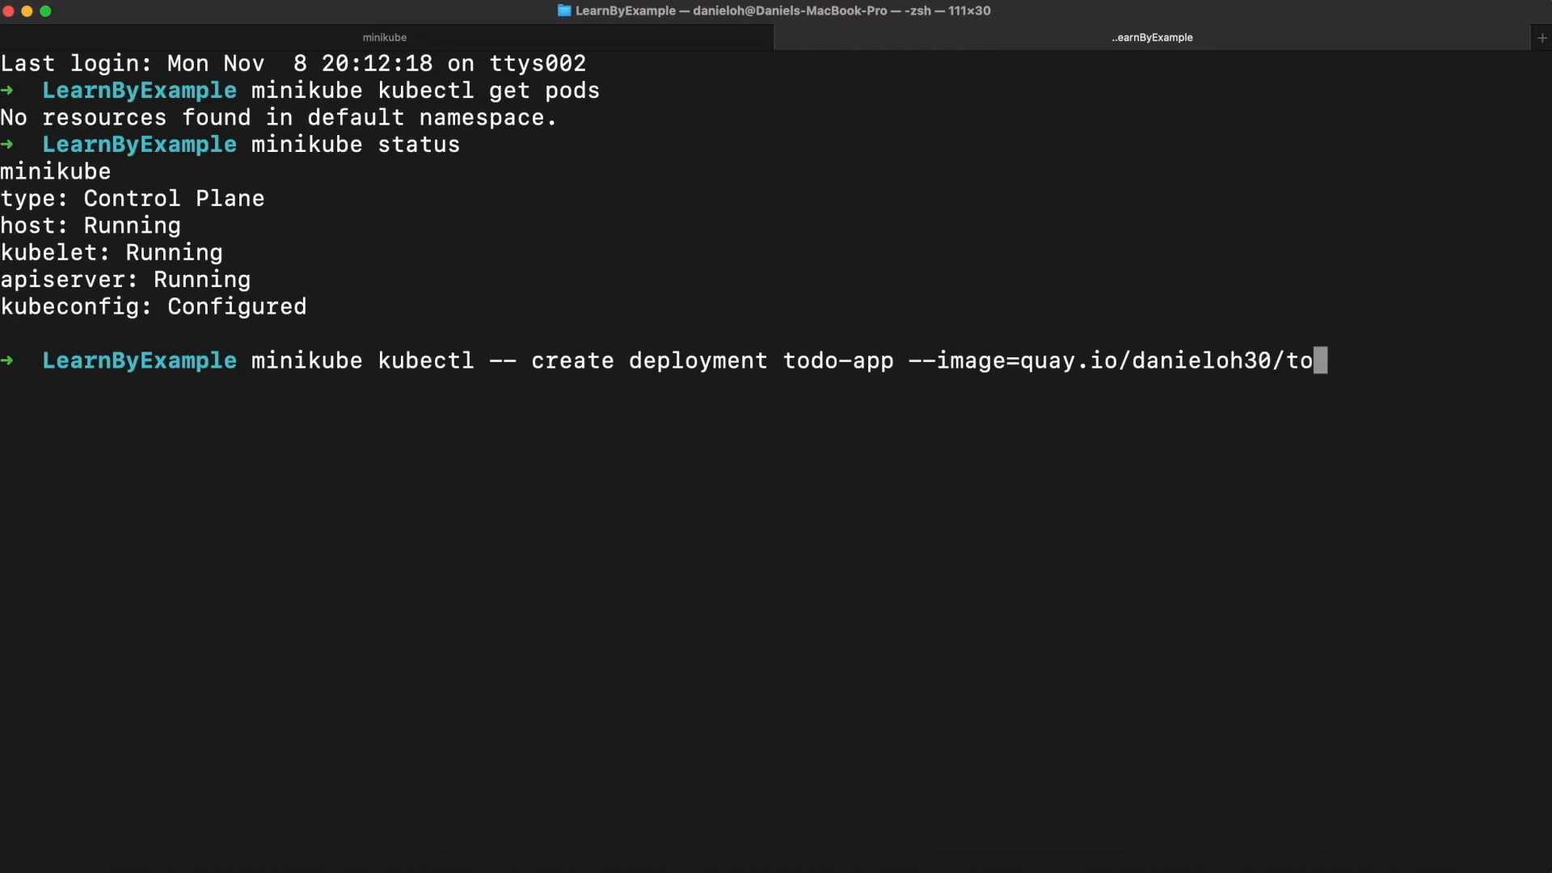
type("do-app:1.0")
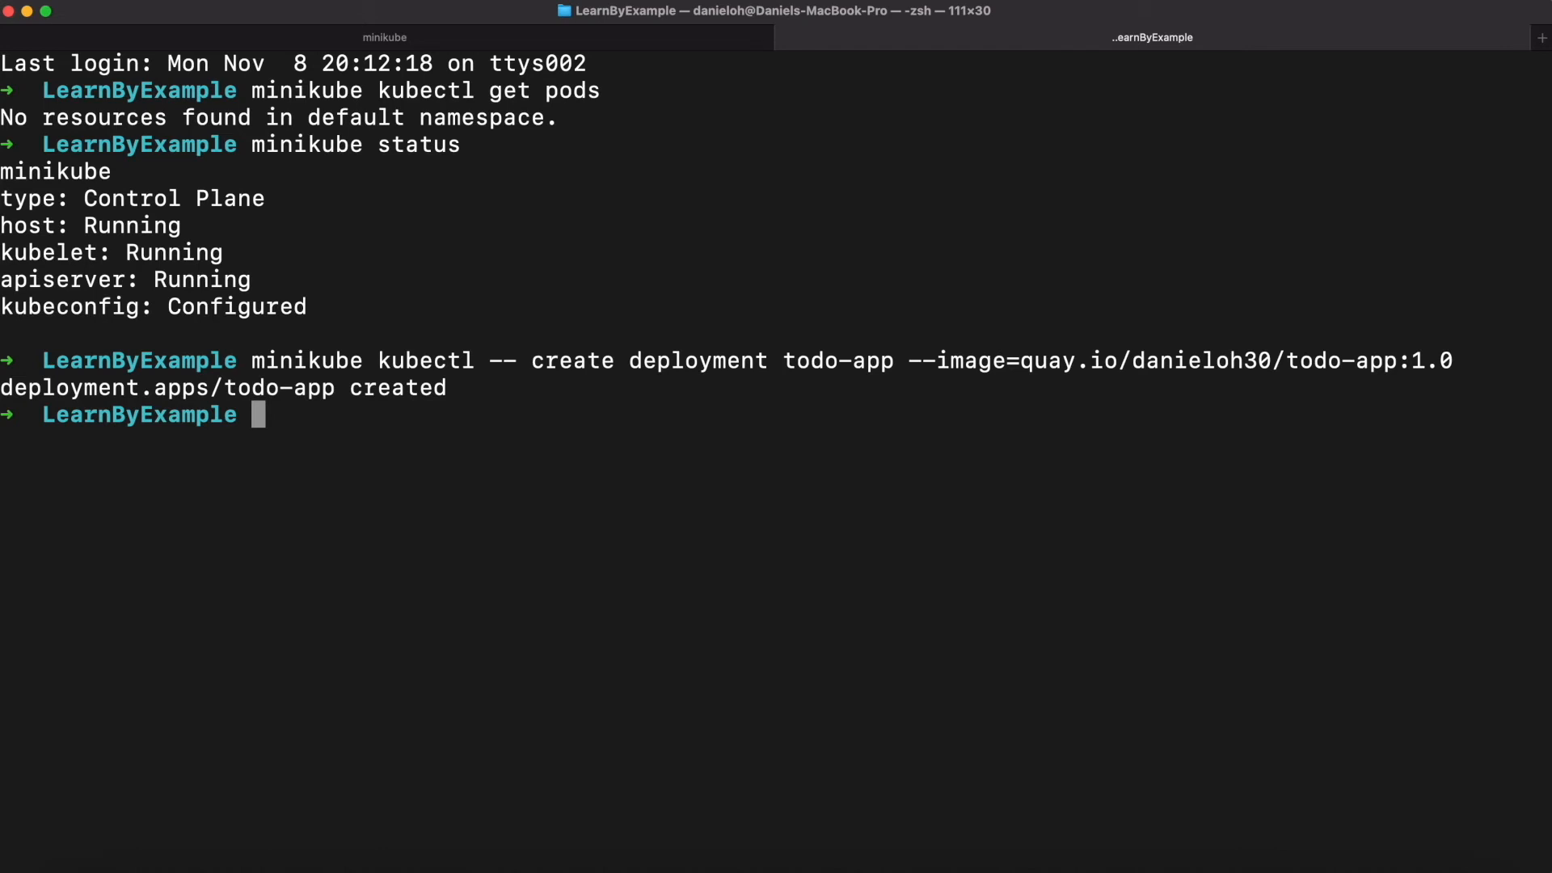
type("minikube kubectl")
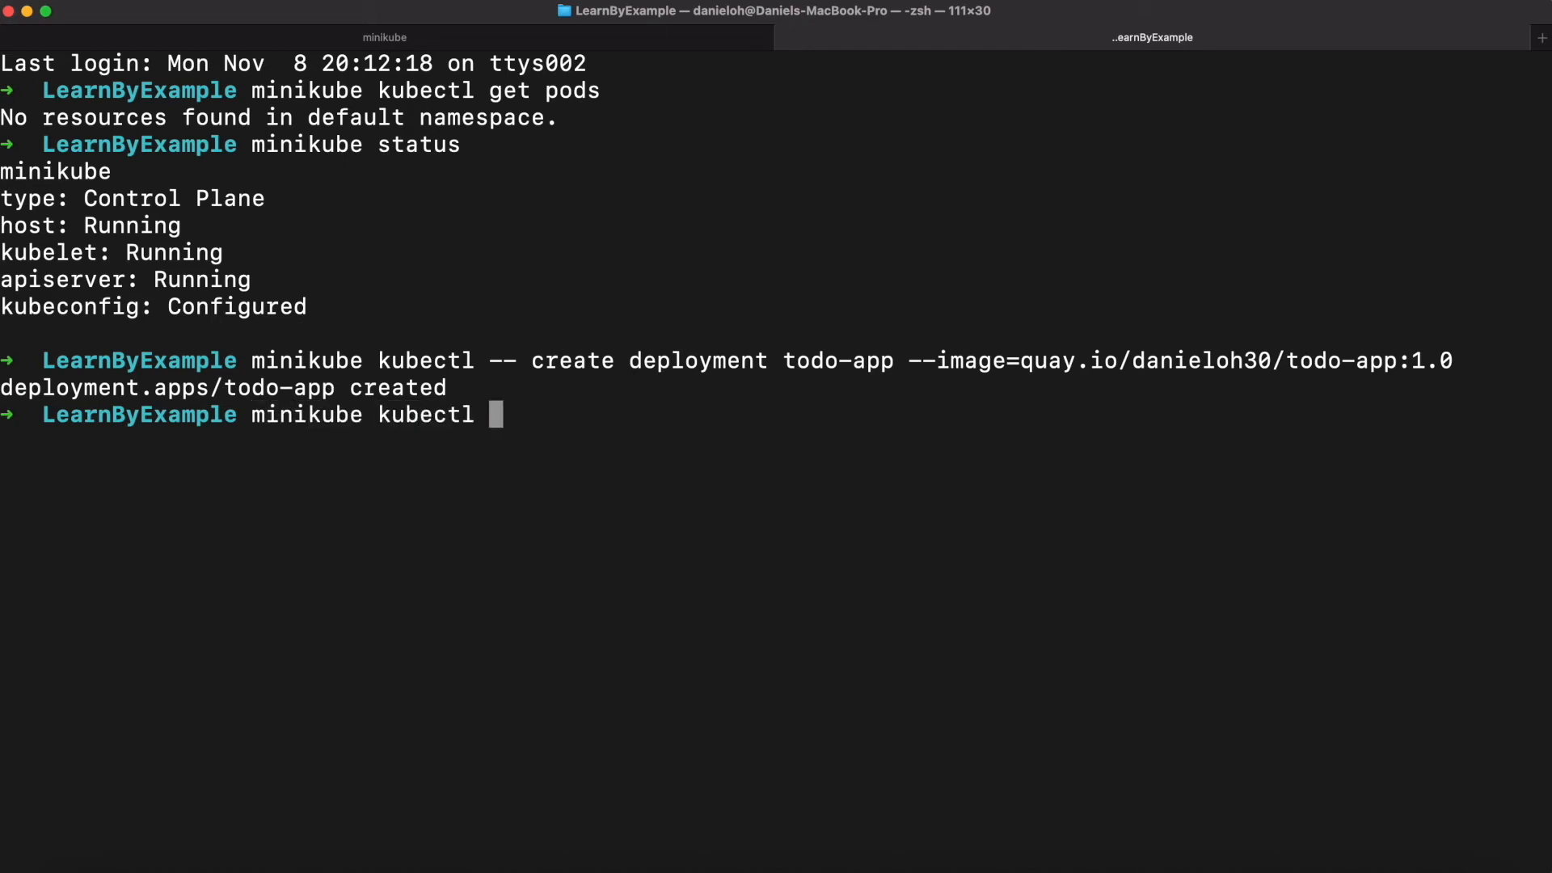
type("get pods")
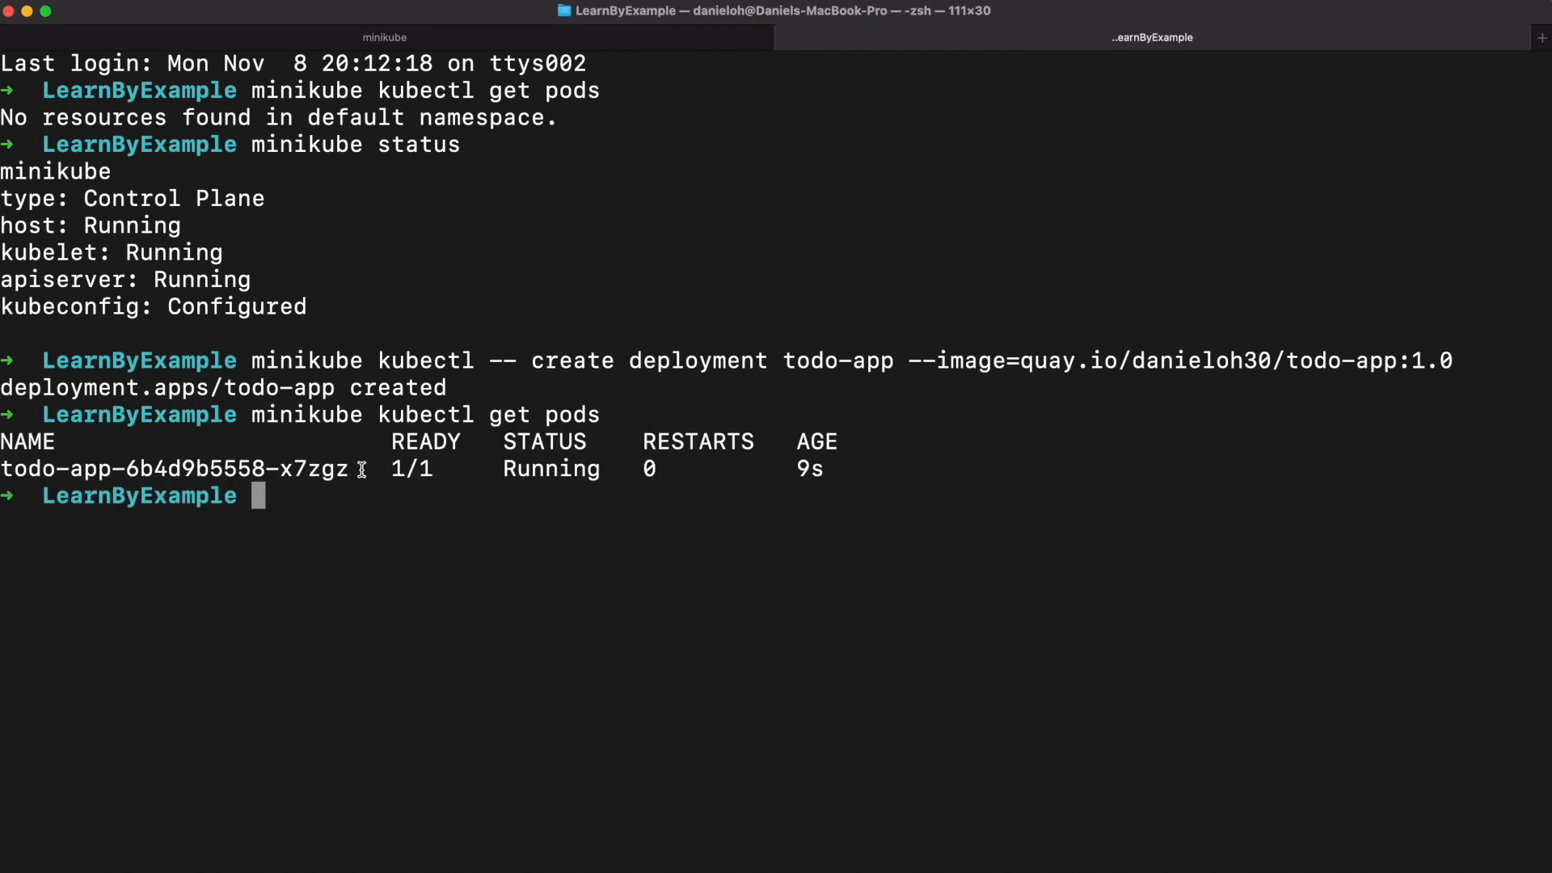
- Run 'minikube kubectl -- expose deployment todo-app --type=NodePort --port=8080'
type("minikube")
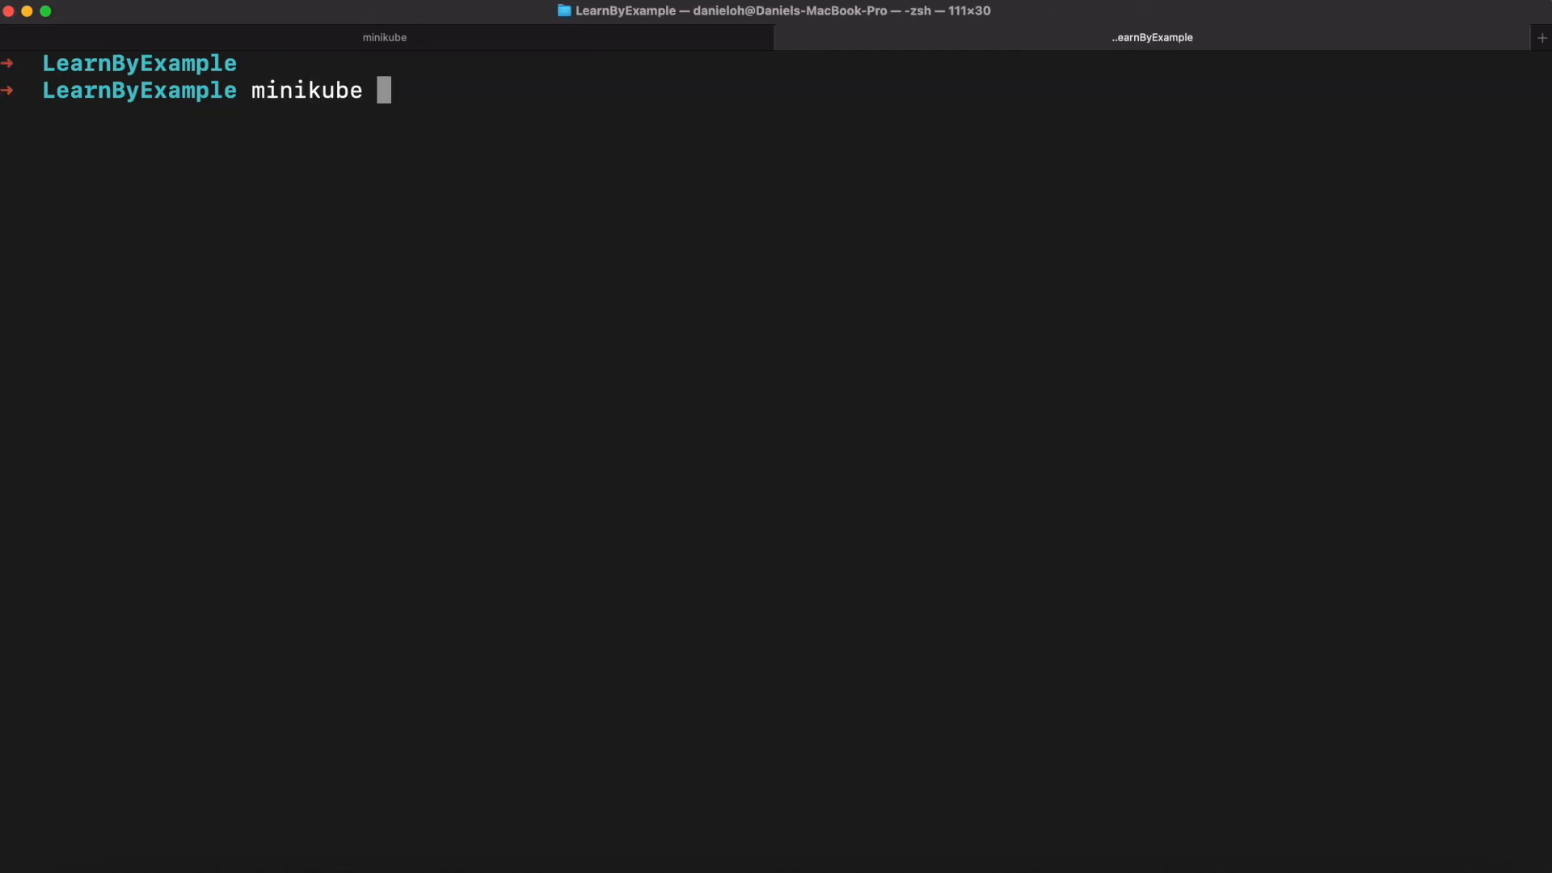
type("kubectl -")
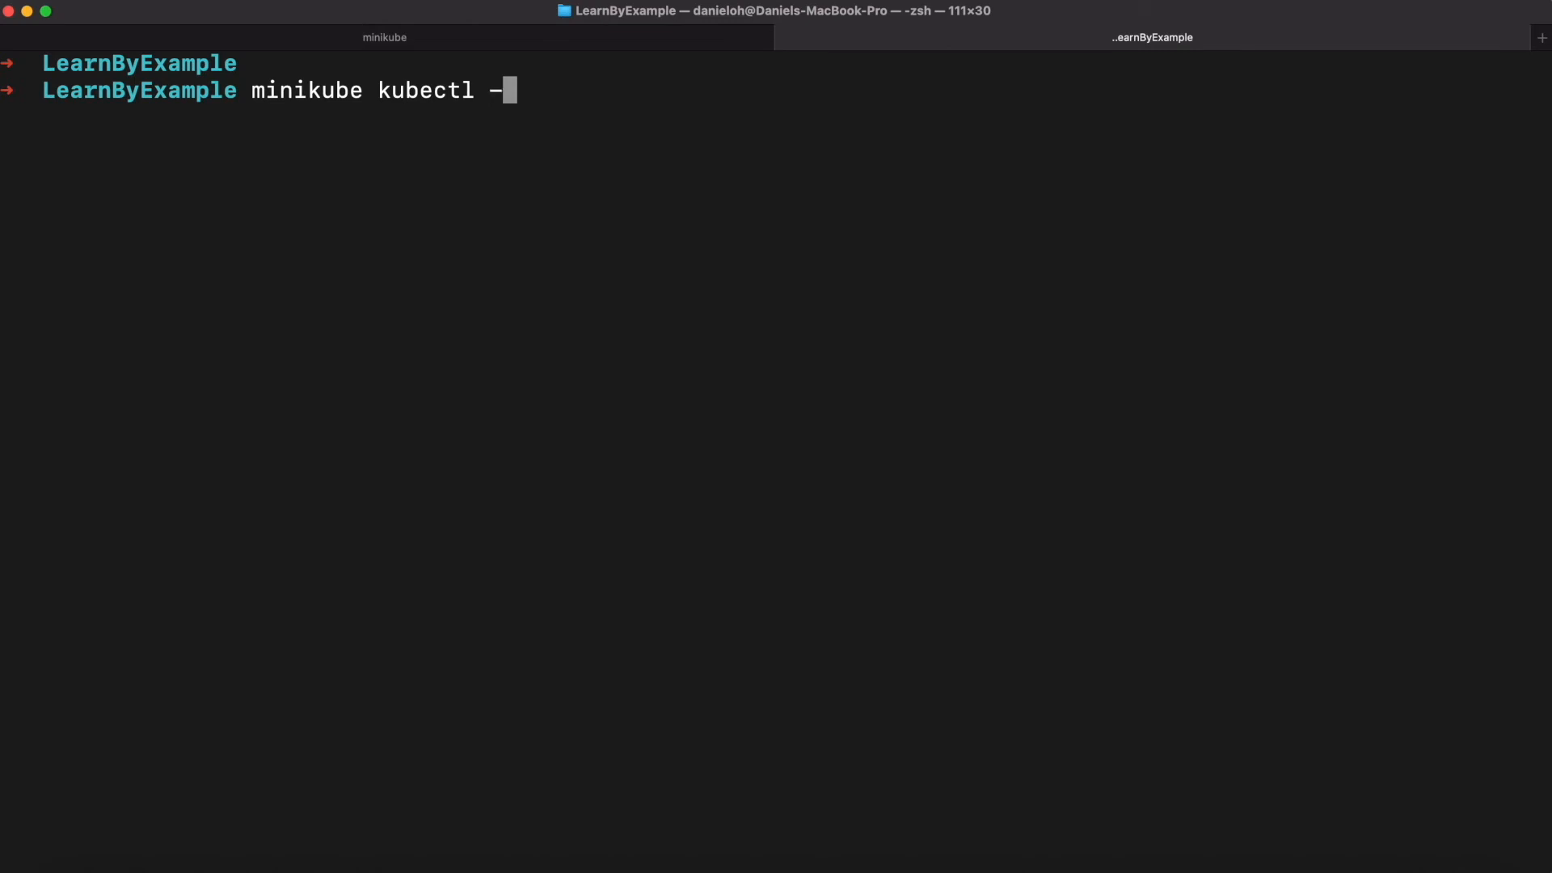
type("- expose deployment")
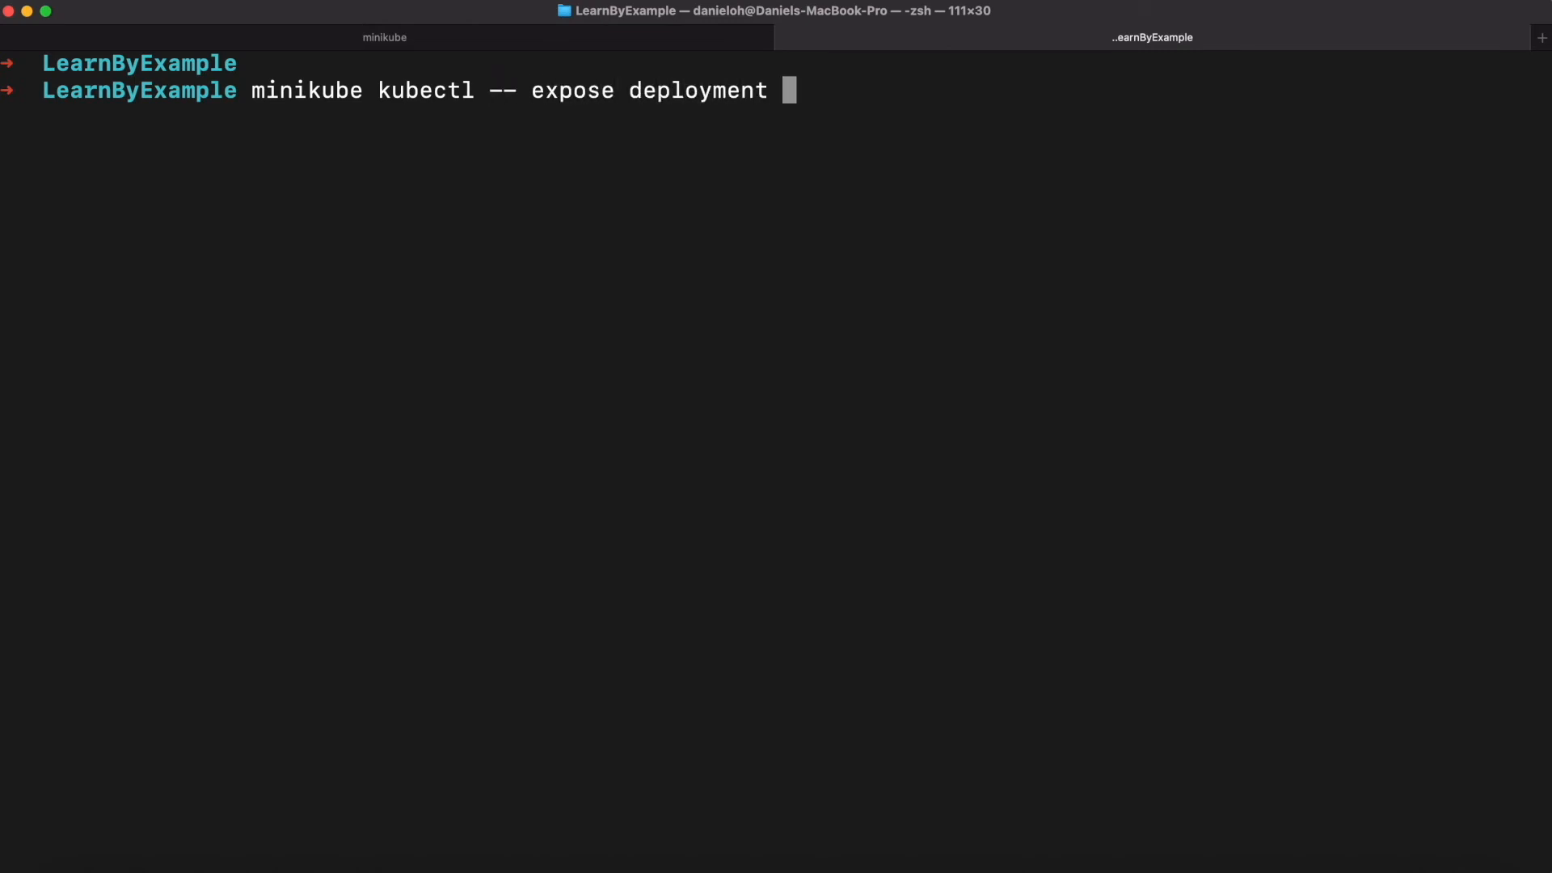
type("todo-app --type")
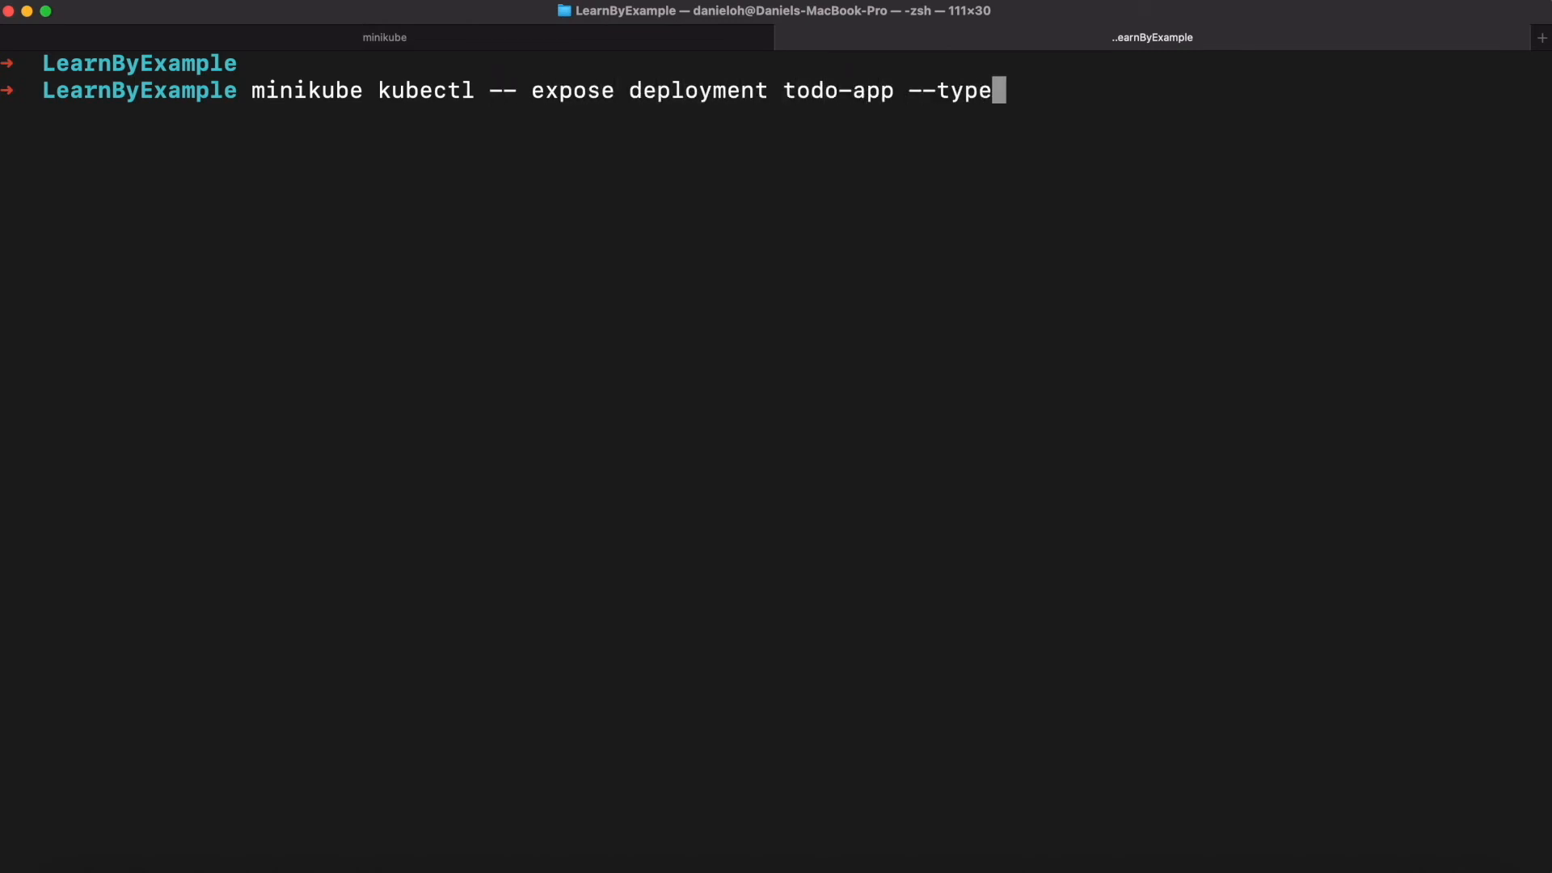
type("=NodePort --por")
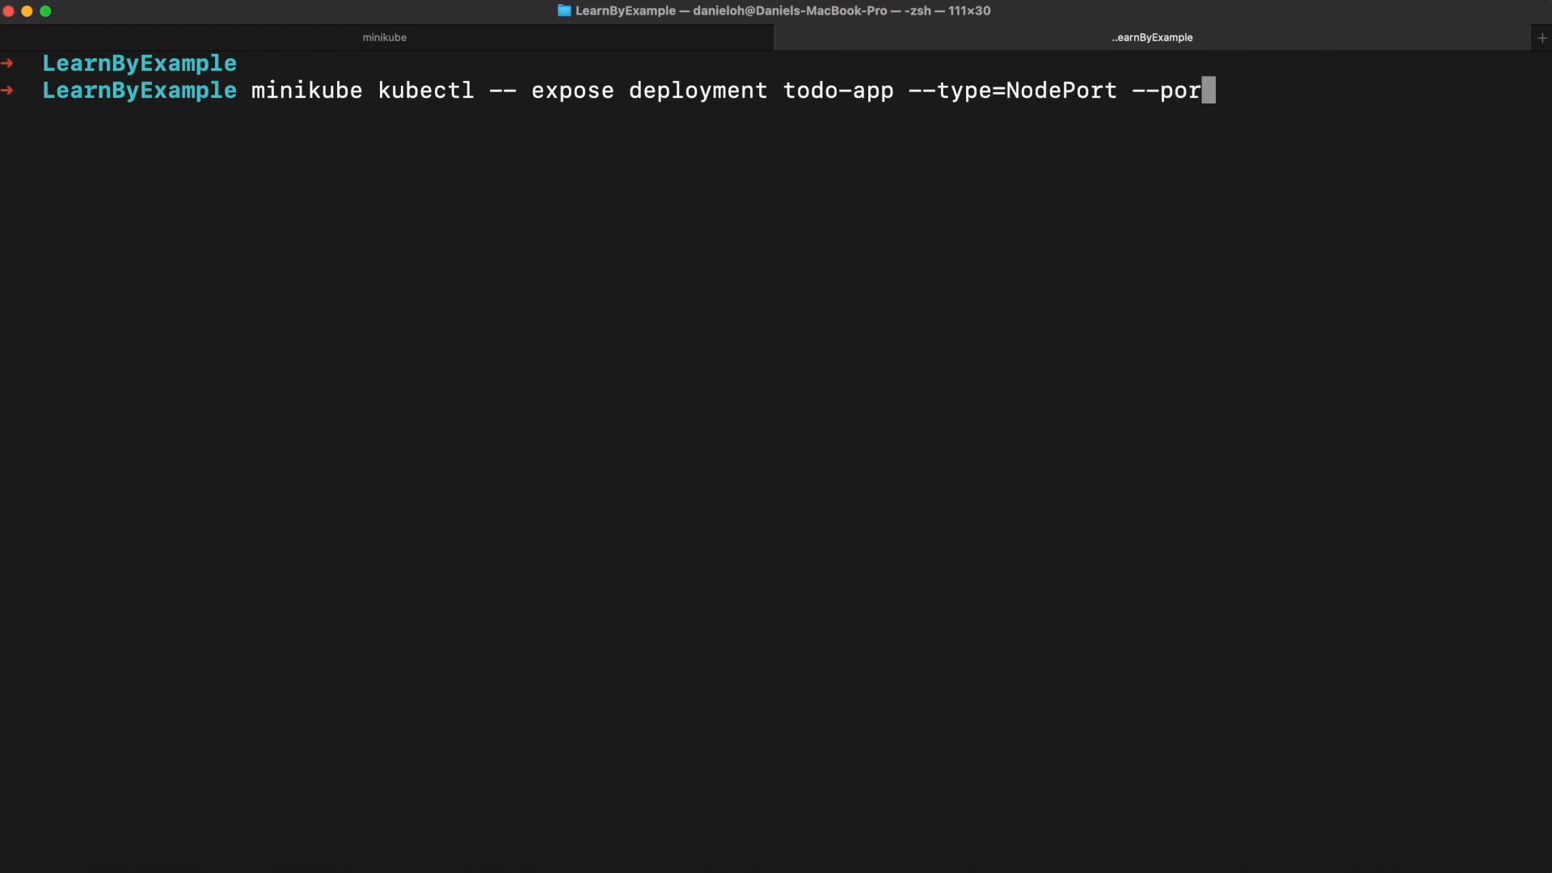
type("t=8080")
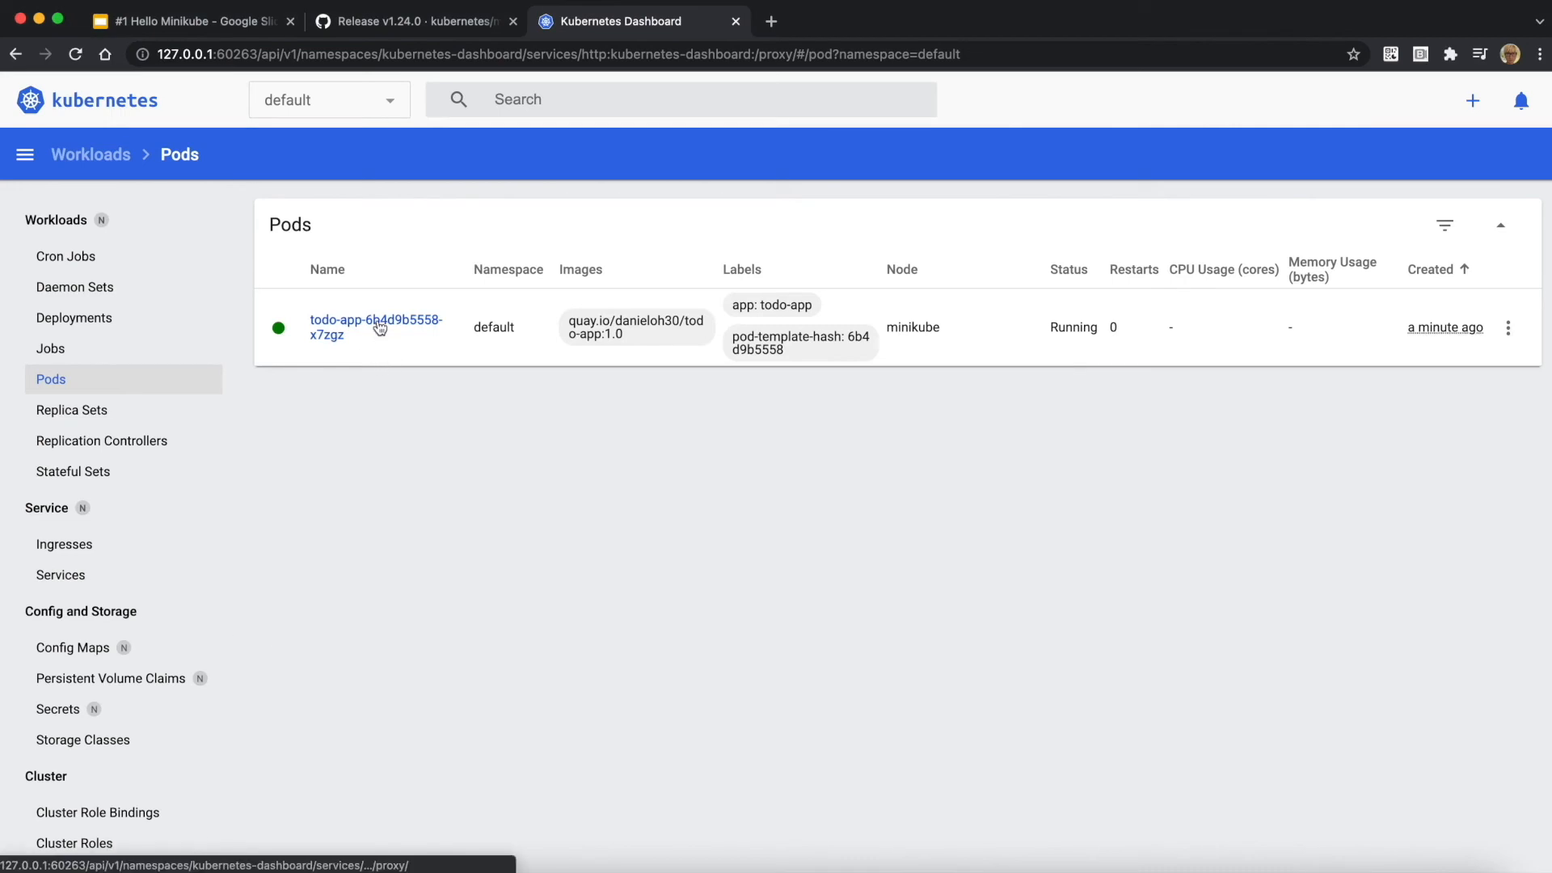
- Open the todo-app pod's details and scroll through its metadata
left_click(375, 327)
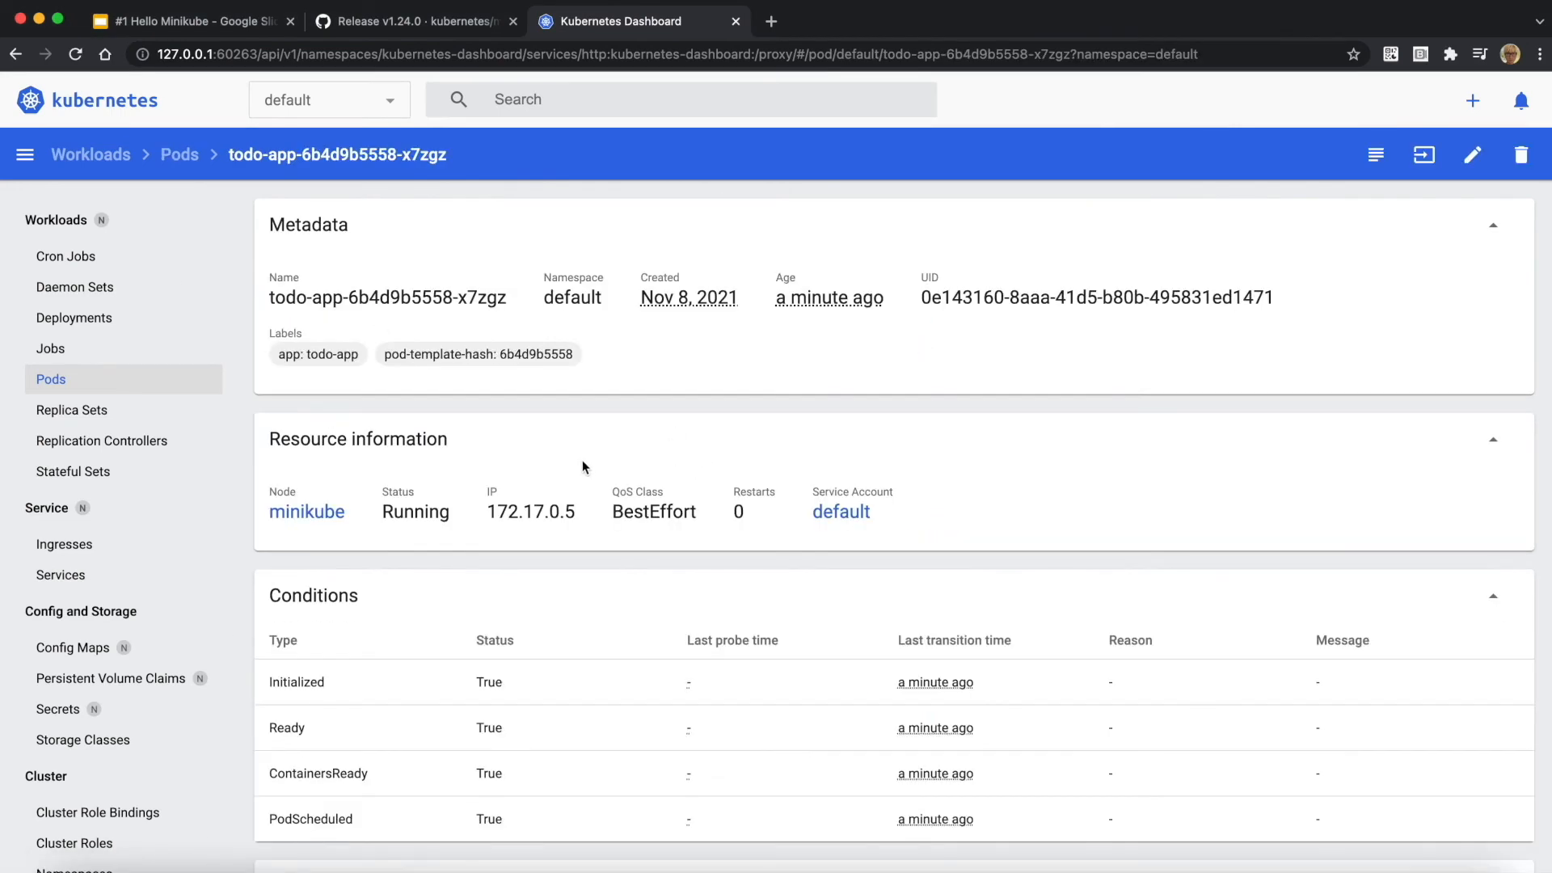
scroll("down", 3)
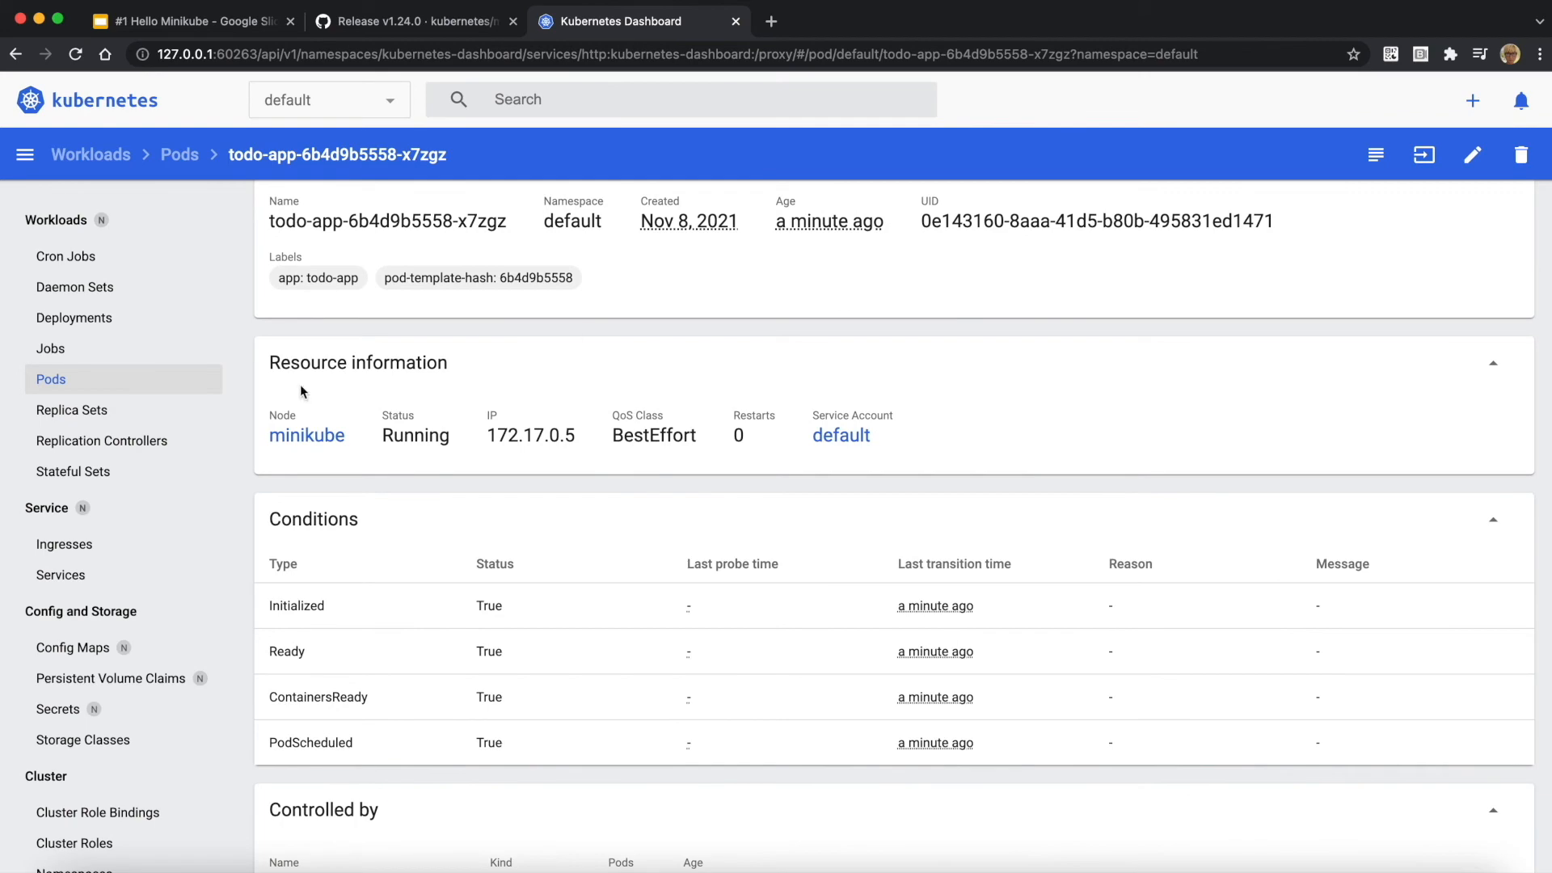
left_click(61, 575)
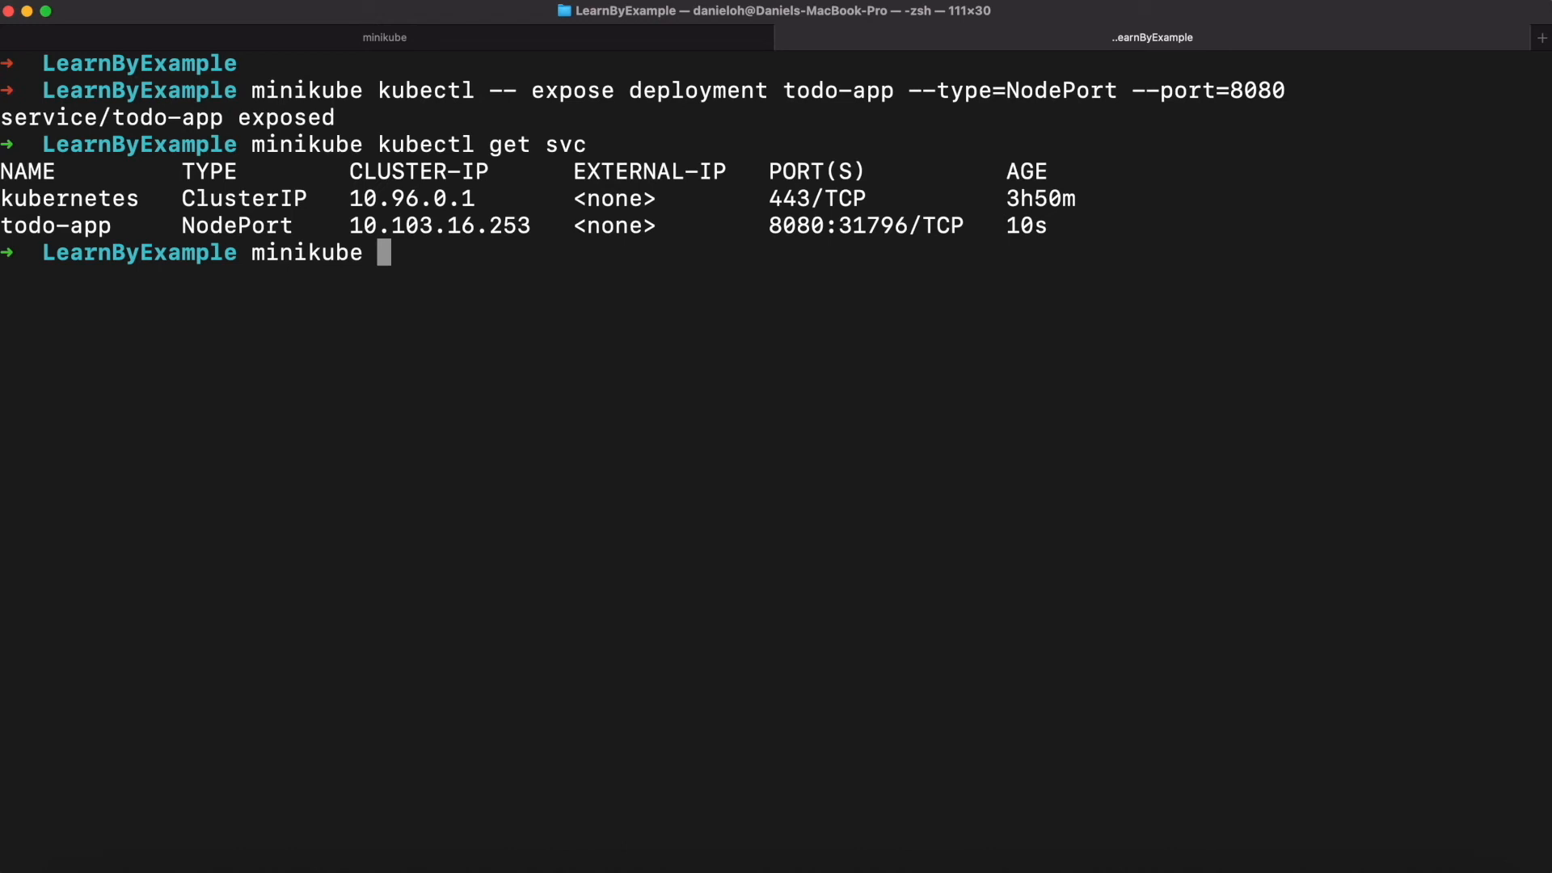
- Run 'minikube service todo-app' to open the app in the browser
type("service")
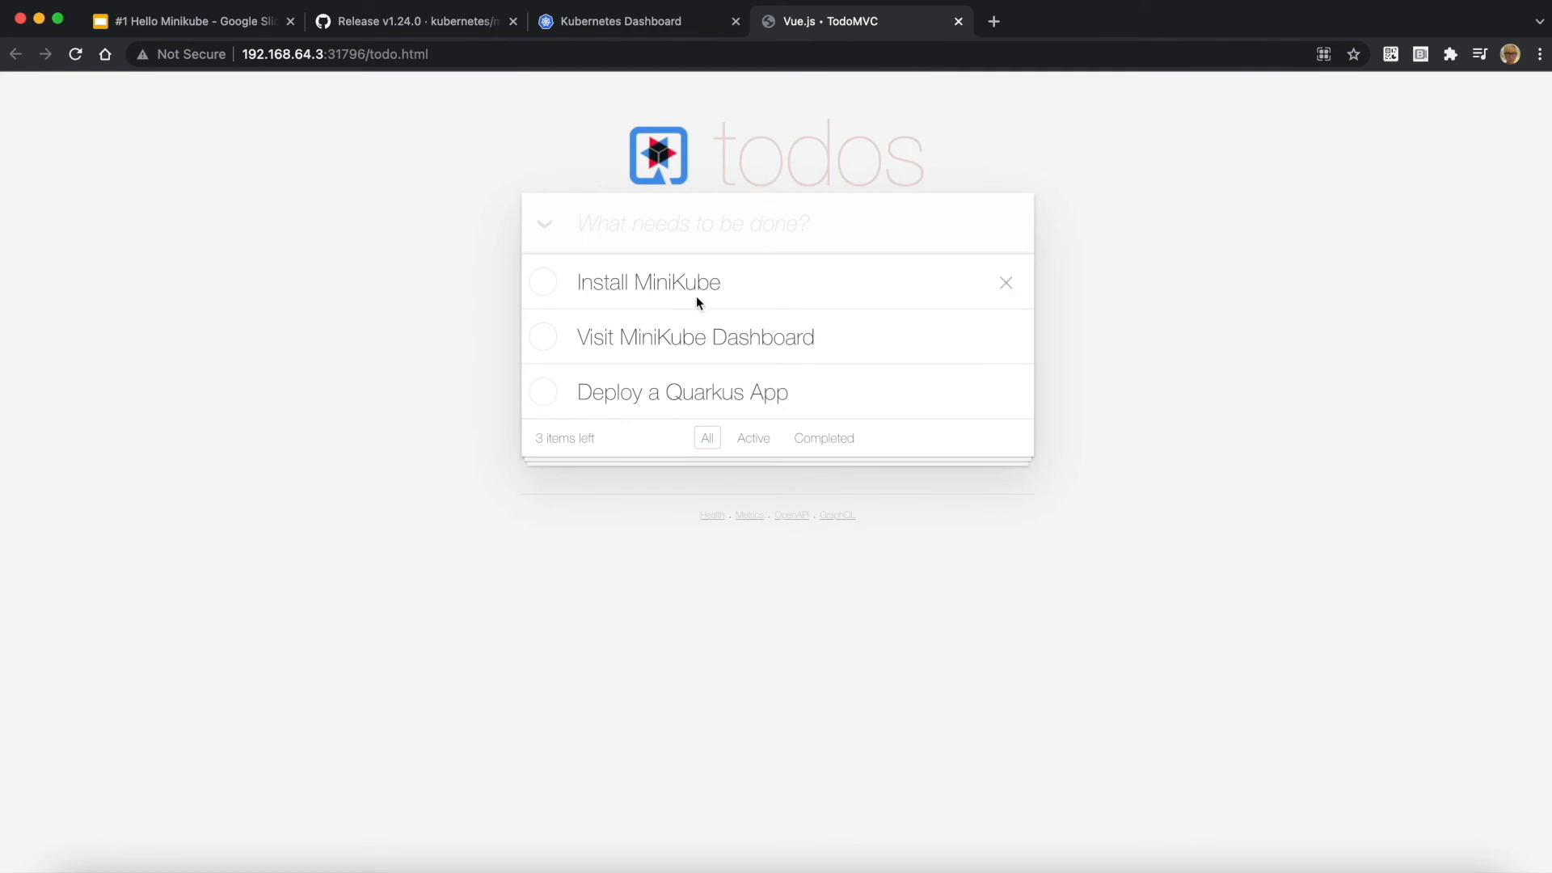
- Complete 'Install MiniKube', 'Visit MiniKube Dashboard' and 'Deploy a Quarkus App' todos
left_click(542, 282)
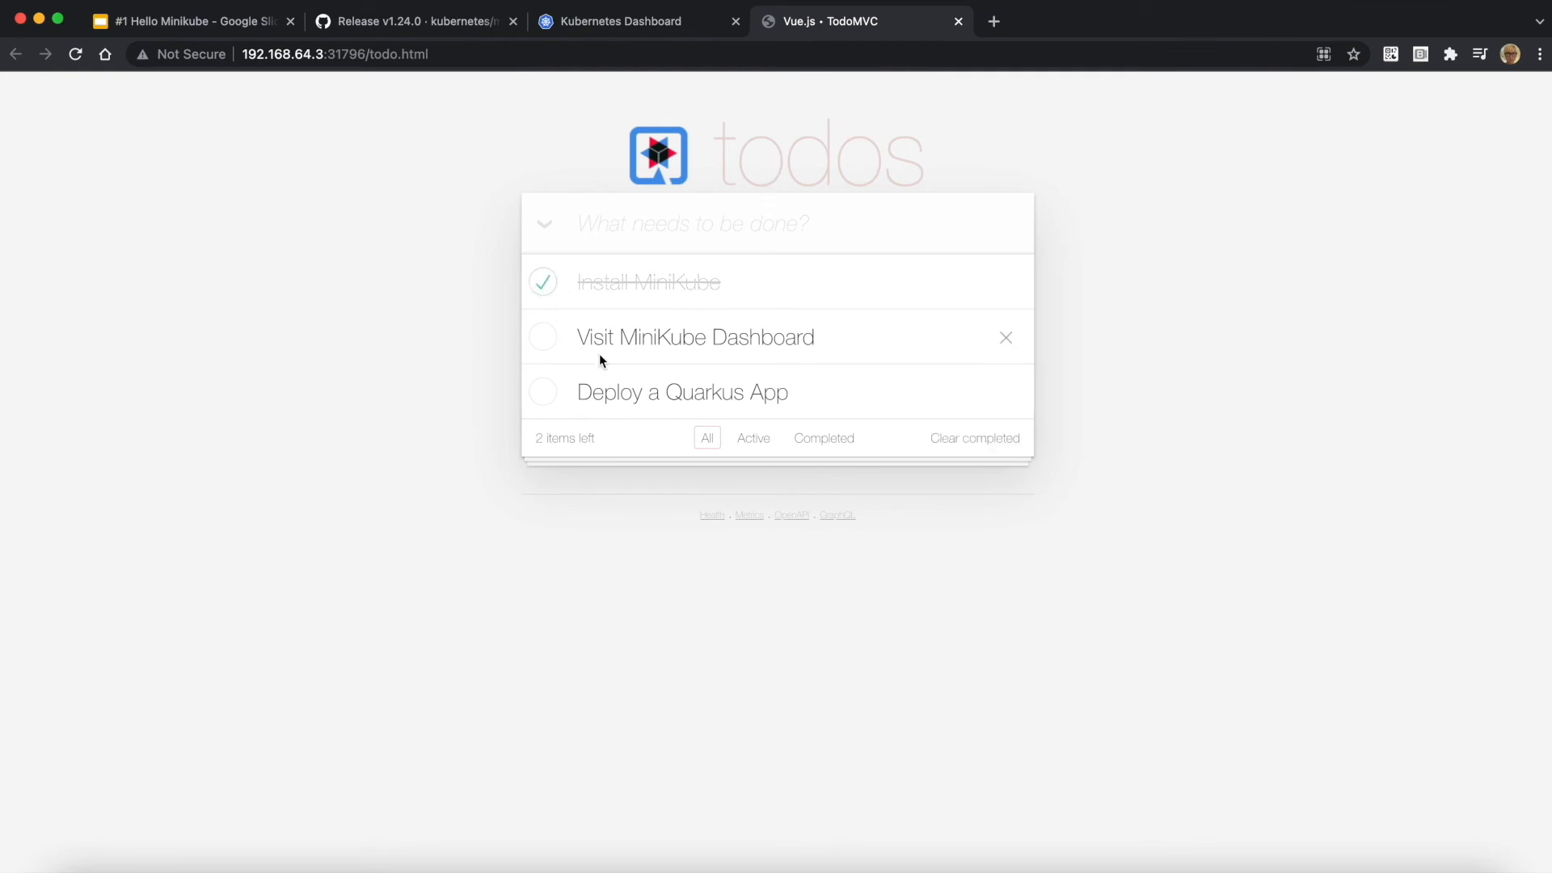
left_click(542, 336)
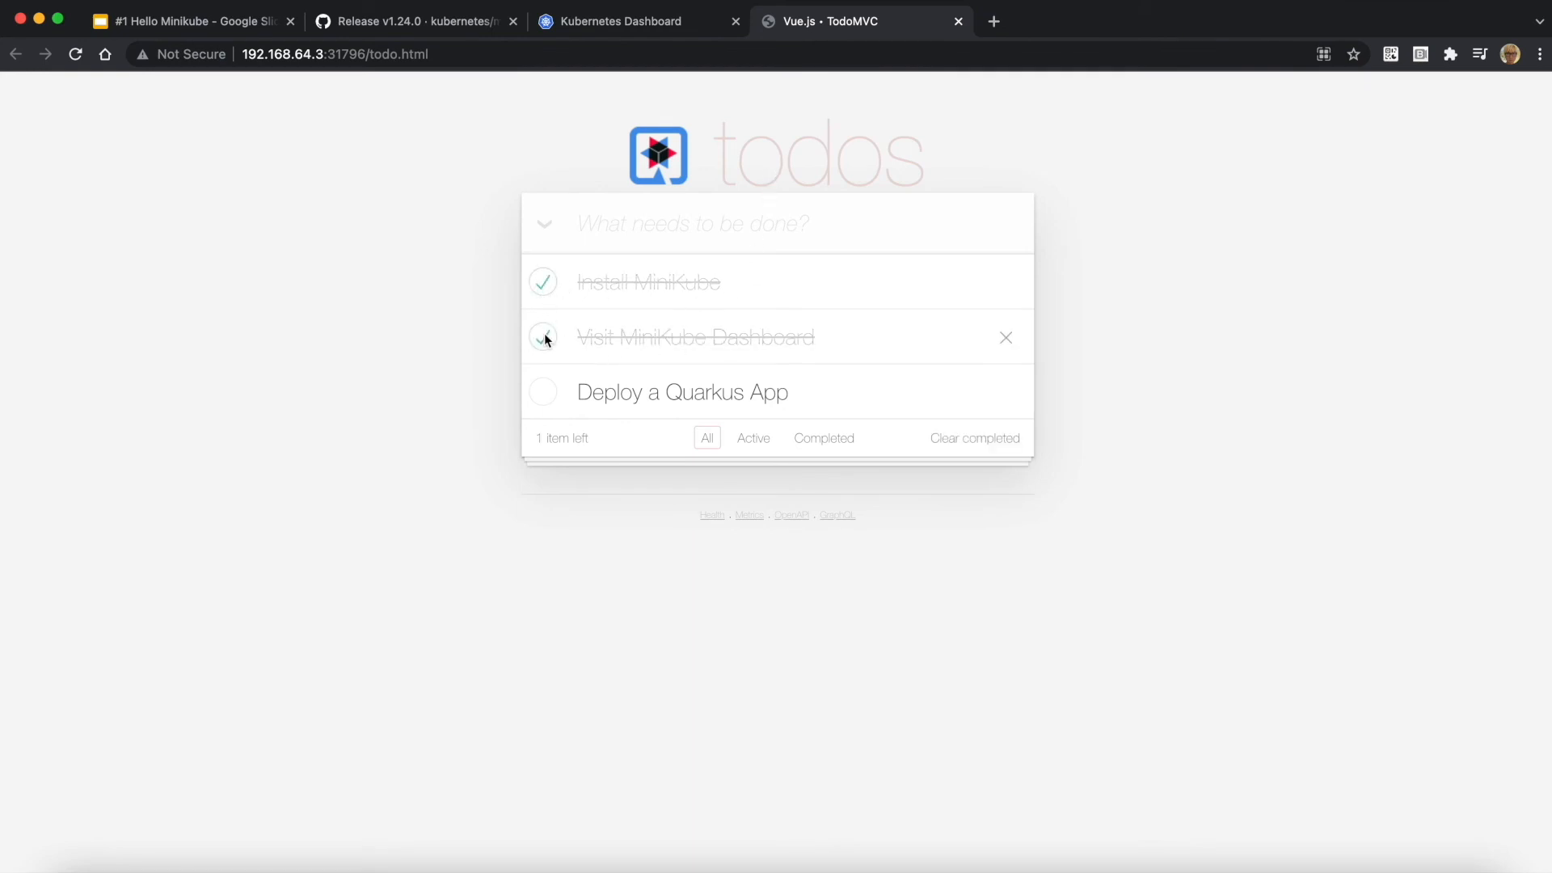
left_click(542, 336)
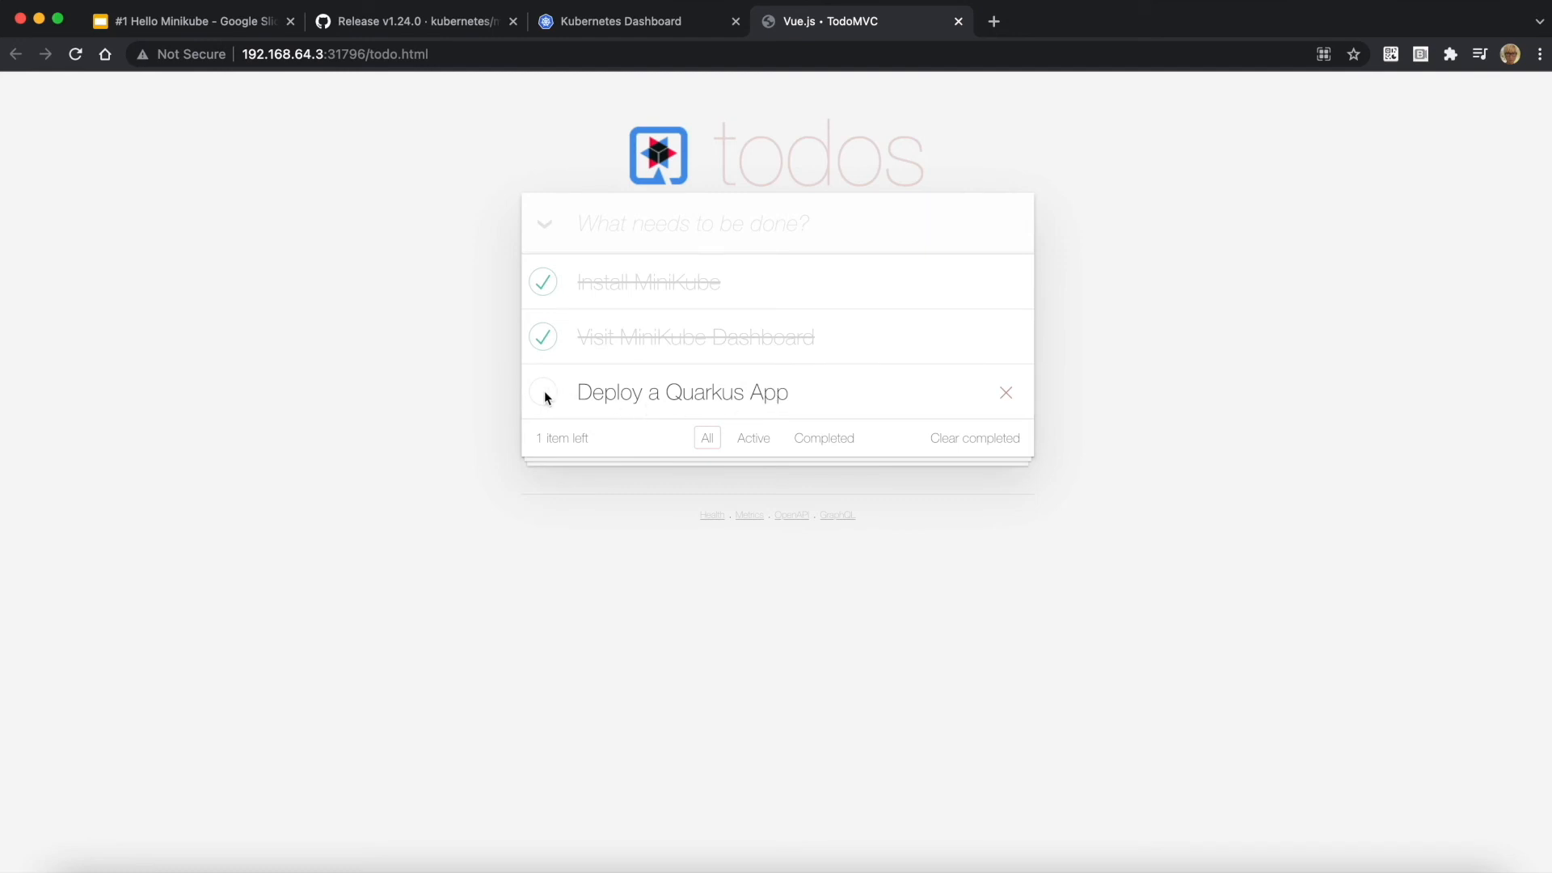
left_click(543, 392)
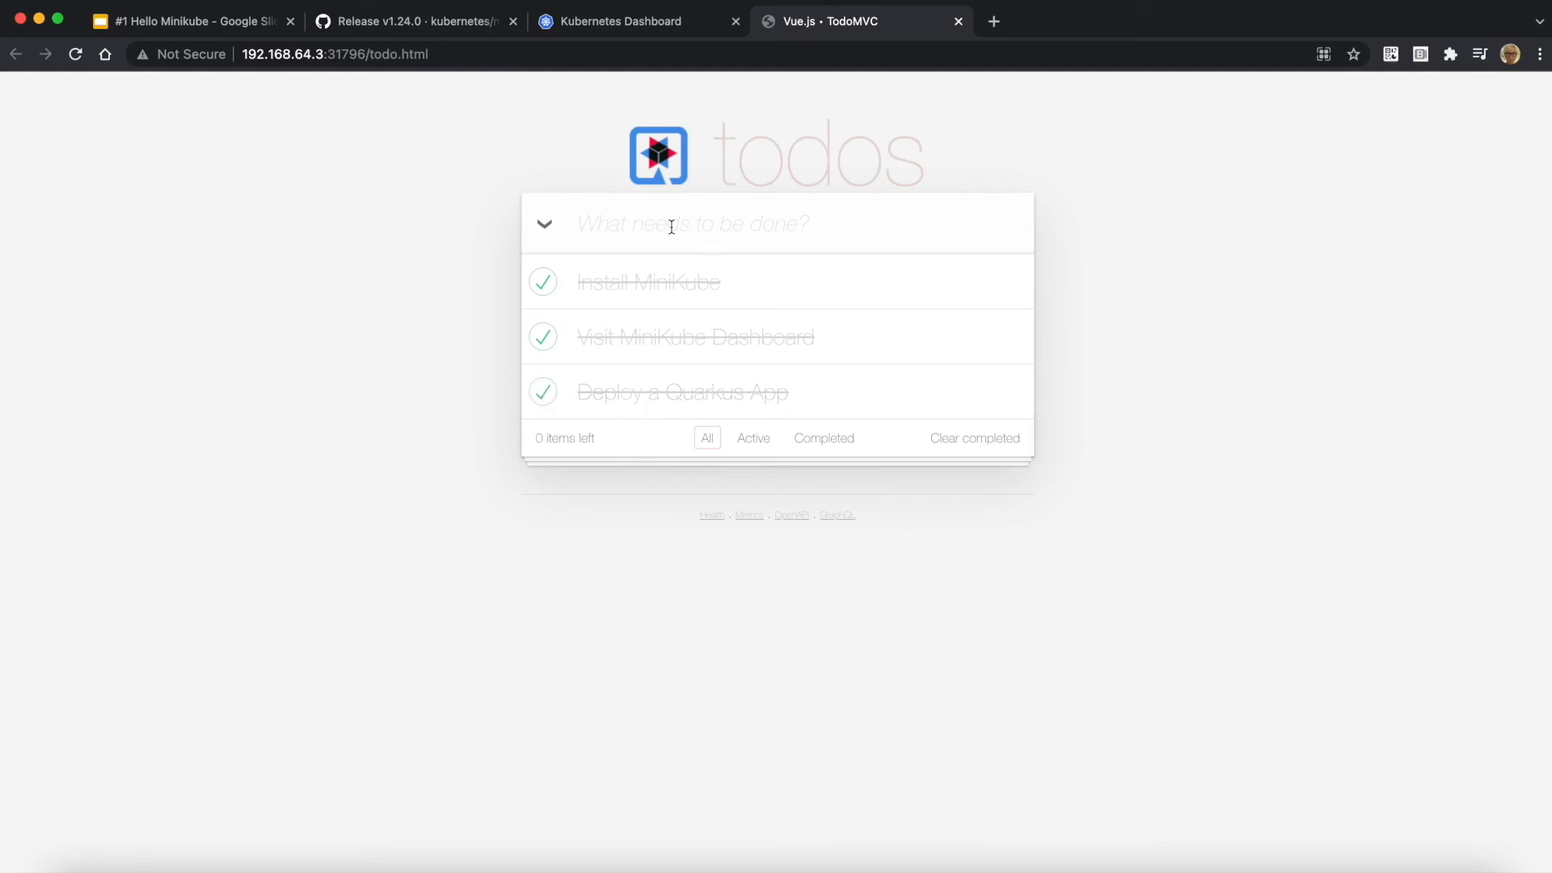
type("Learn Pod and")
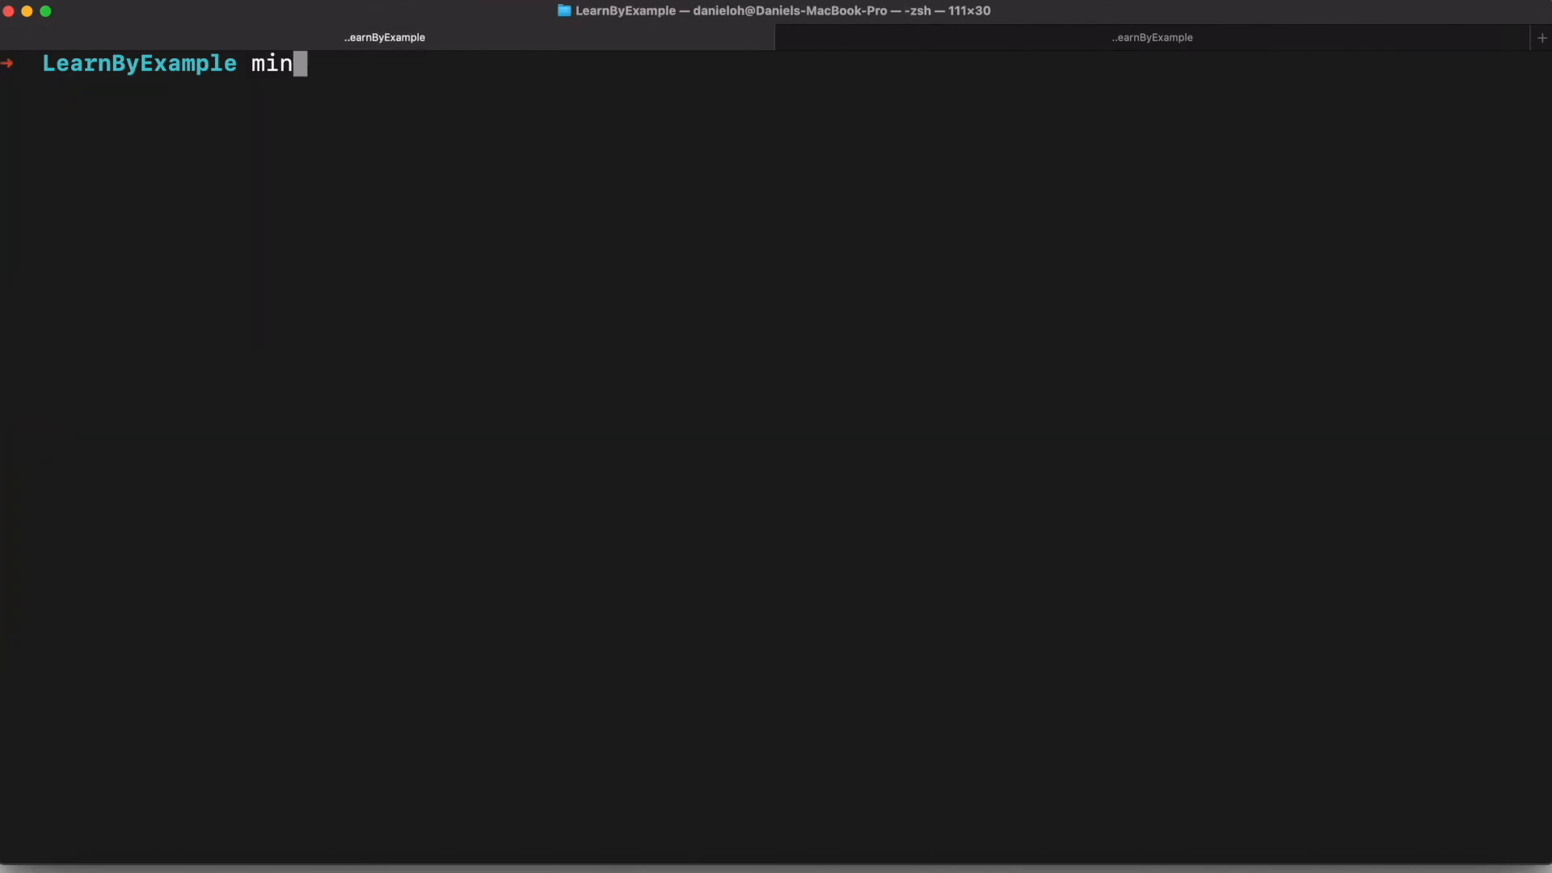
- Pause minikube's 18 containers and run 'minikube status'
type("ikube pause")
key("Return")
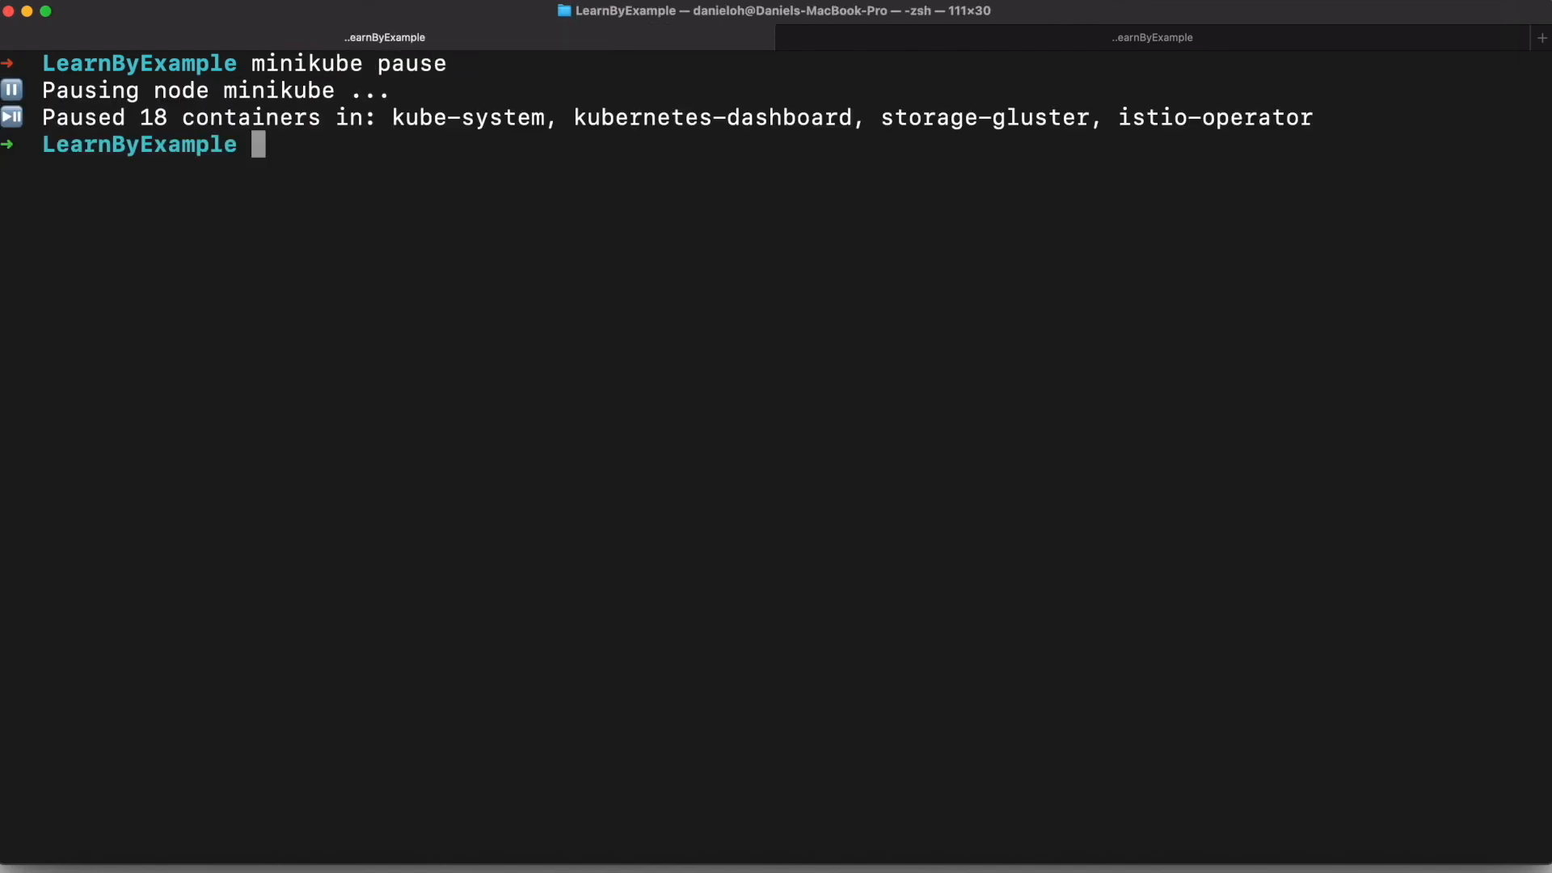
type("minikube status")
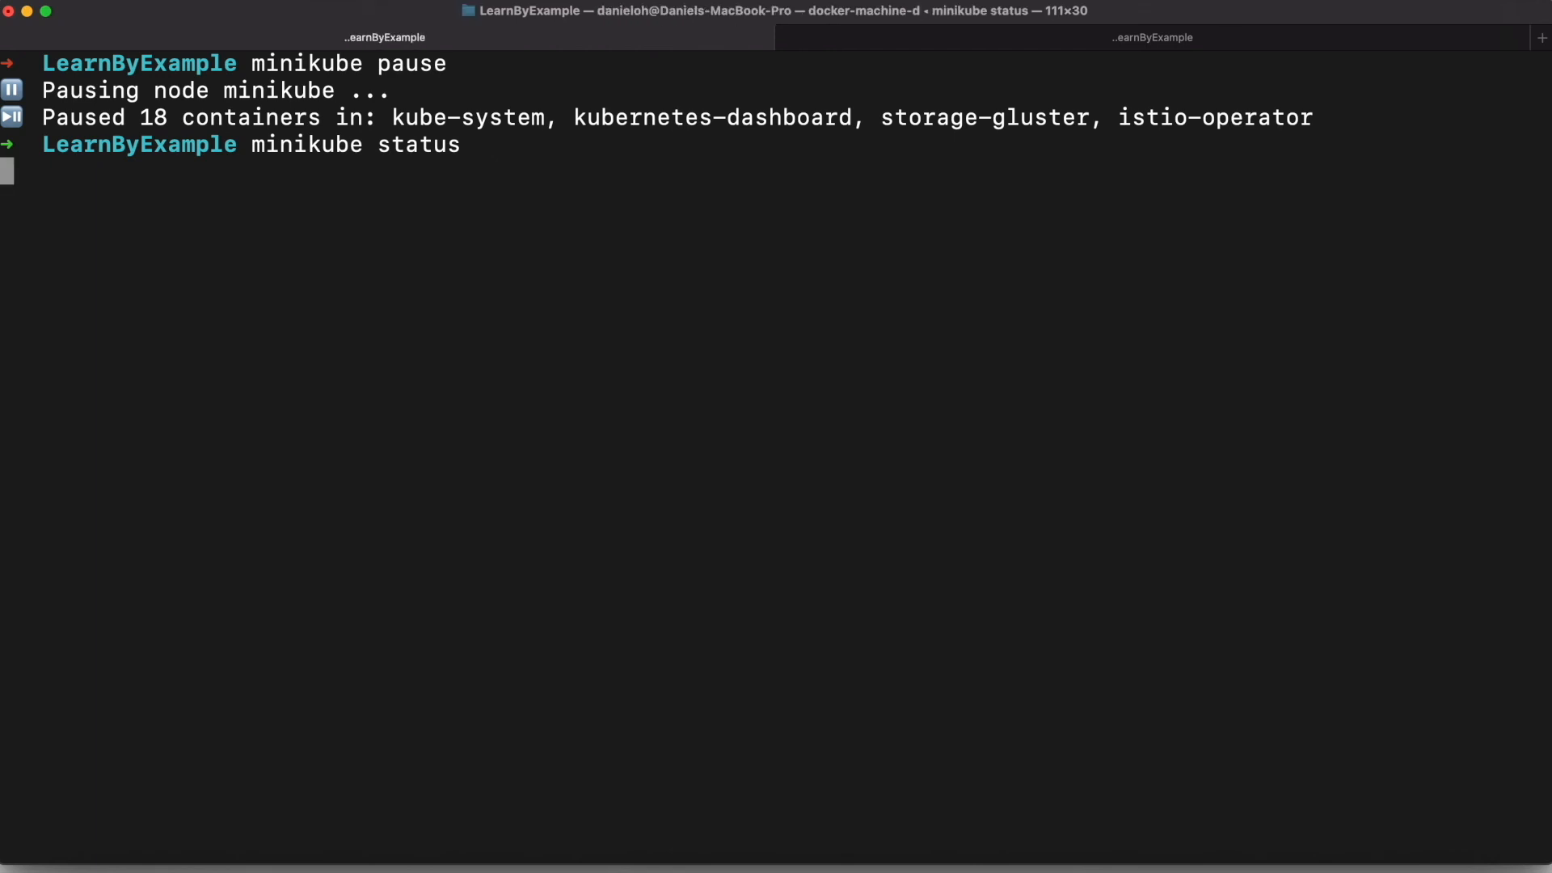
type("un")
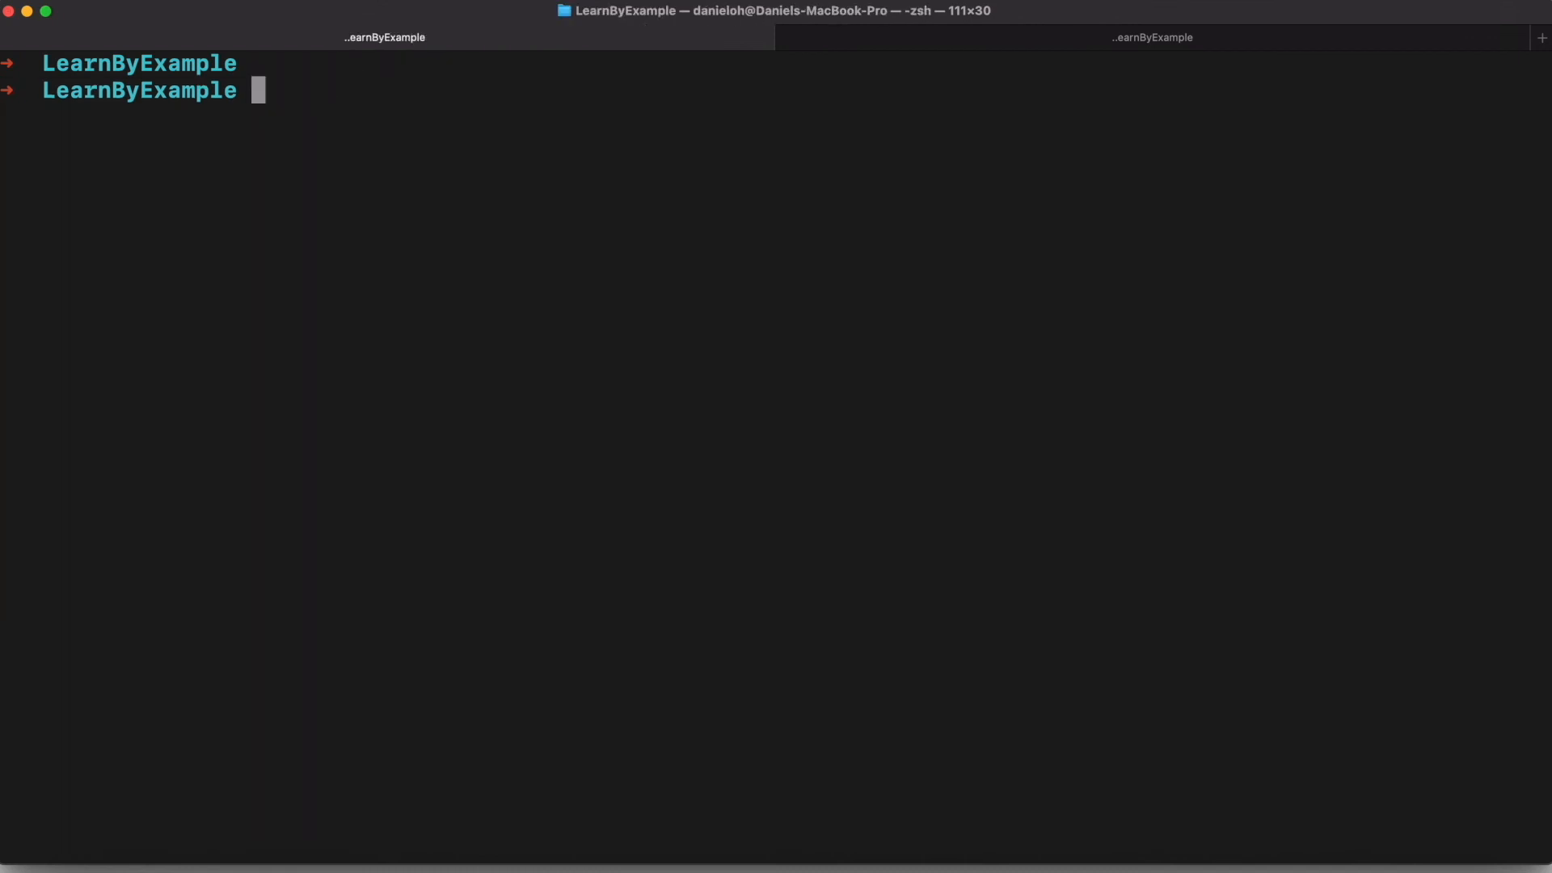
- Run 'minikube kubectl -- delete all --all' and confirm the dashboard lists no pods
type("minikube kubectl")
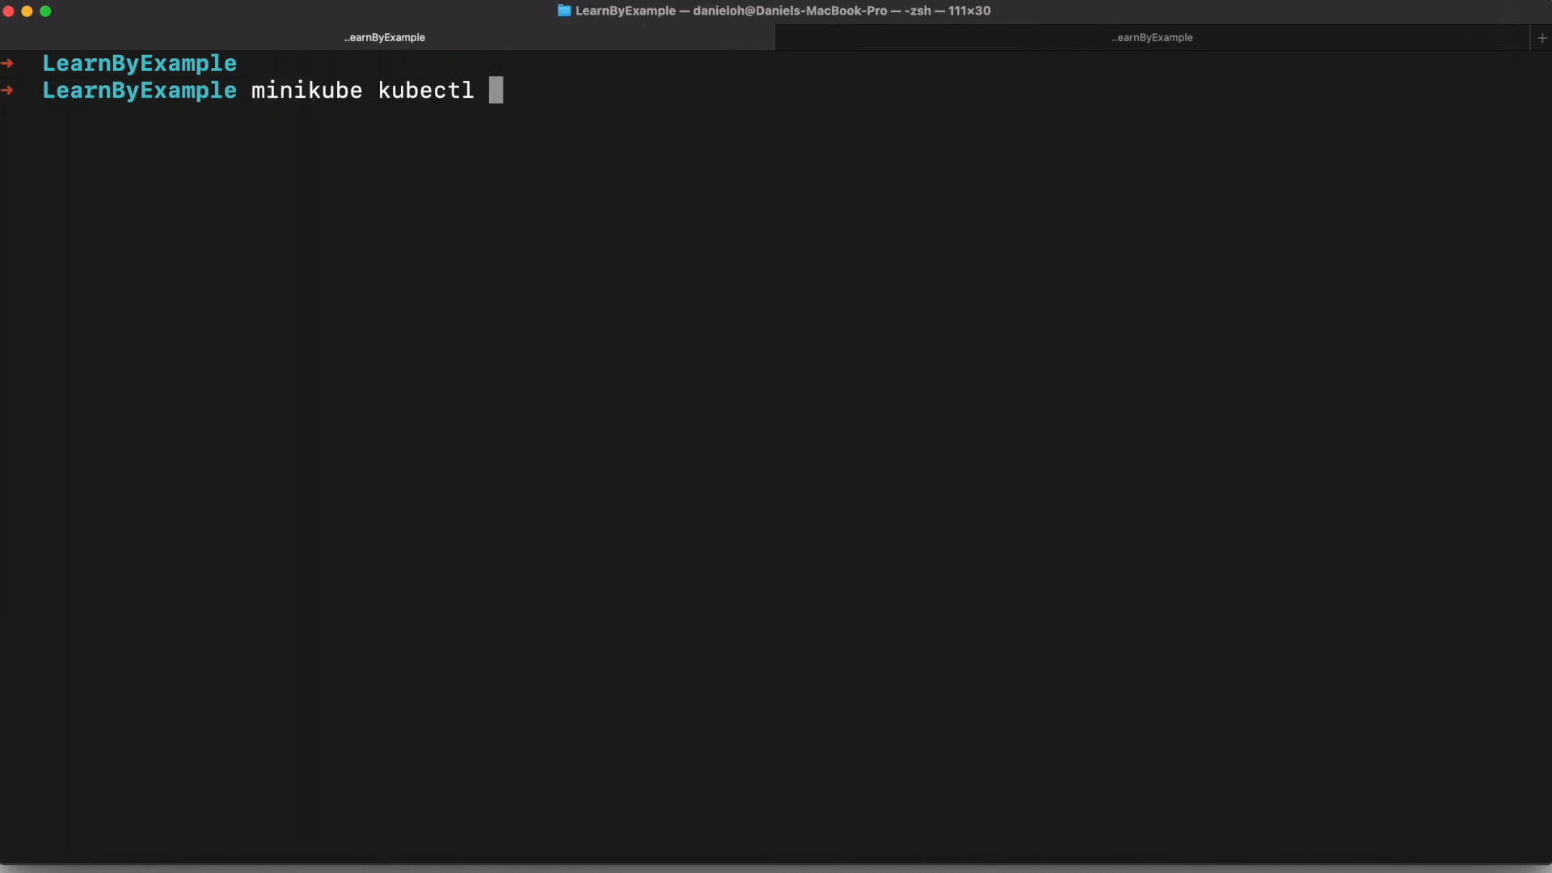
type("-- delete all --all")
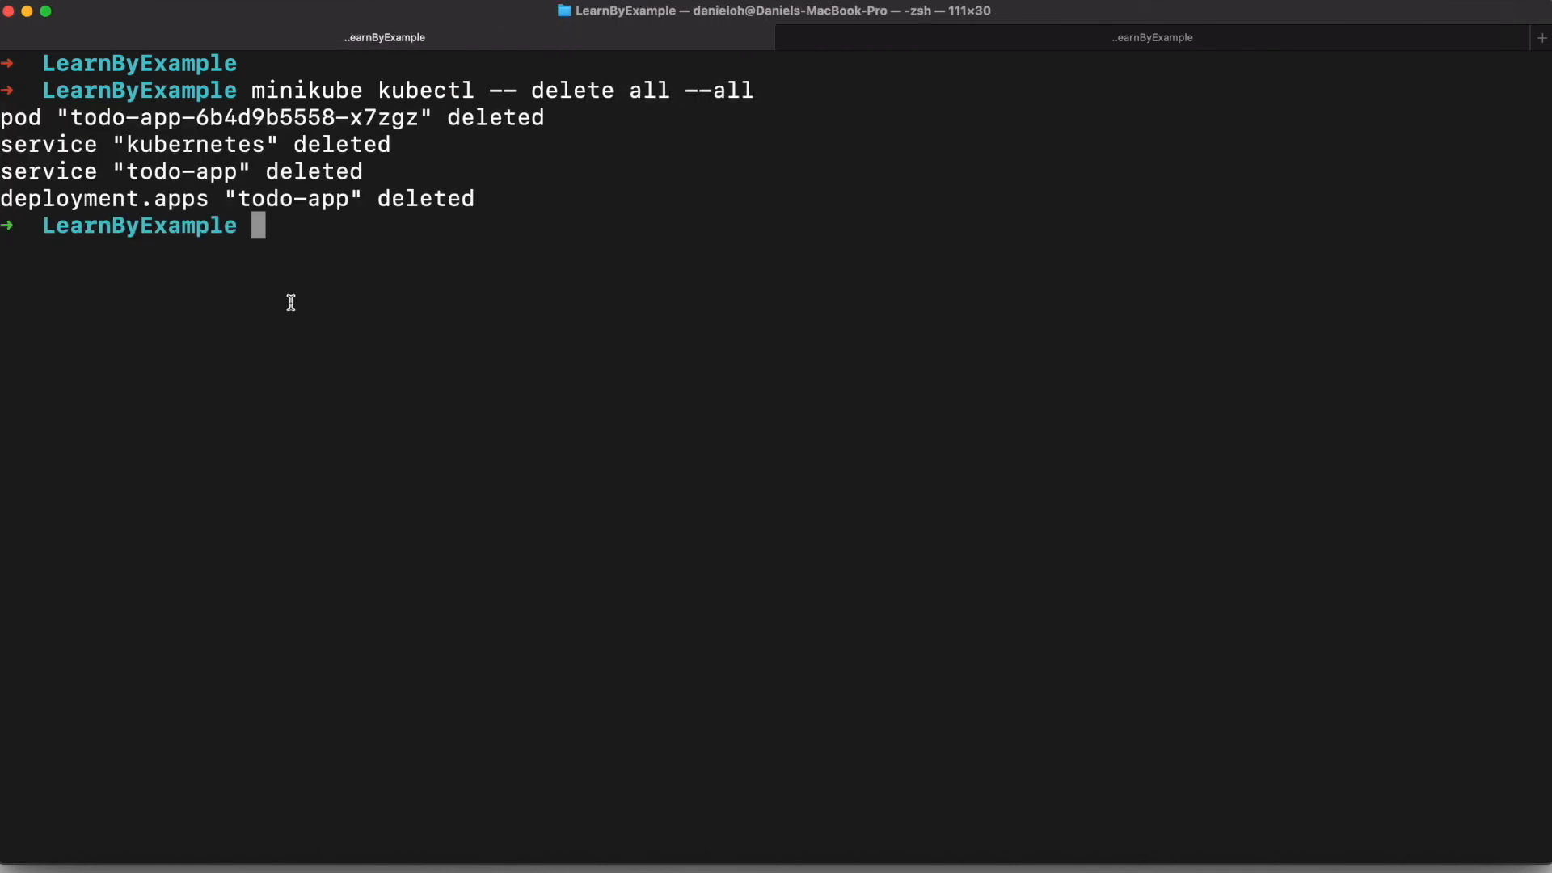
type("minikub")
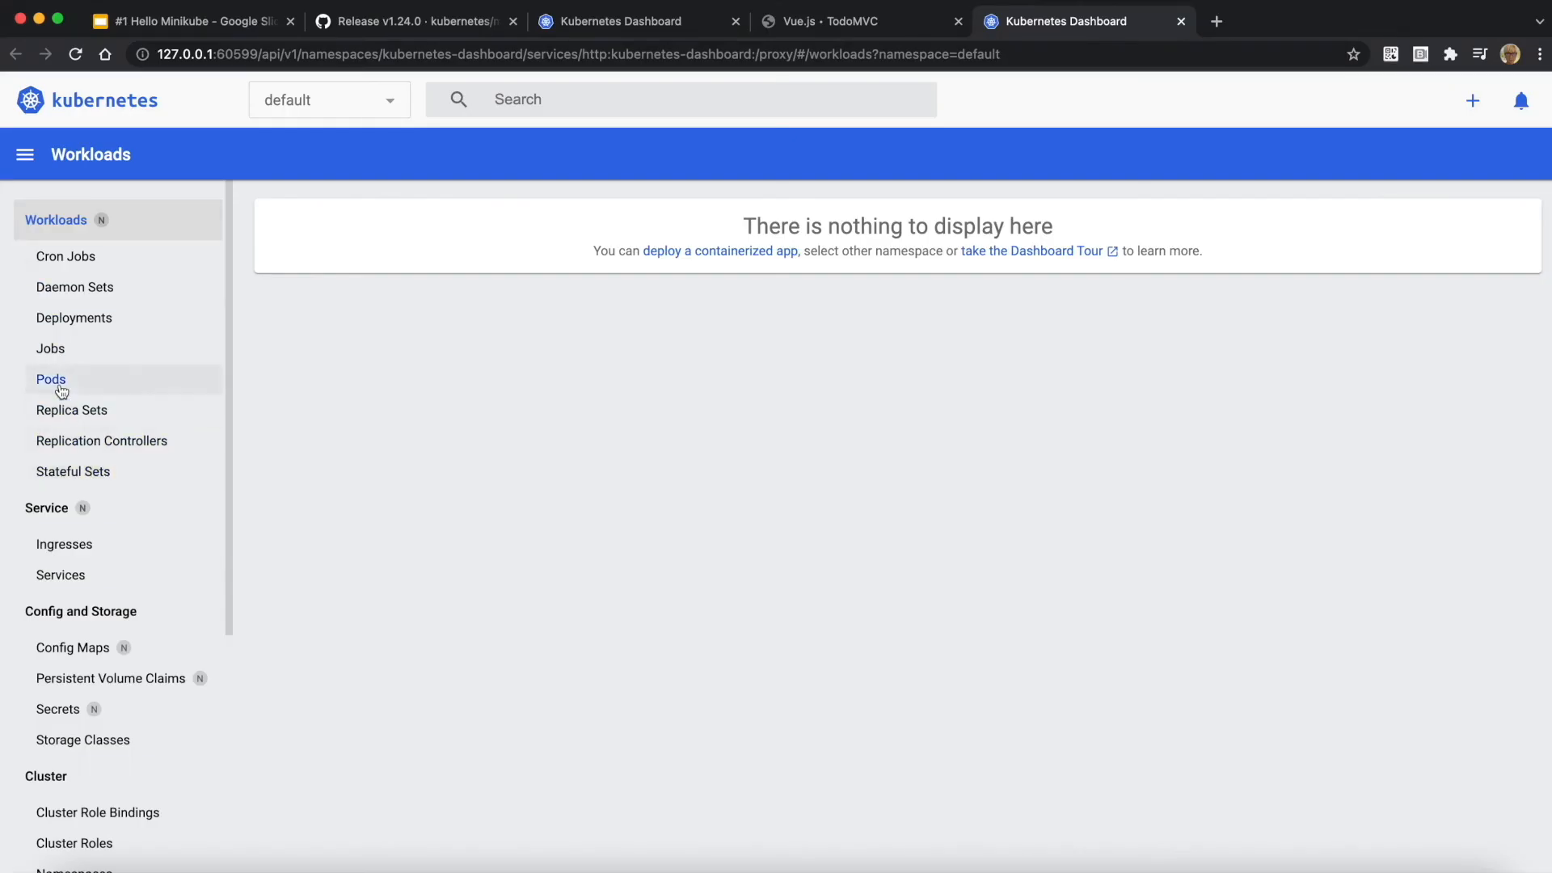
left_click(50, 379)
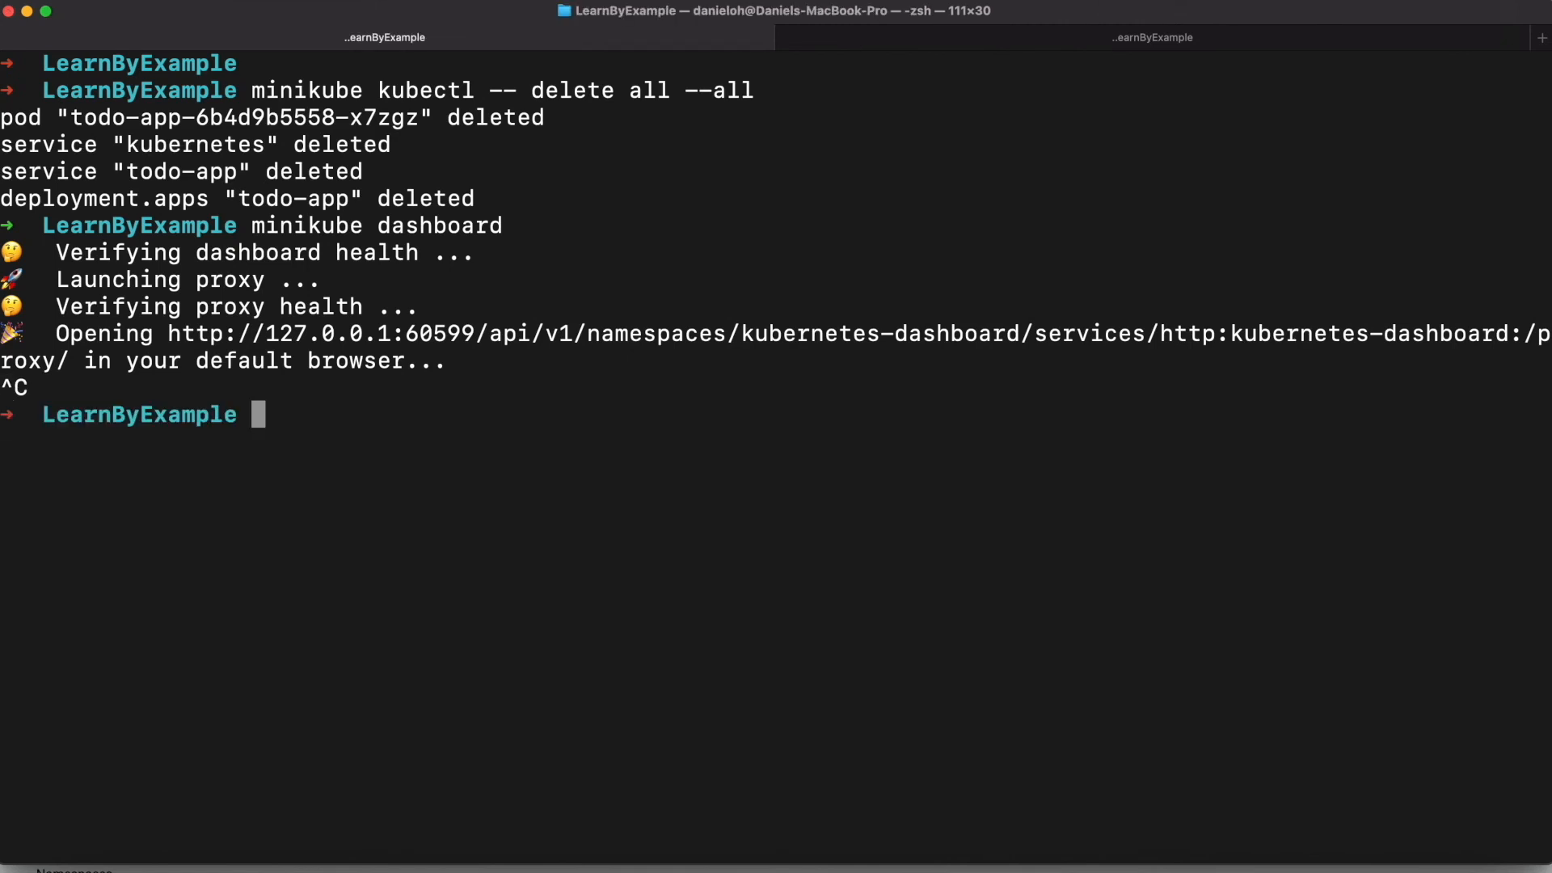
- Stop the minikube node with 'minikube stop', then clear the screen and start another minikube command
type("minikube stop")
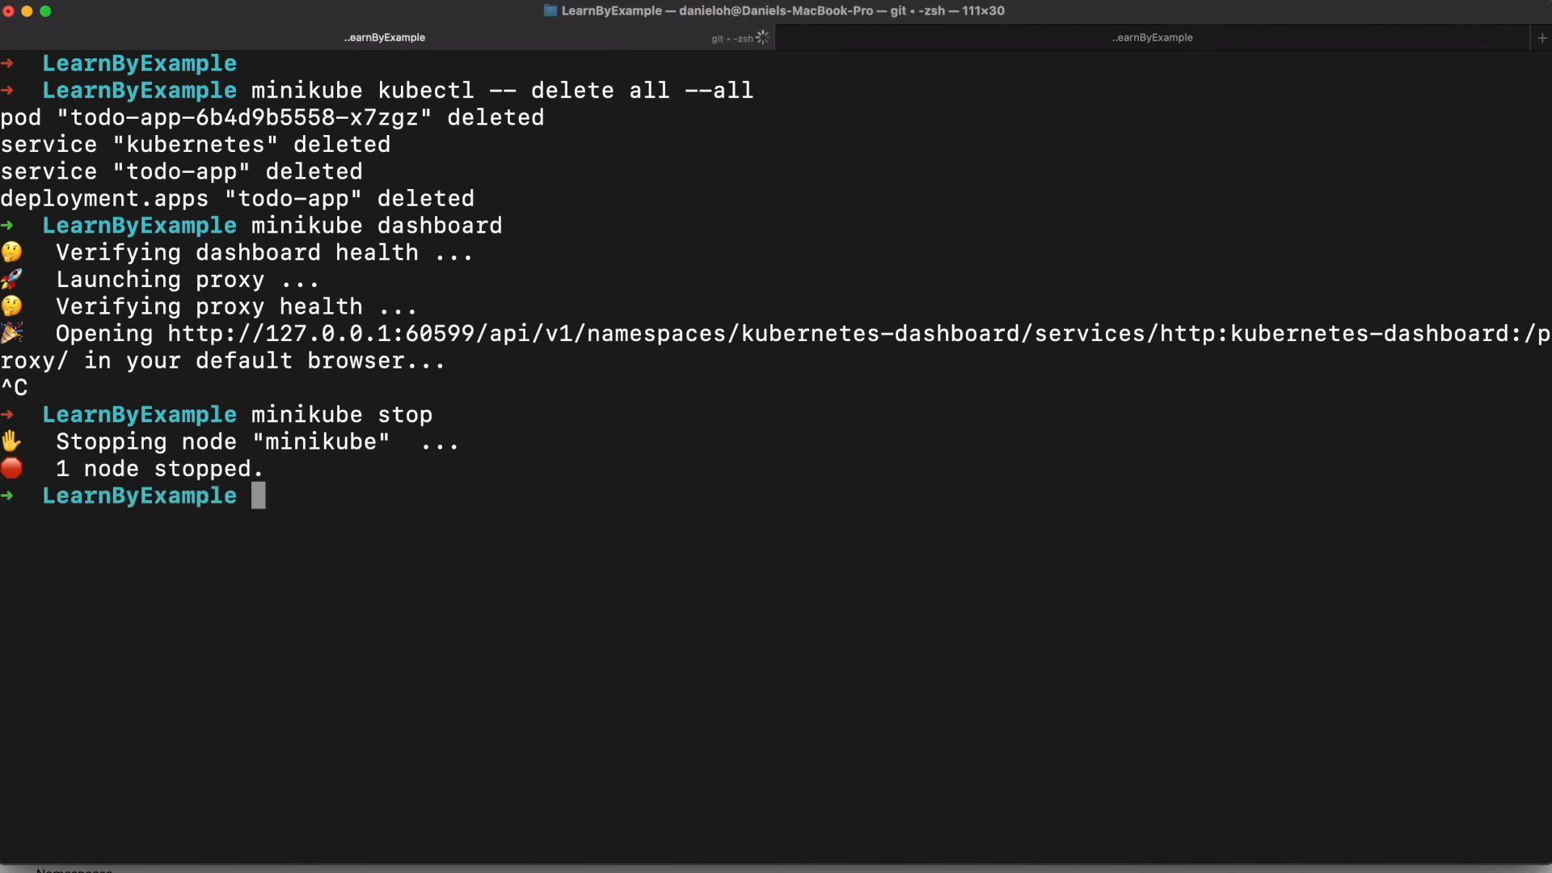
type("mi")
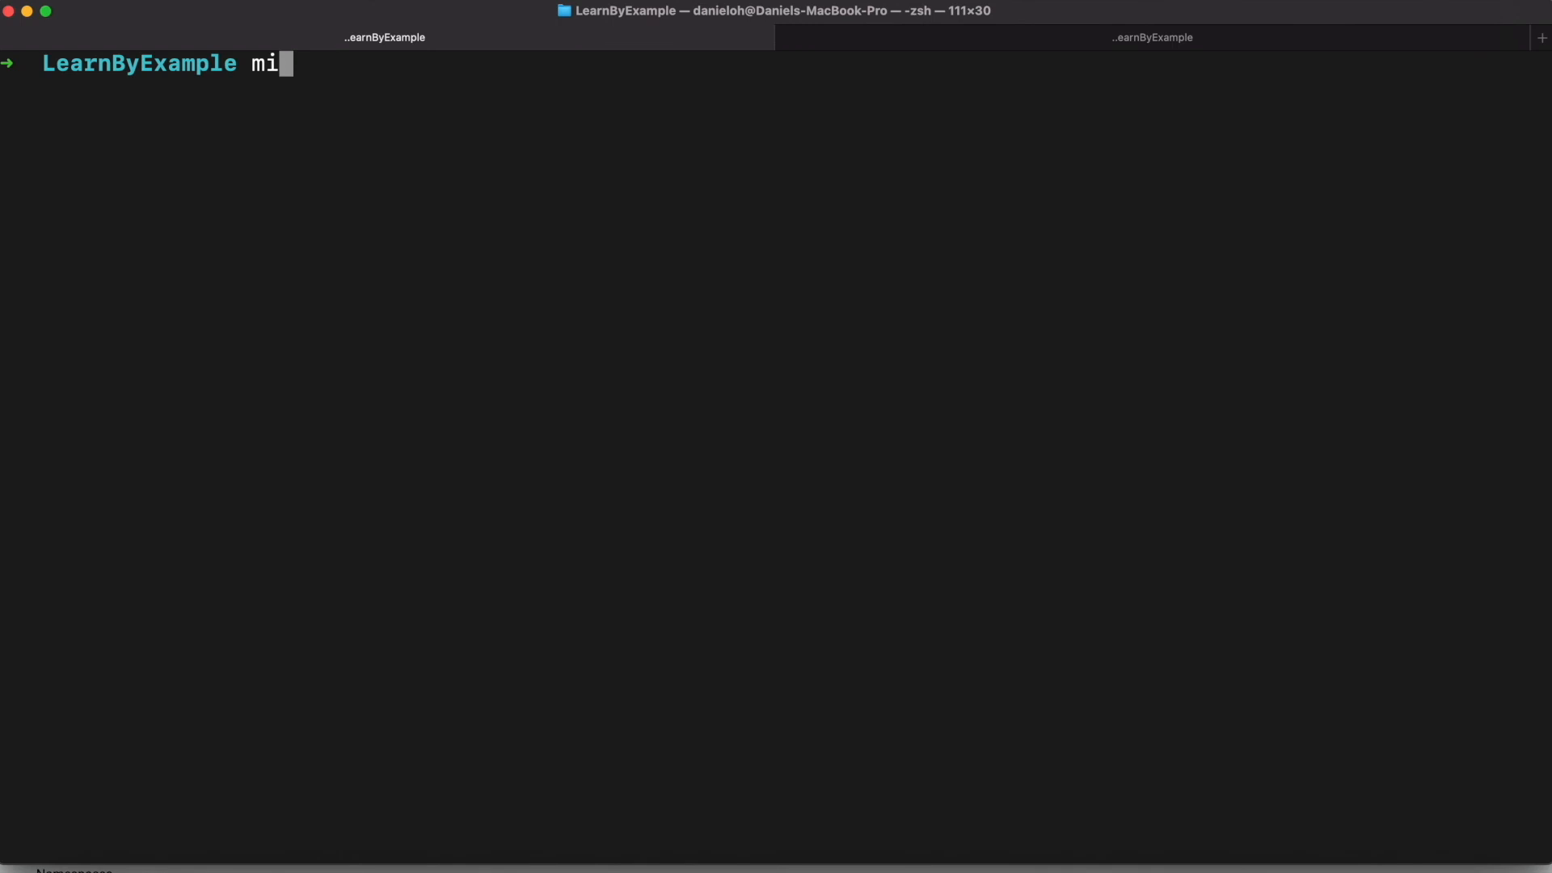